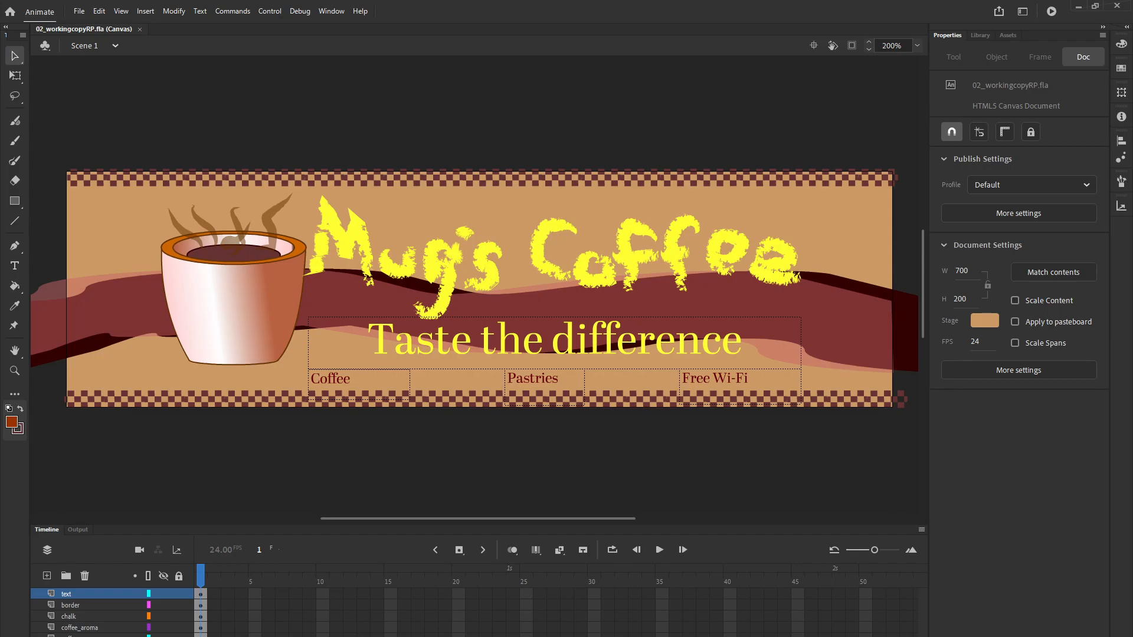
pyautogui.moveTo(496, 381)
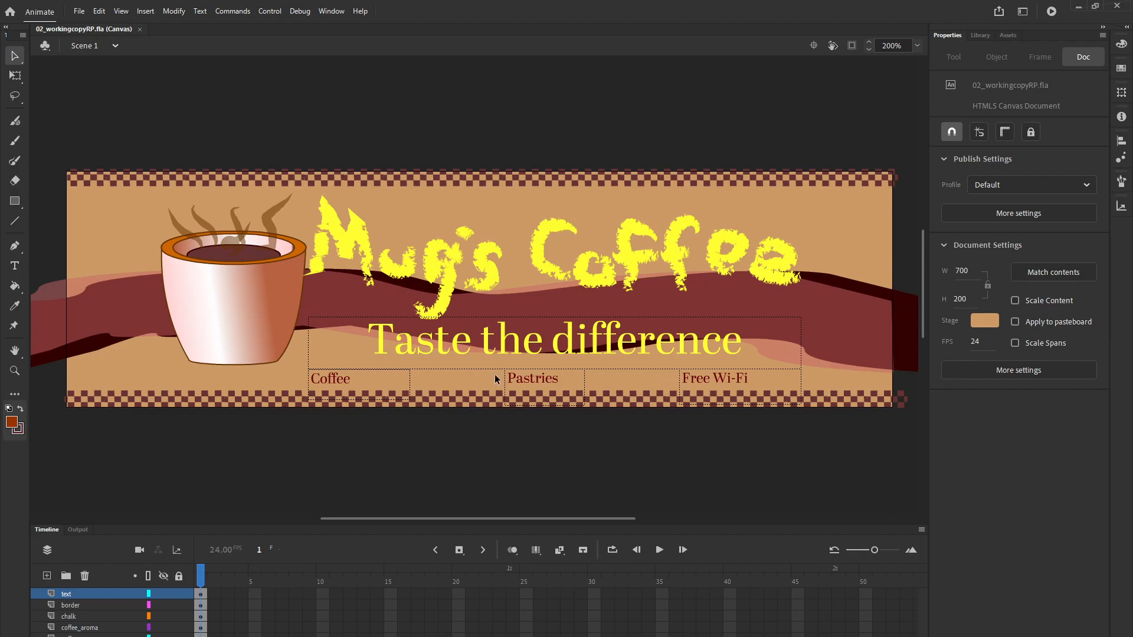
pyautogui.moveTo(235, 312)
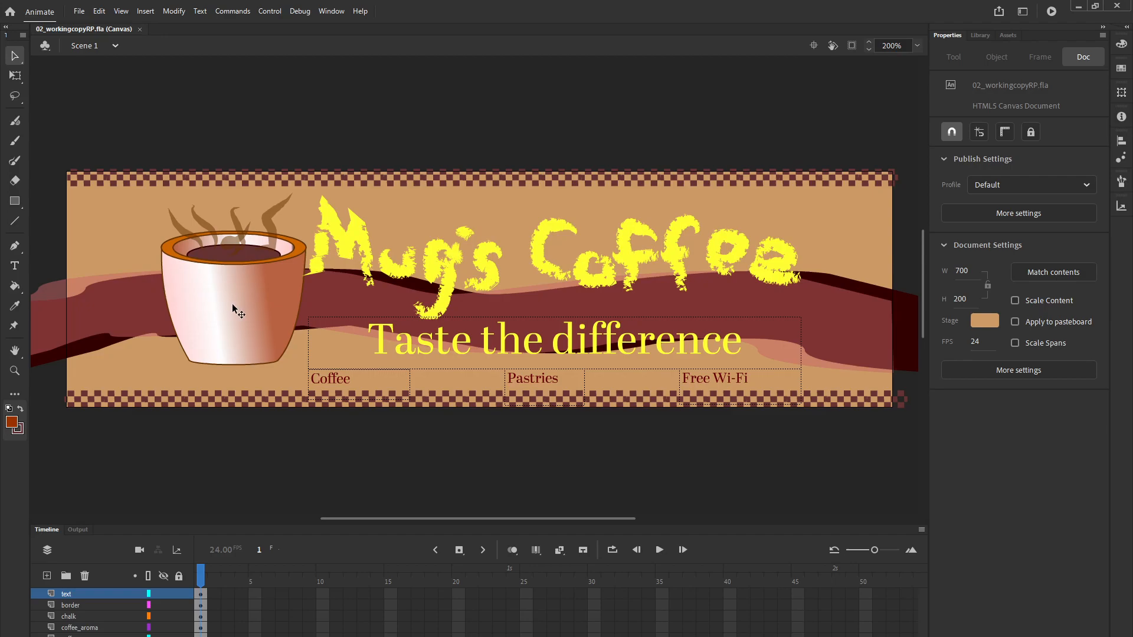
# - Convert the selected mug group into a Movie Clip symbol named coffee mug via Modify > Convert to Symbol
pyautogui.click(235, 311)
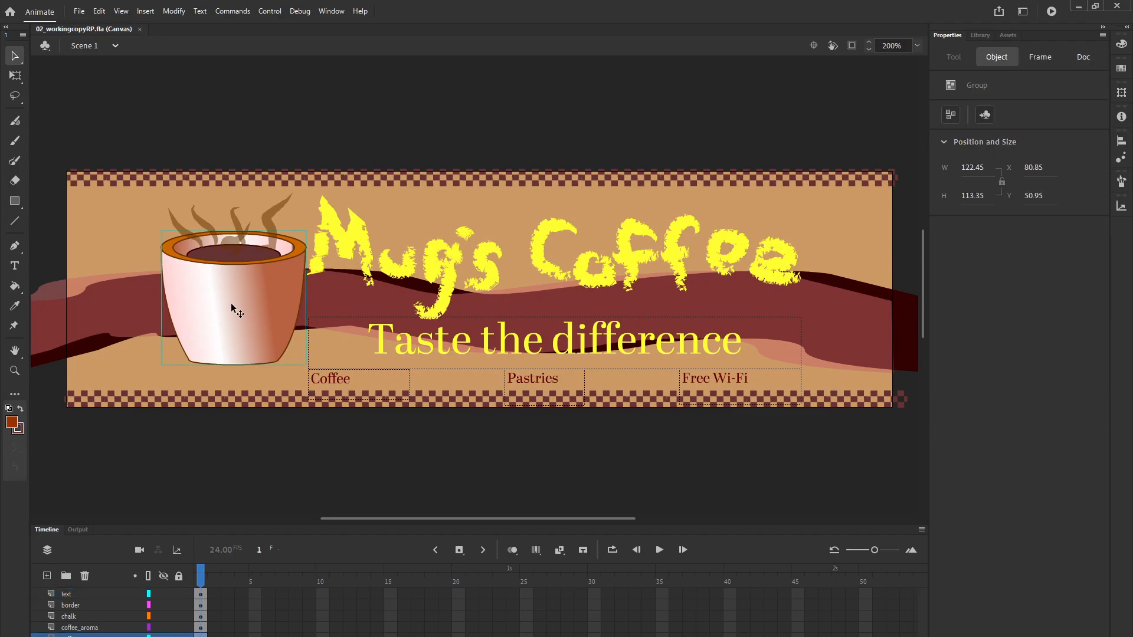
pyautogui.click(173, 11)
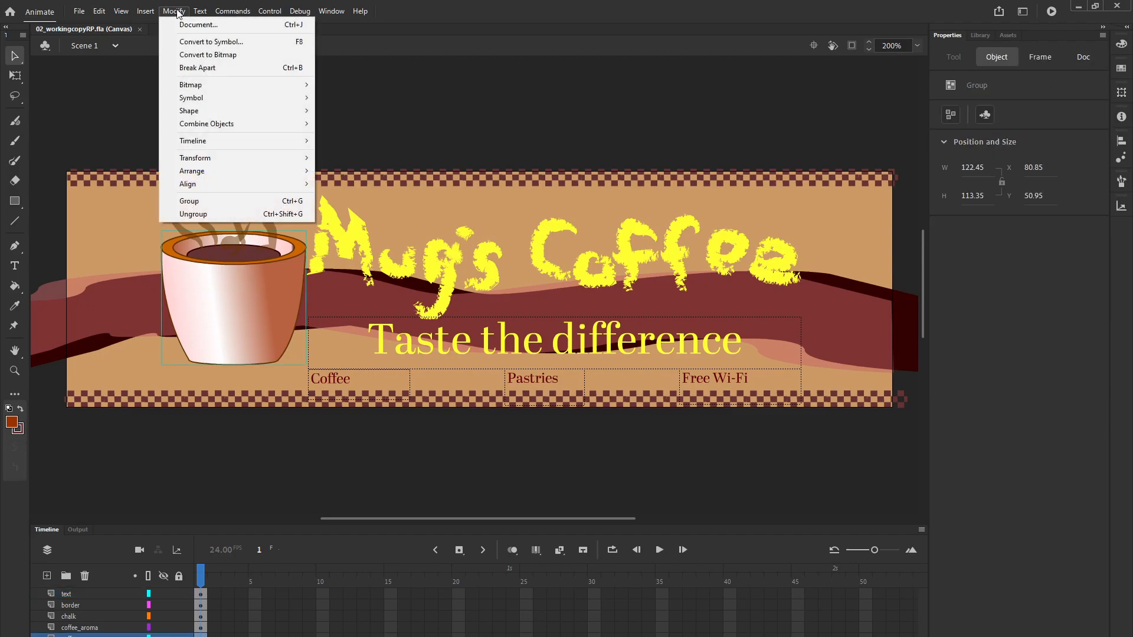
pyautogui.click(211, 41)
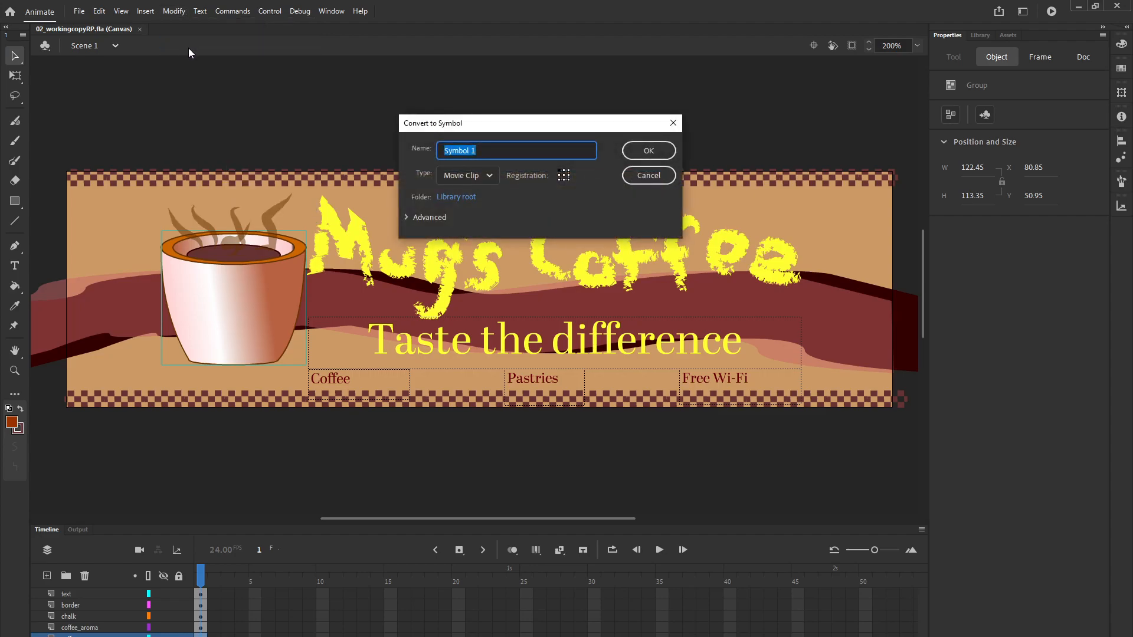
pyautogui.write('coffee mug')
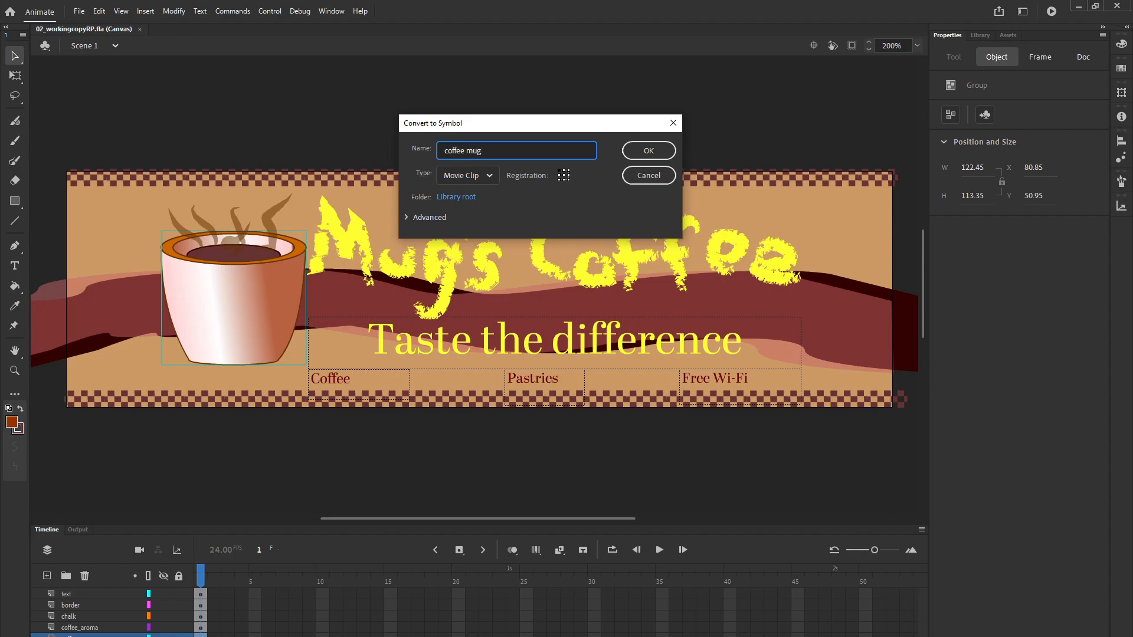
pyautogui.moveTo(149, 53)
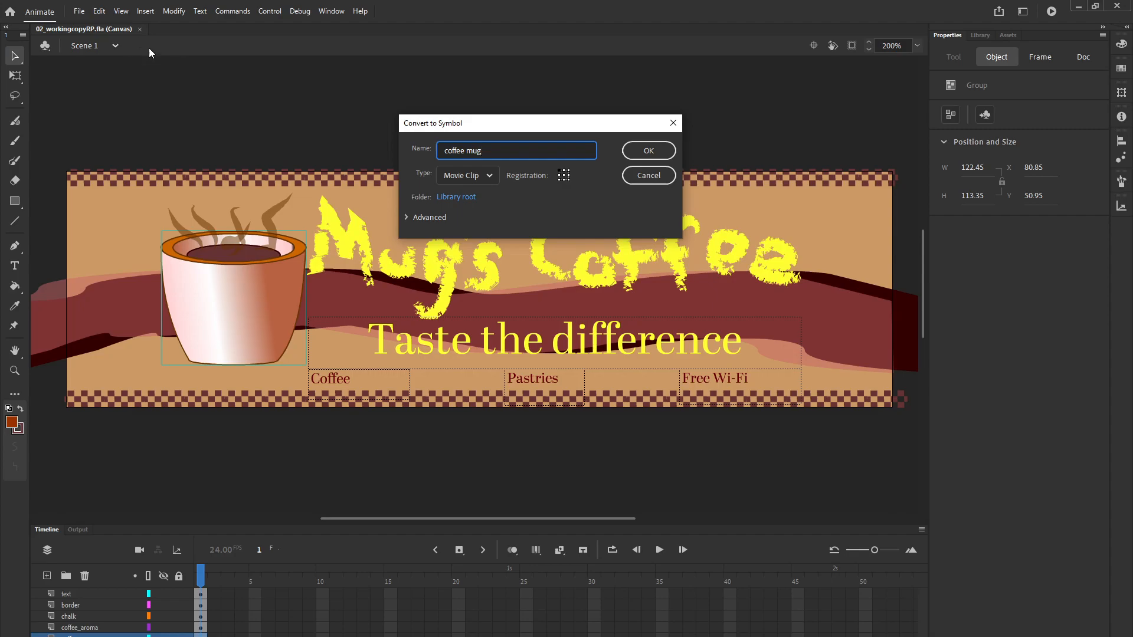
pyautogui.click(468, 175)
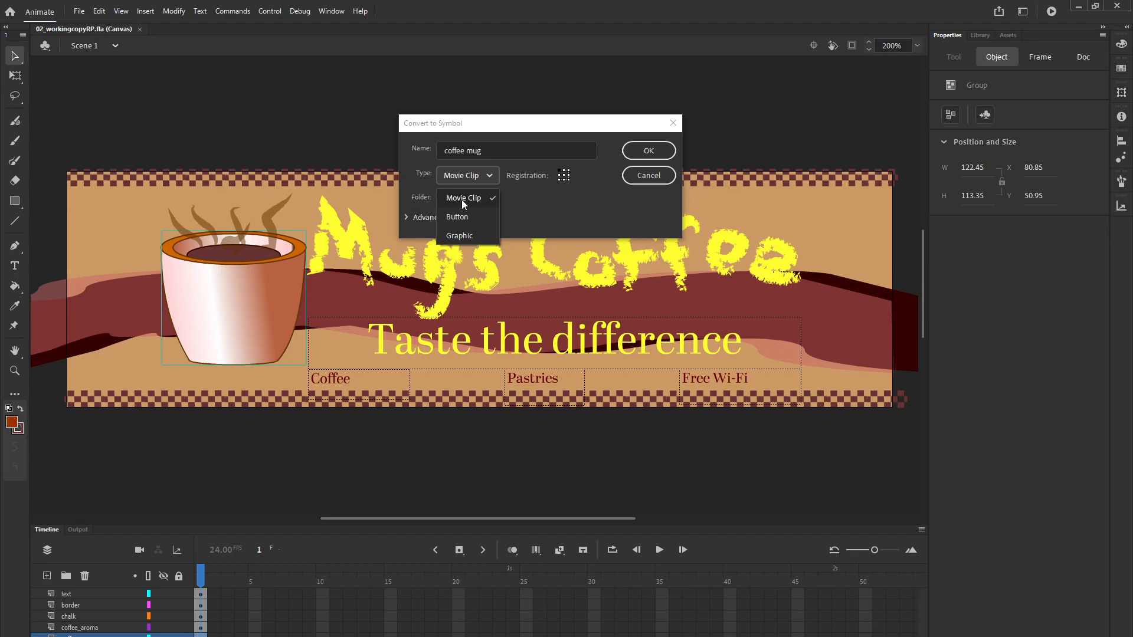
pyautogui.click(463, 198)
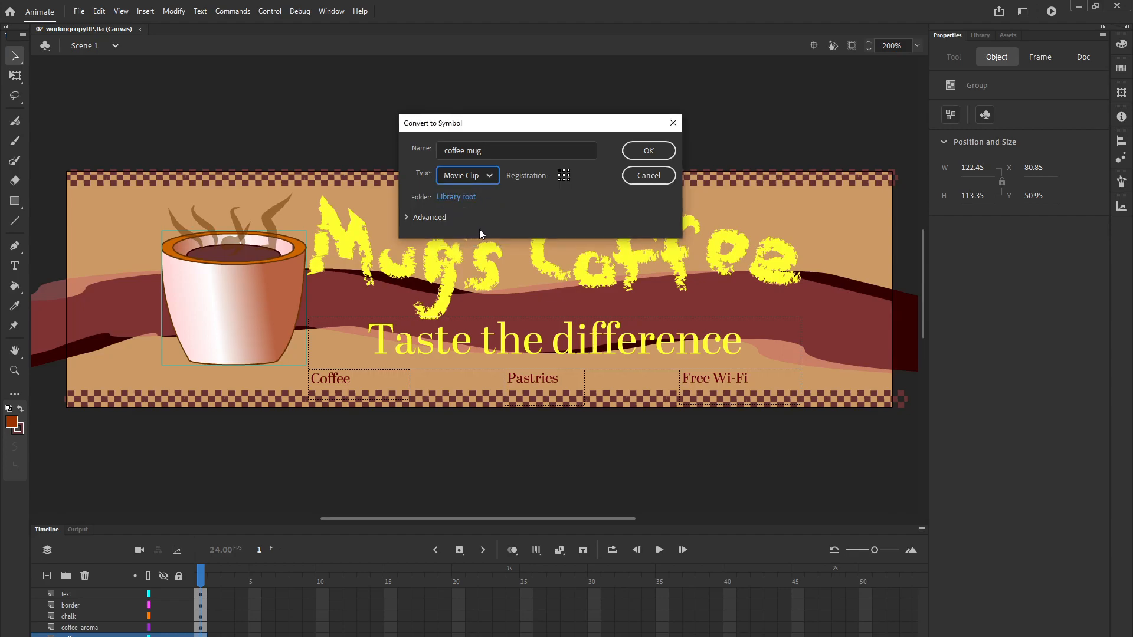
pyautogui.moveTo(632, 183)
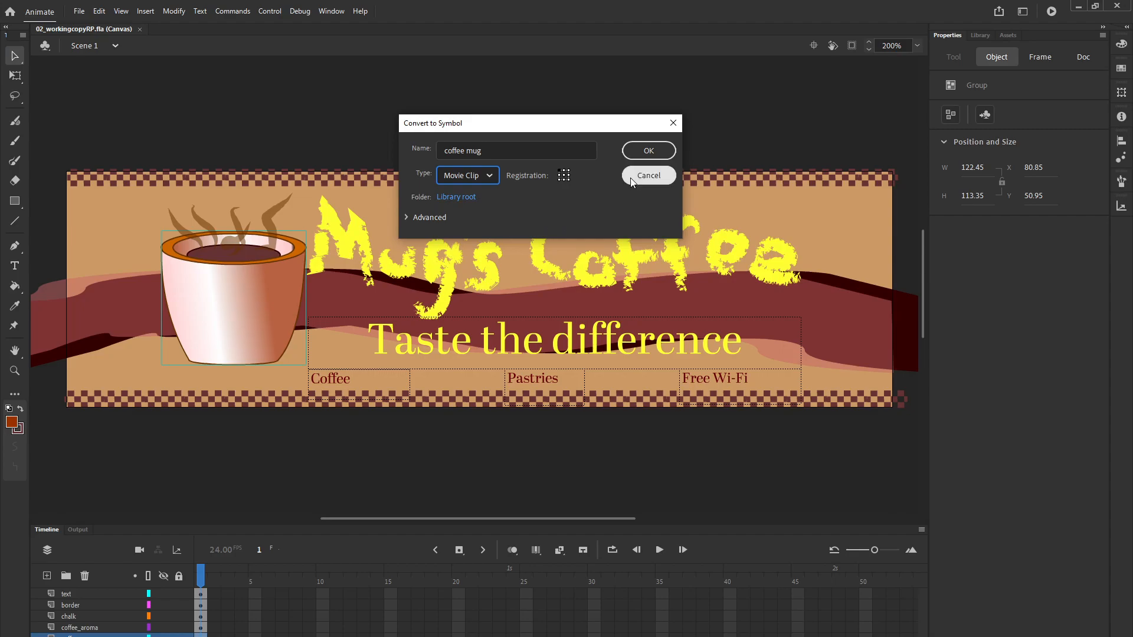
pyautogui.click(649, 151)
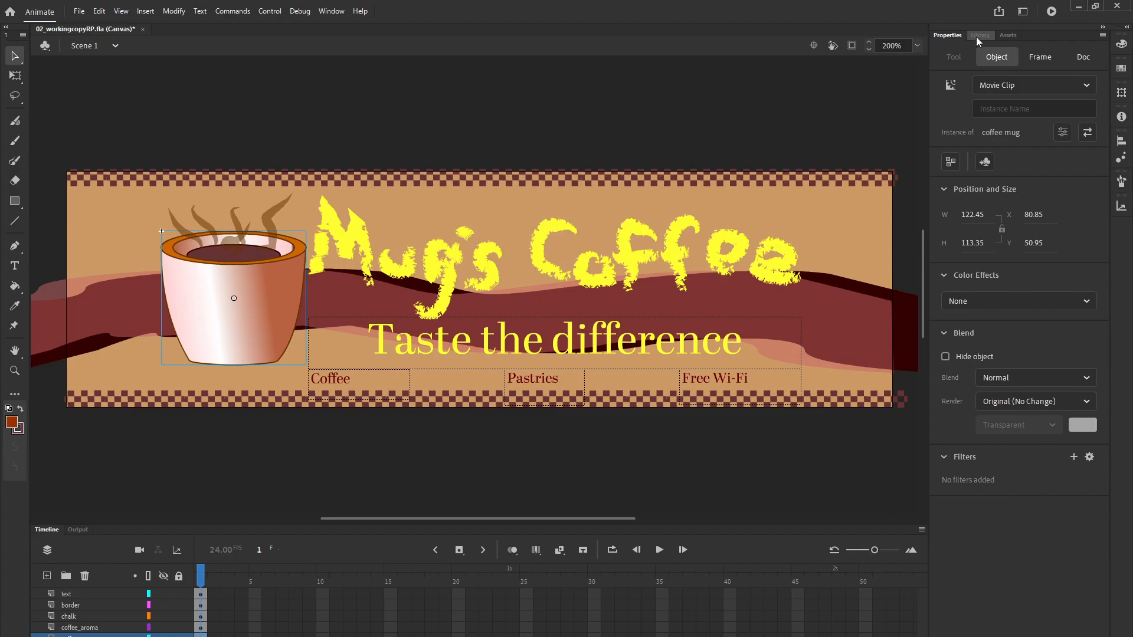
# - Show the Library panel listing the new coffee mug symbol
pyautogui.click(980, 34)
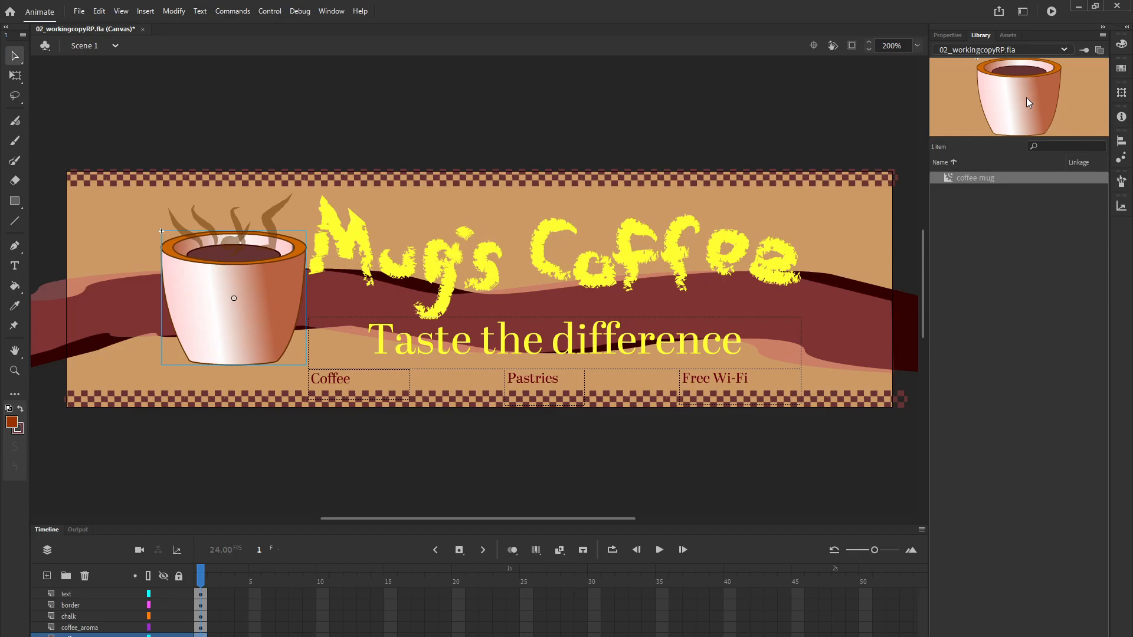
pyautogui.moveTo(864, 106)
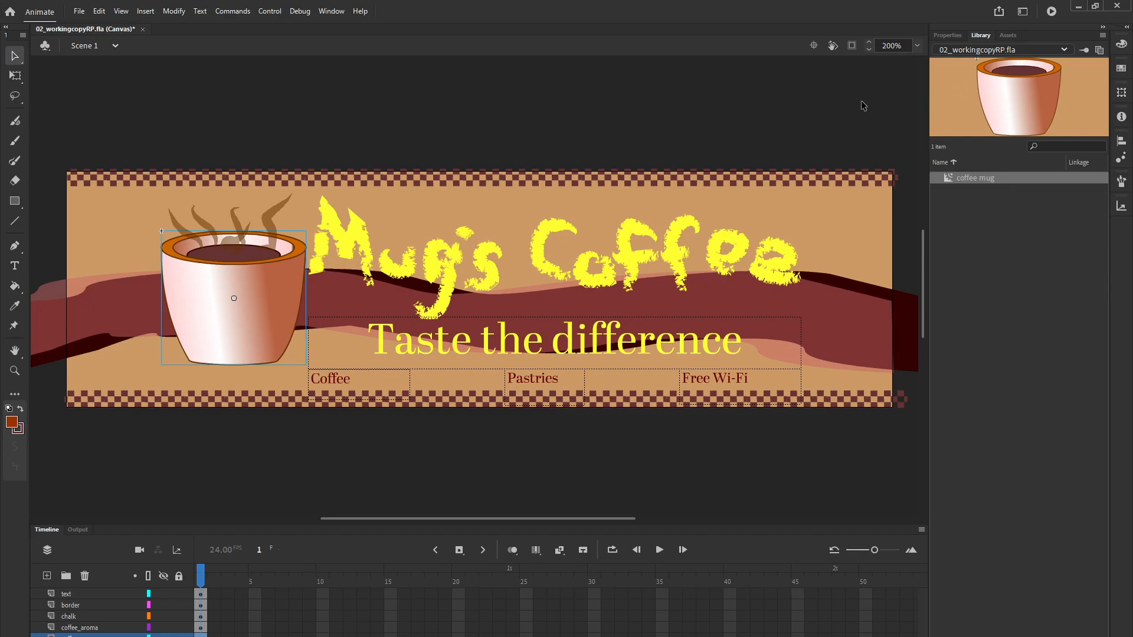
pyautogui.moveTo(853, 246)
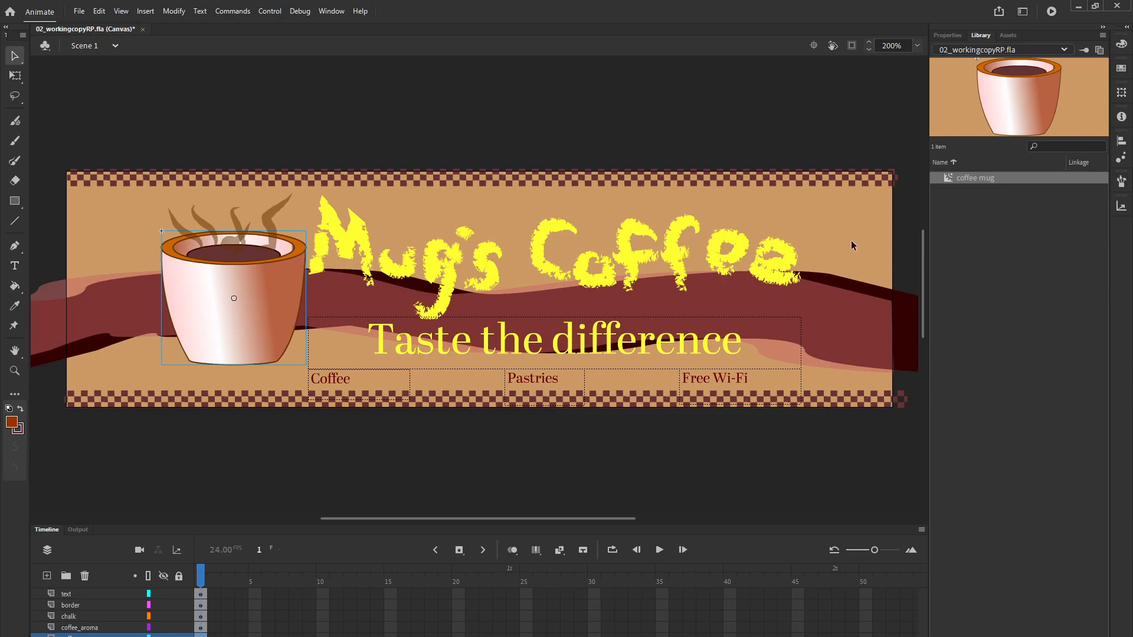
pyautogui.moveTo(460, 483)
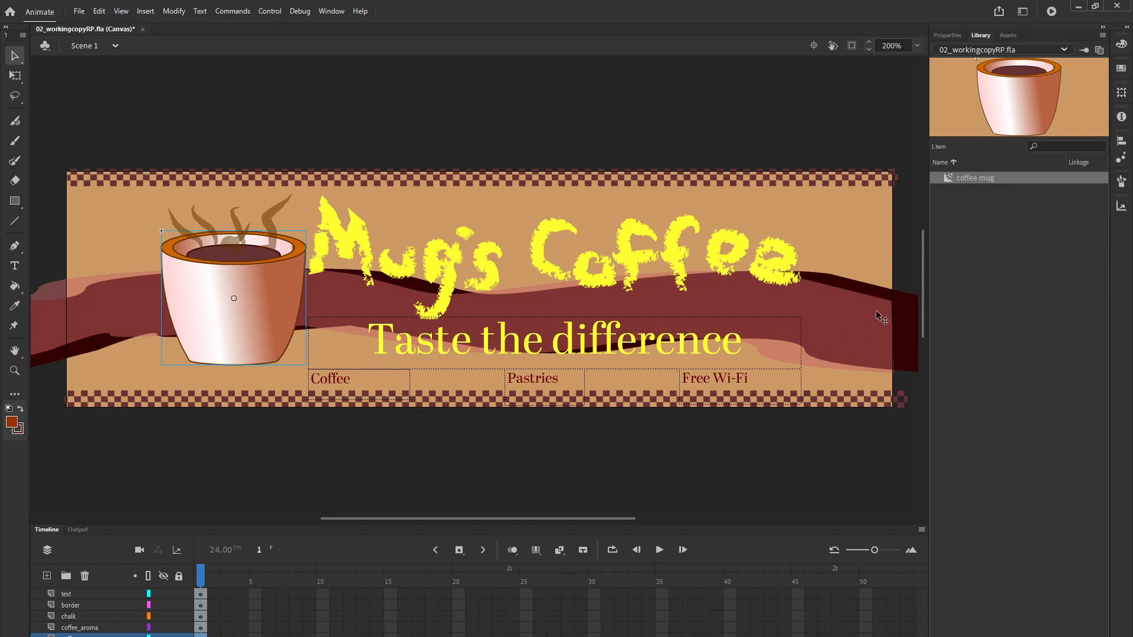
pyautogui.moveTo(774, 161)
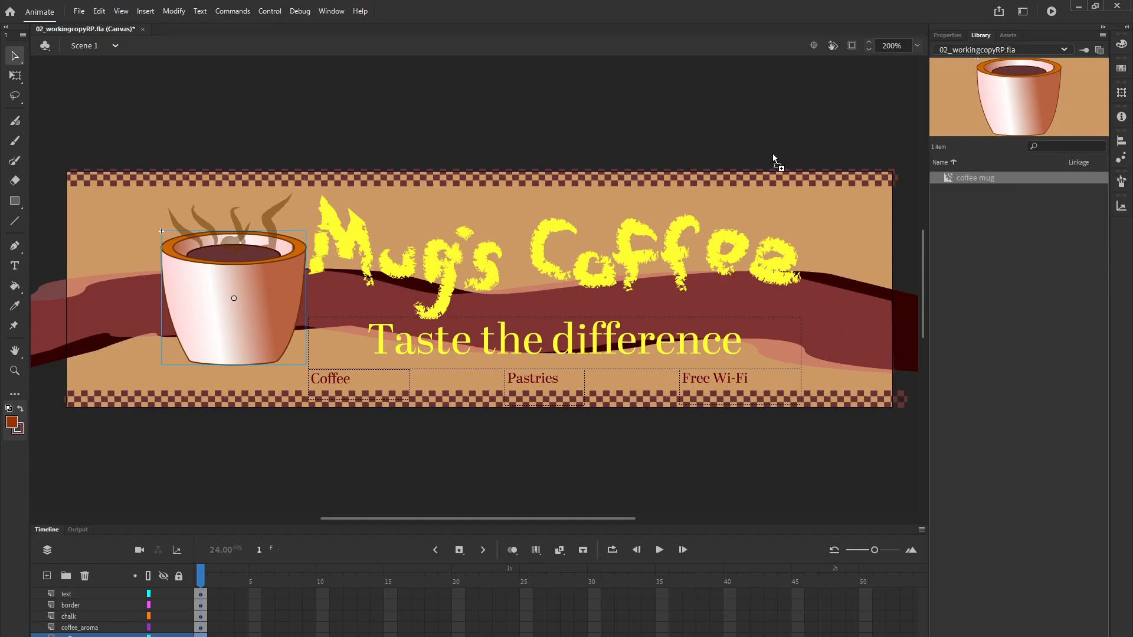
pyautogui.moveTo(139, 333)
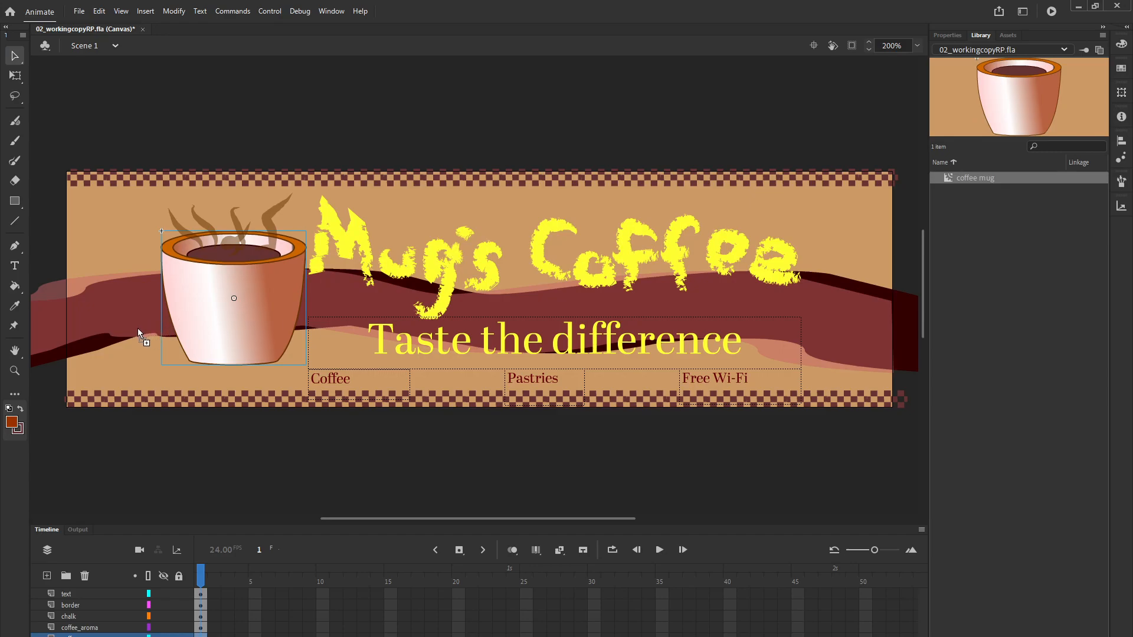
# - Drag a second coffee mug from the Library to the lower left and send it to the back
pyautogui.moveTo(234, 298); pyautogui.dragTo(129, 333)
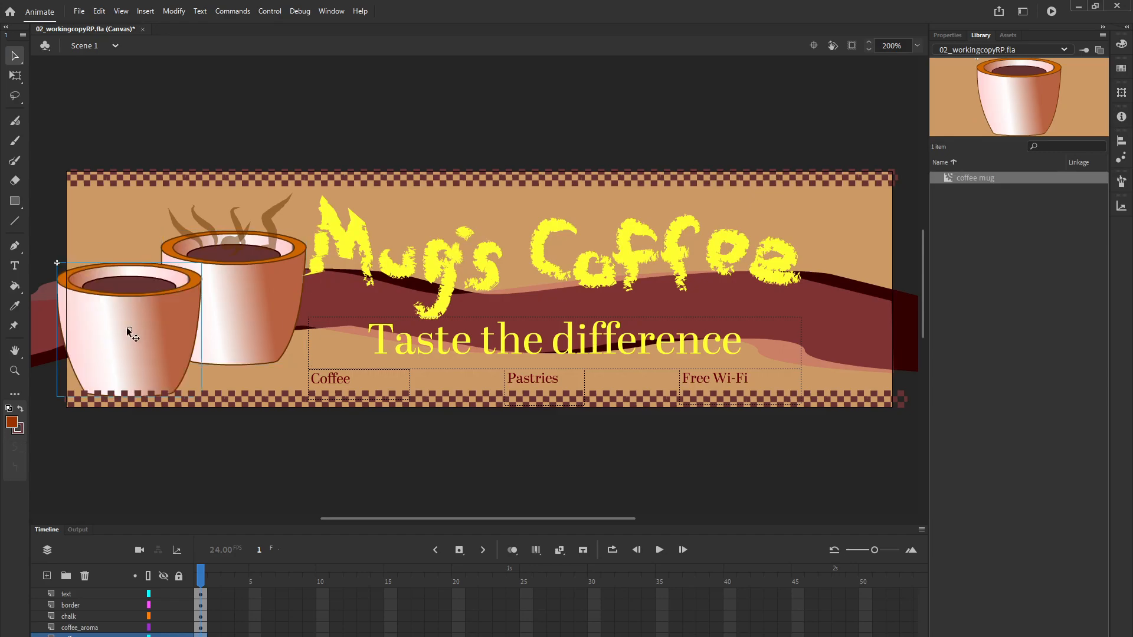
pyautogui.moveTo(136, 319)
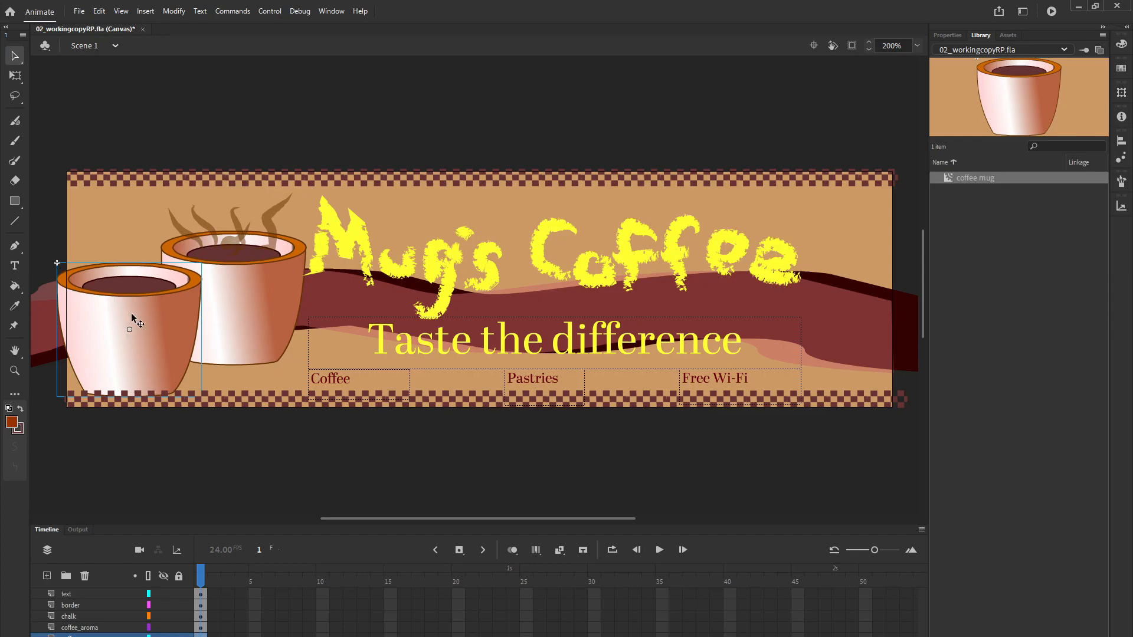
pyautogui.rightClick(132, 319)
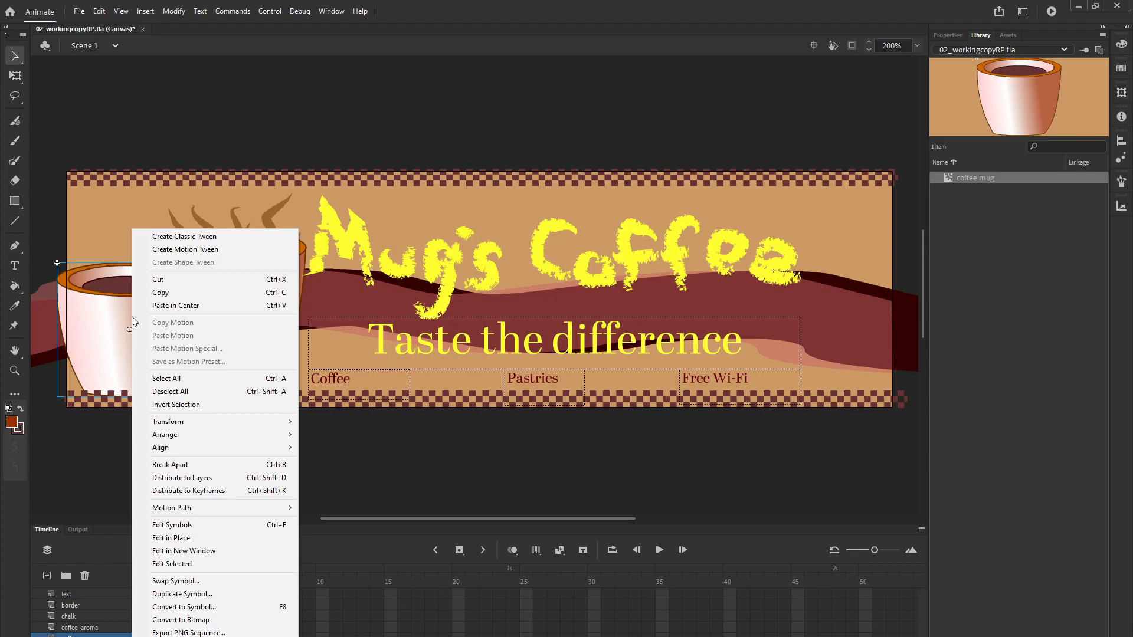
pyautogui.moveTo(166, 435)
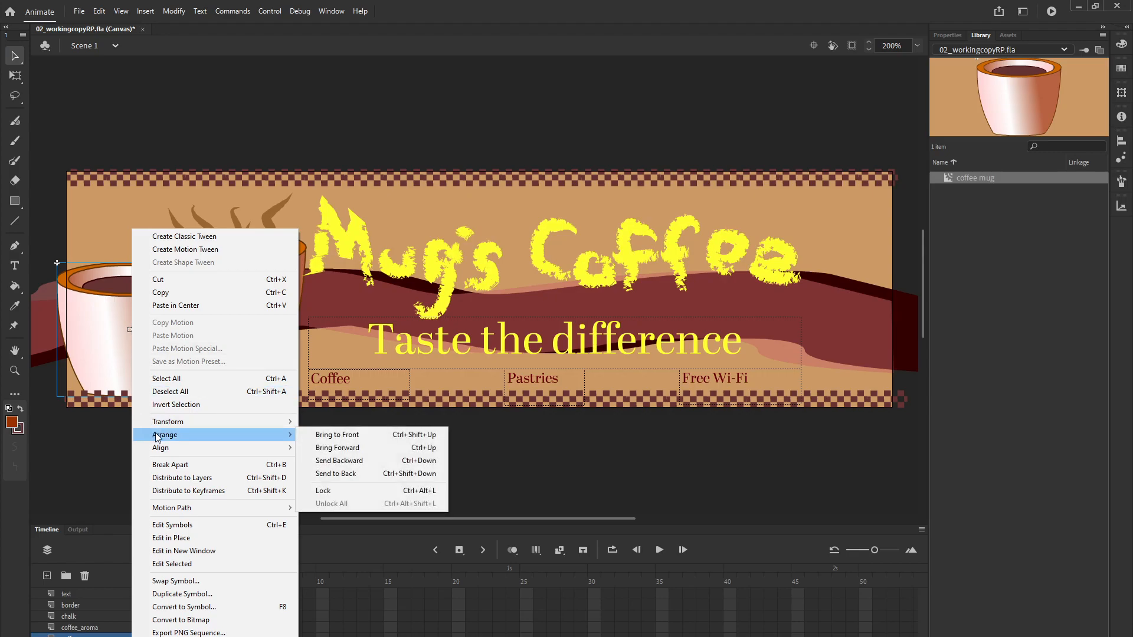
pyautogui.moveTo(163, 444)
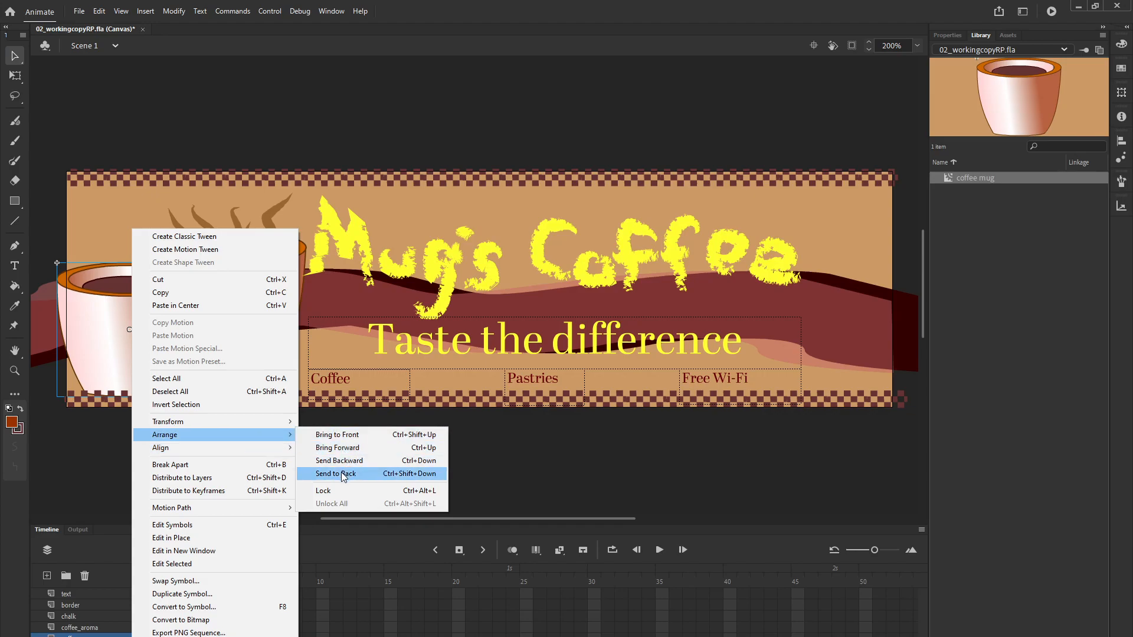
pyautogui.click(335, 475)
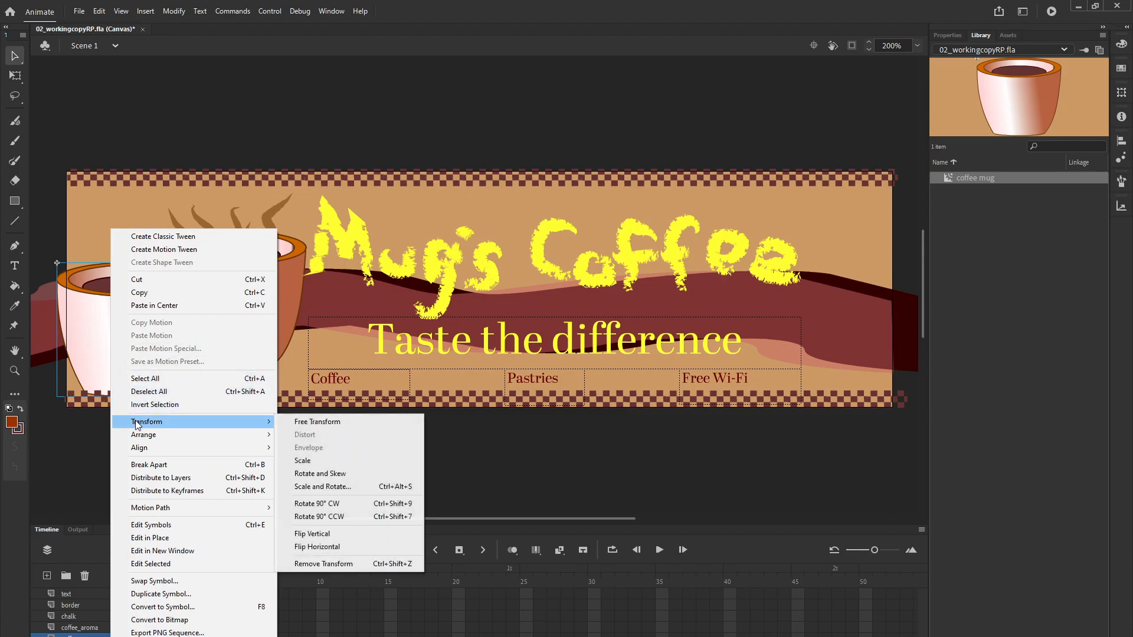
# - Free-transform the small mug, skewing and nudging it to fit against the large mug
pyautogui.click(318, 422)
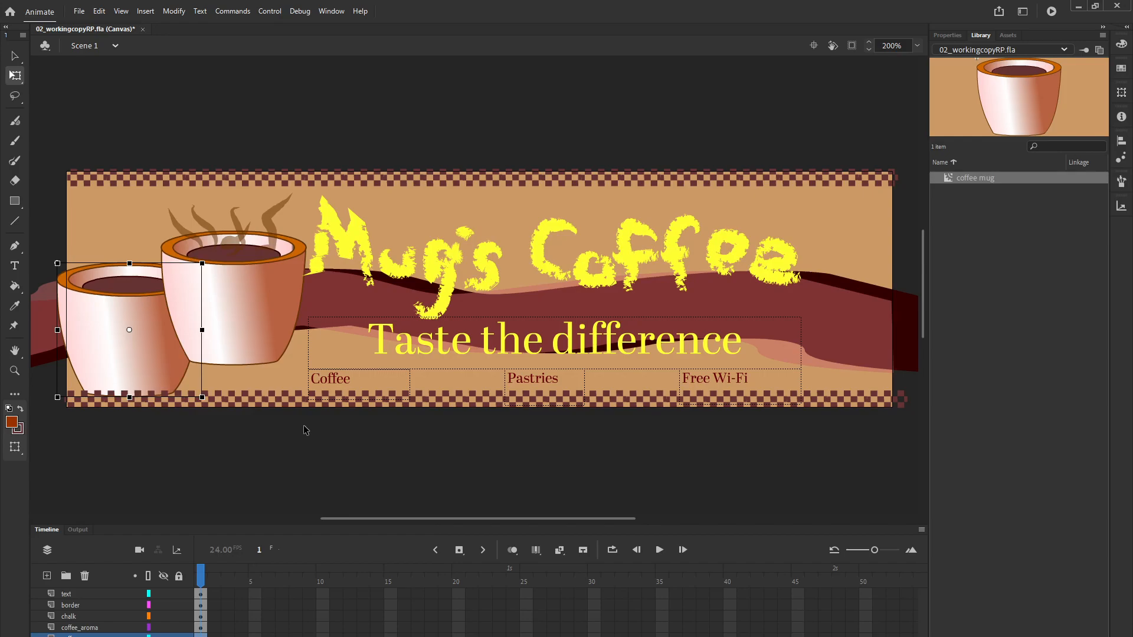
pyautogui.moveTo(305, 418)
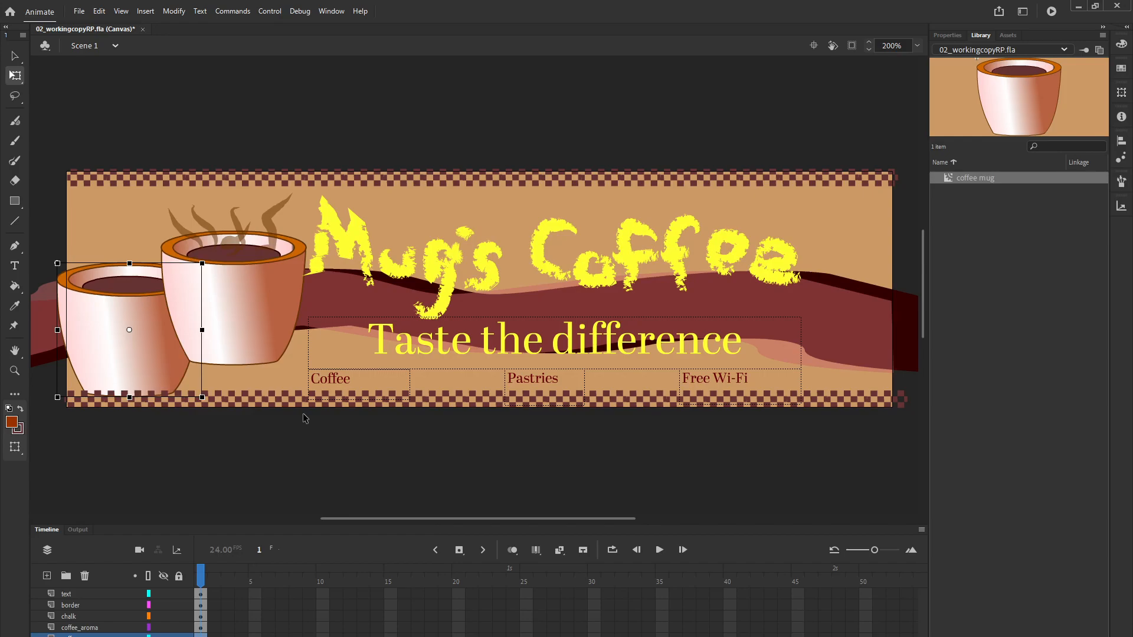
pyautogui.moveTo(272, 421)
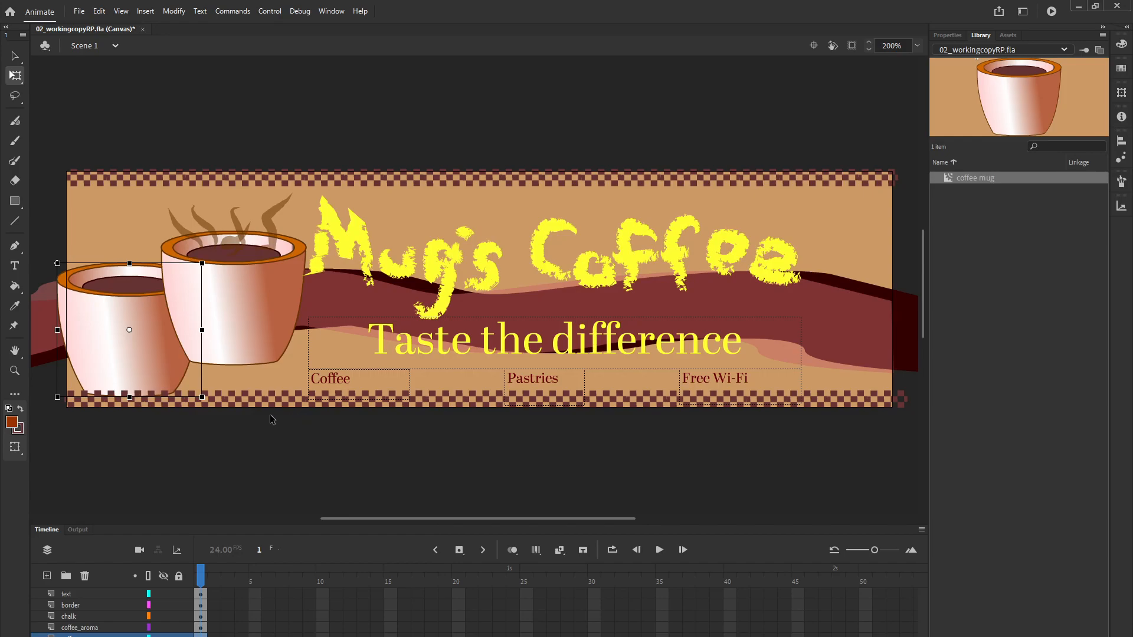
pyautogui.moveTo(229, 409)
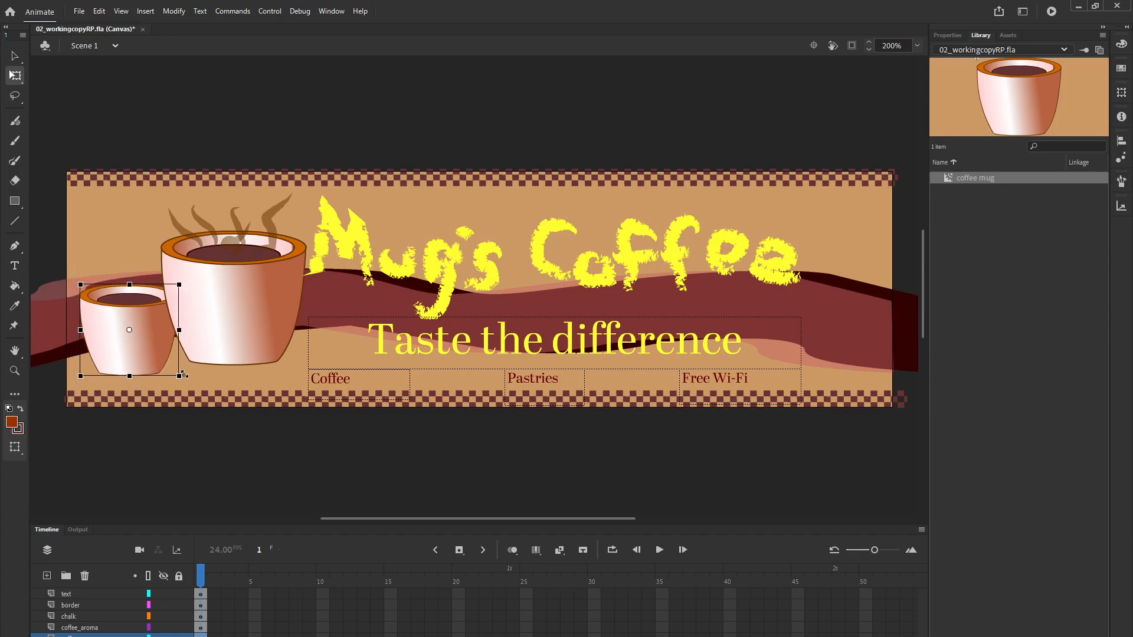
pyautogui.moveTo(172, 368)
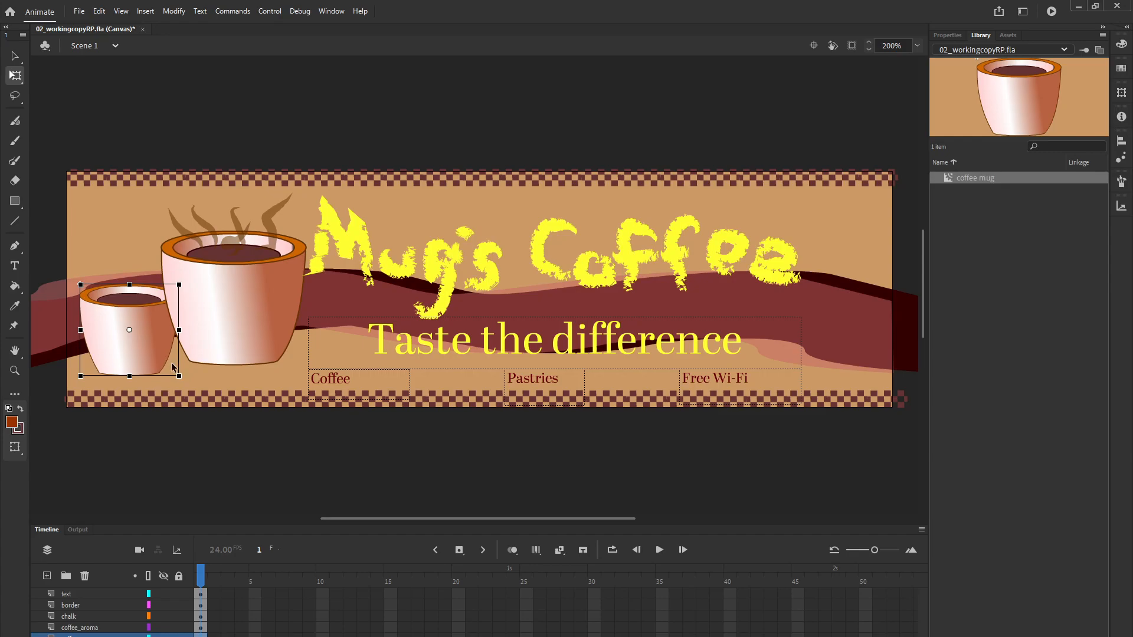
pyautogui.moveTo(163, 357)
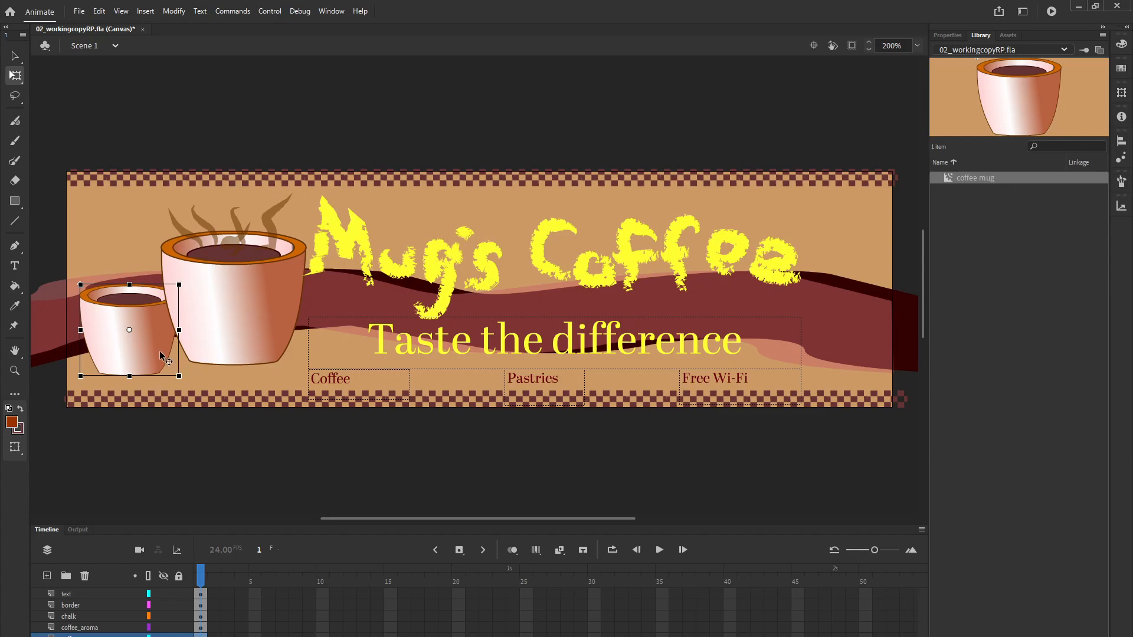
pyautogui.moveTo(152, 357)
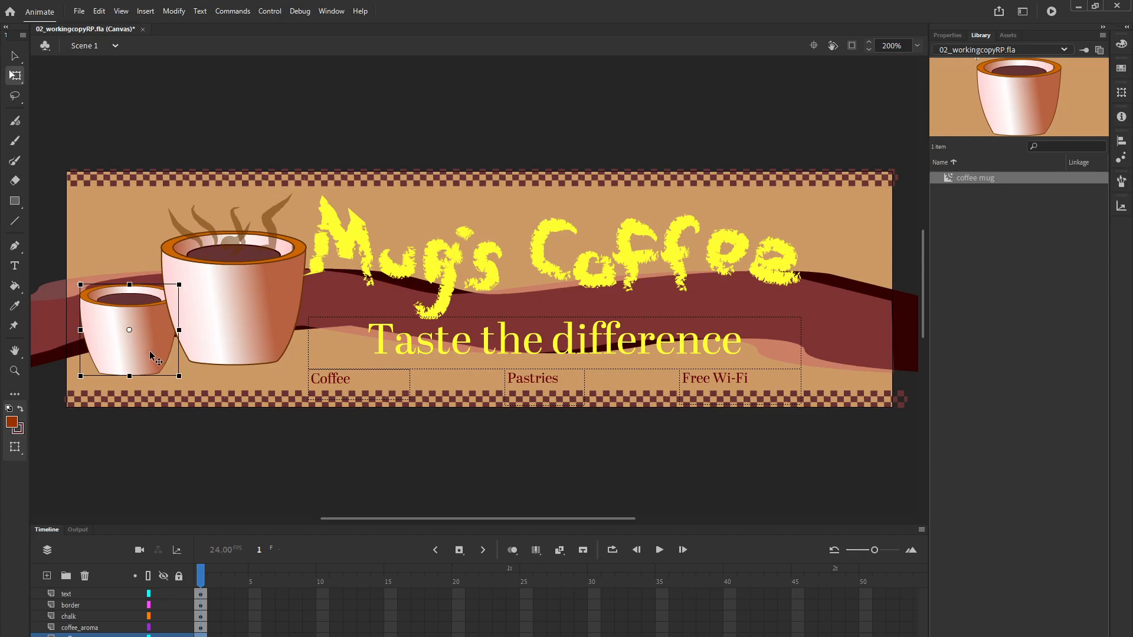
pyautogui.moveTo(144, 352)
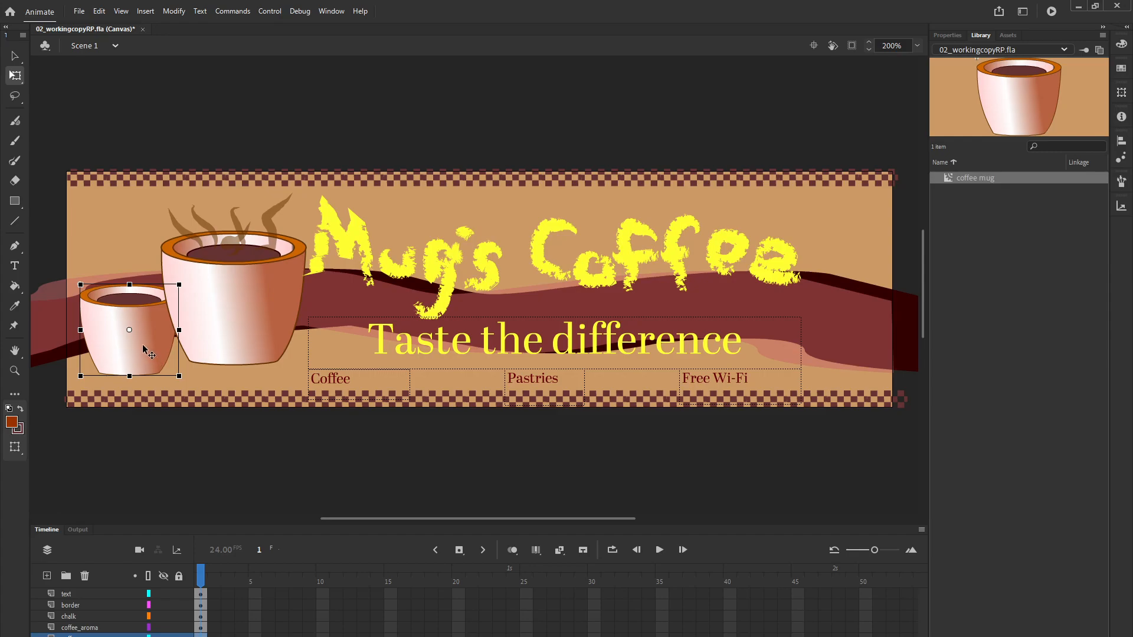
pyautogui.moveTo(129, 330); pyautogui.dragTo(141, 316)
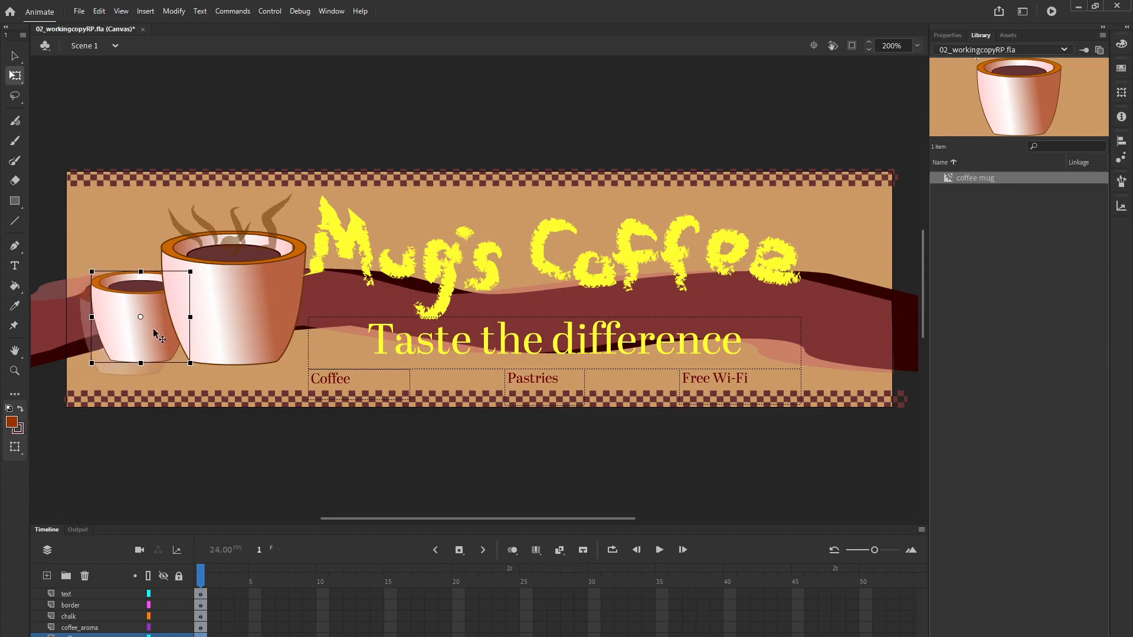
pyautogui.moveTo(154, 333); pyautogui.dragTo(149, 330)
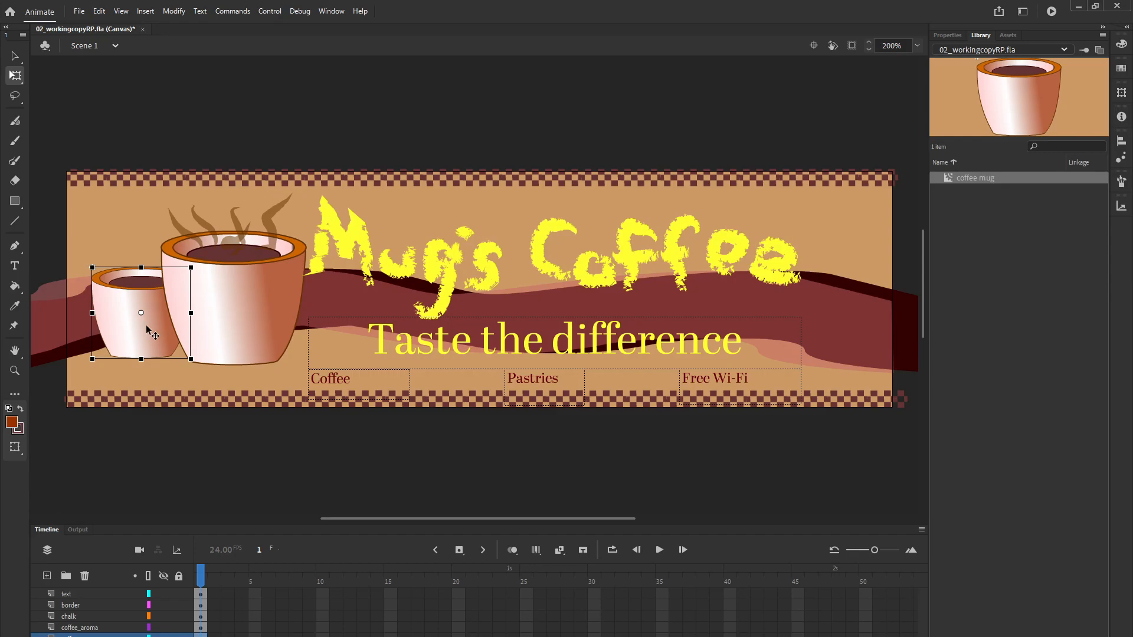
pyautogui.moveTo(139, 333)
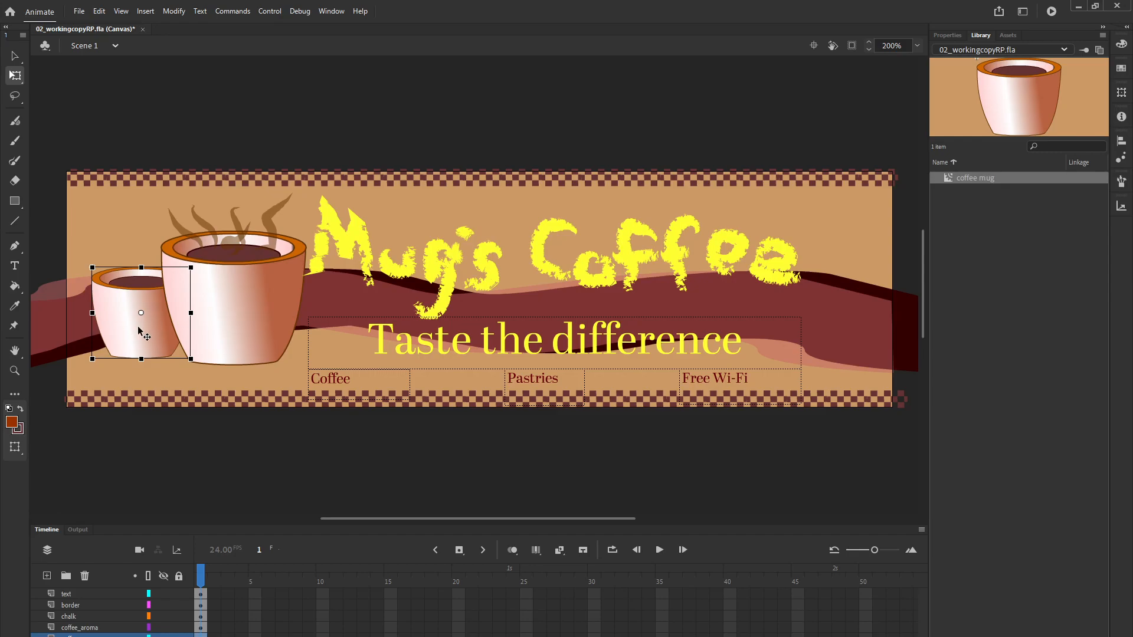
pyautogui.moveTo(24, 70)
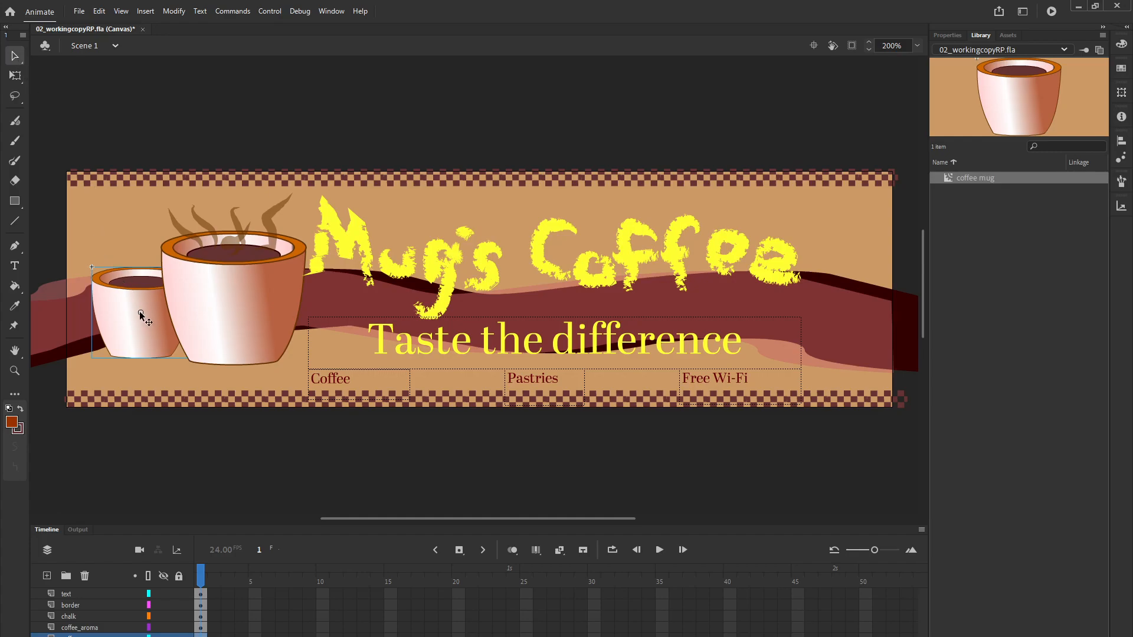
pyautogui.moveTo(139, 306)
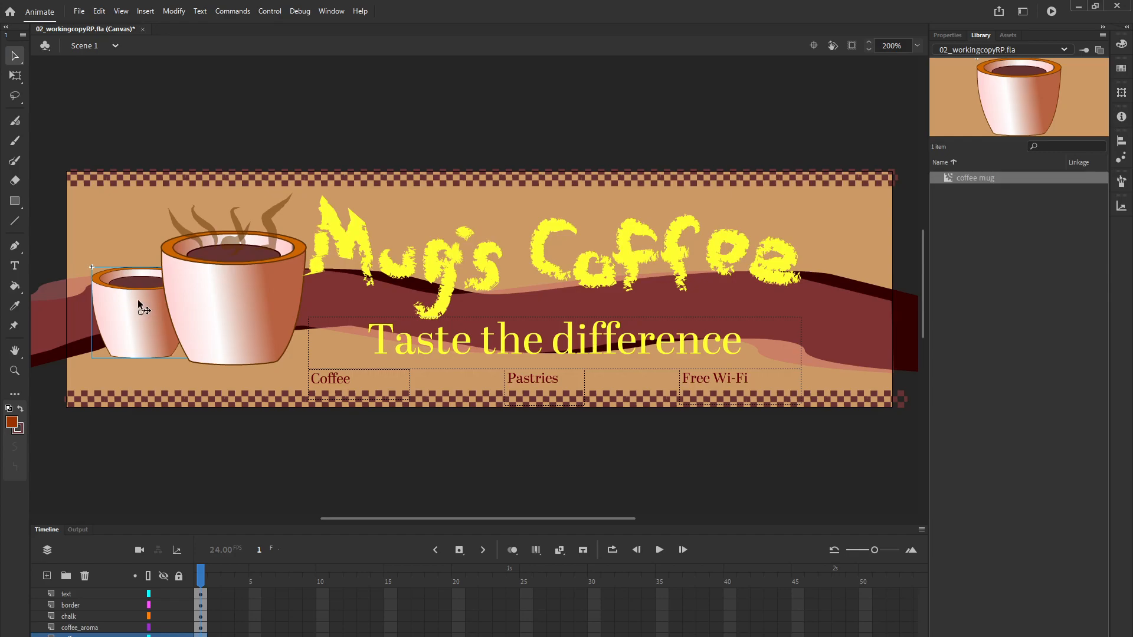
pyautogui.moveTo(927, 53)
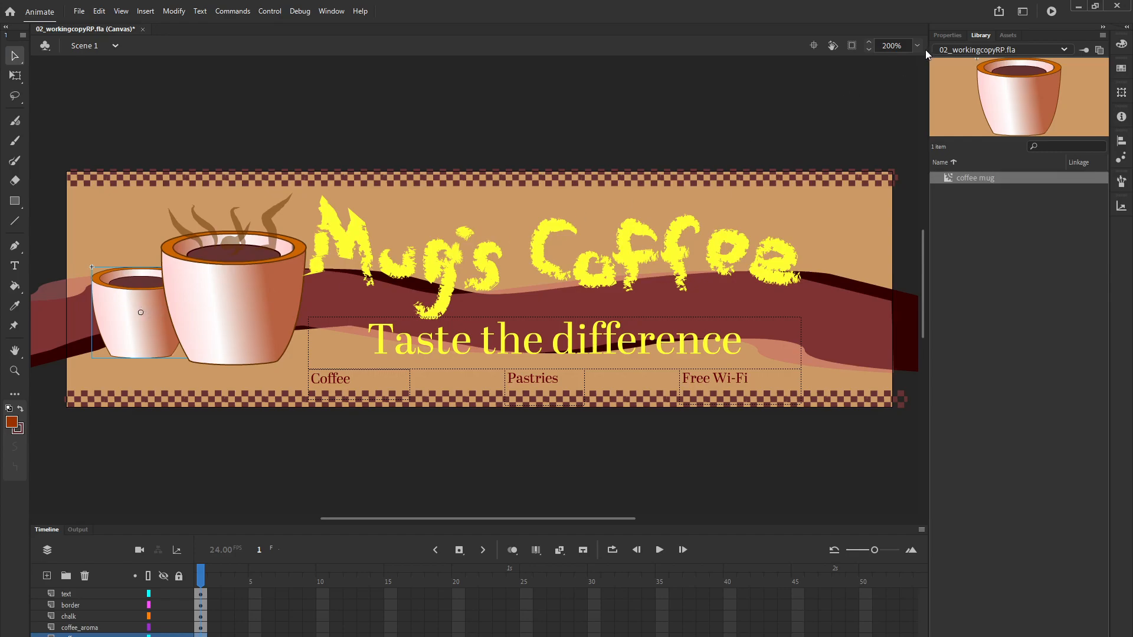
# - Apply a Brightness color effect of -20% to the small mug in Properties
pyautogui.click(946, 34)
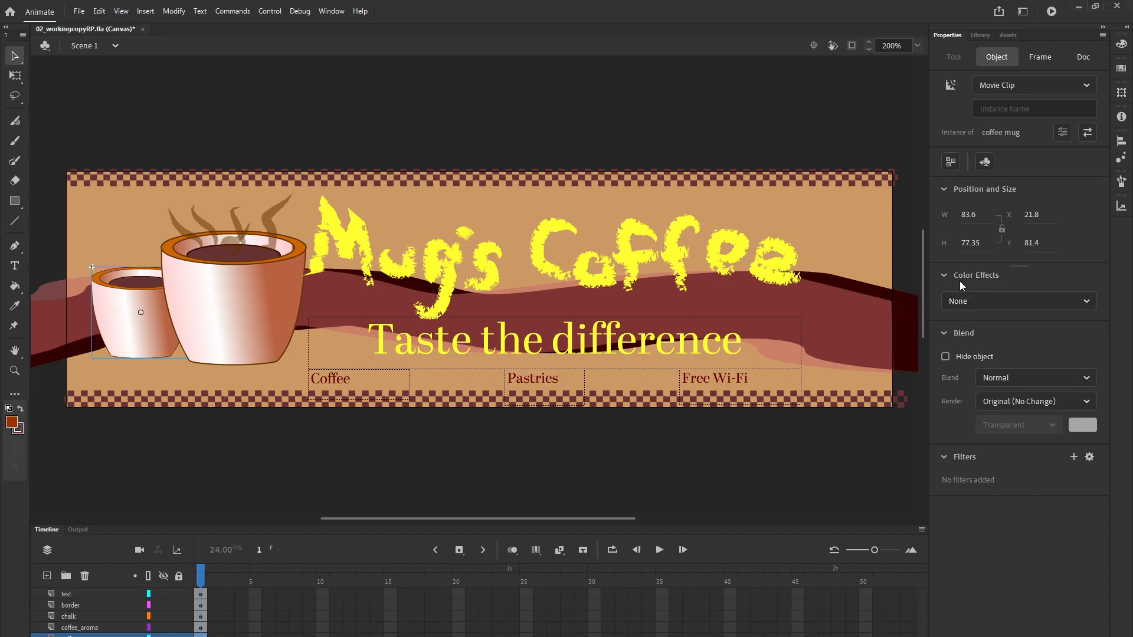
pyautogui.click(1019, 301)
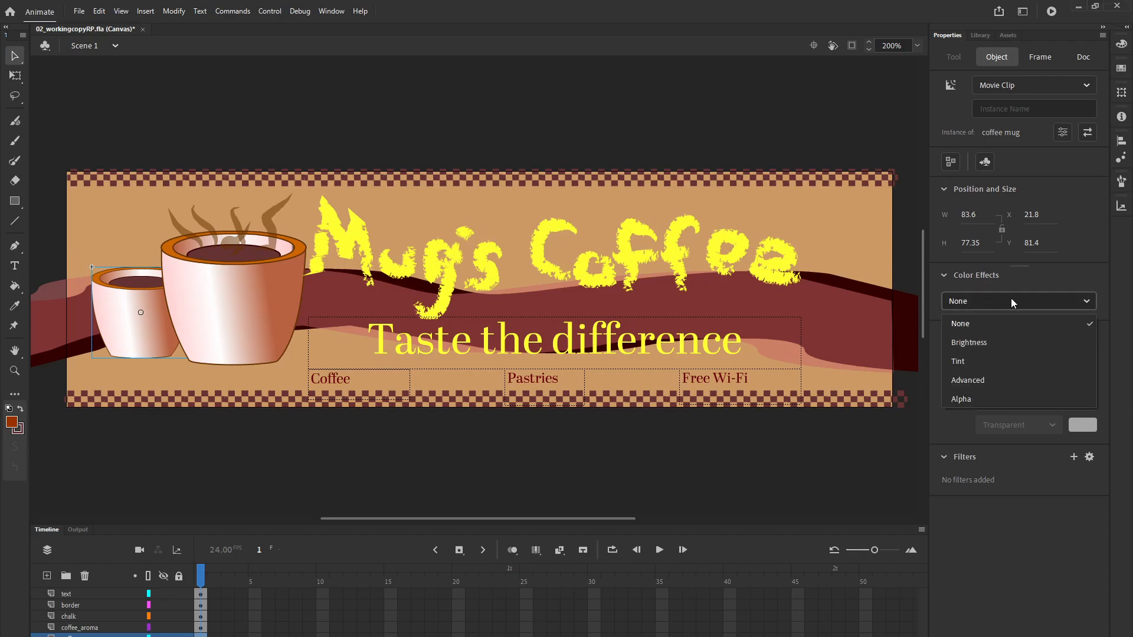
pyautogui.click(970, 342)
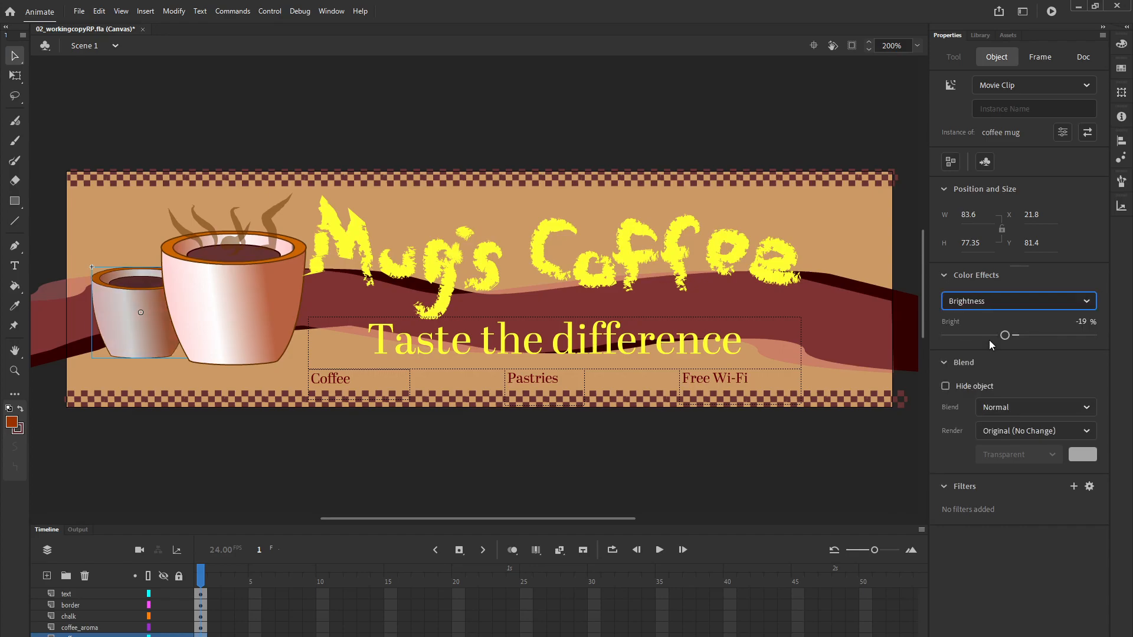
pyautogui.moveTo(1004, 334); pyautogui.dragTo(1002, 334)
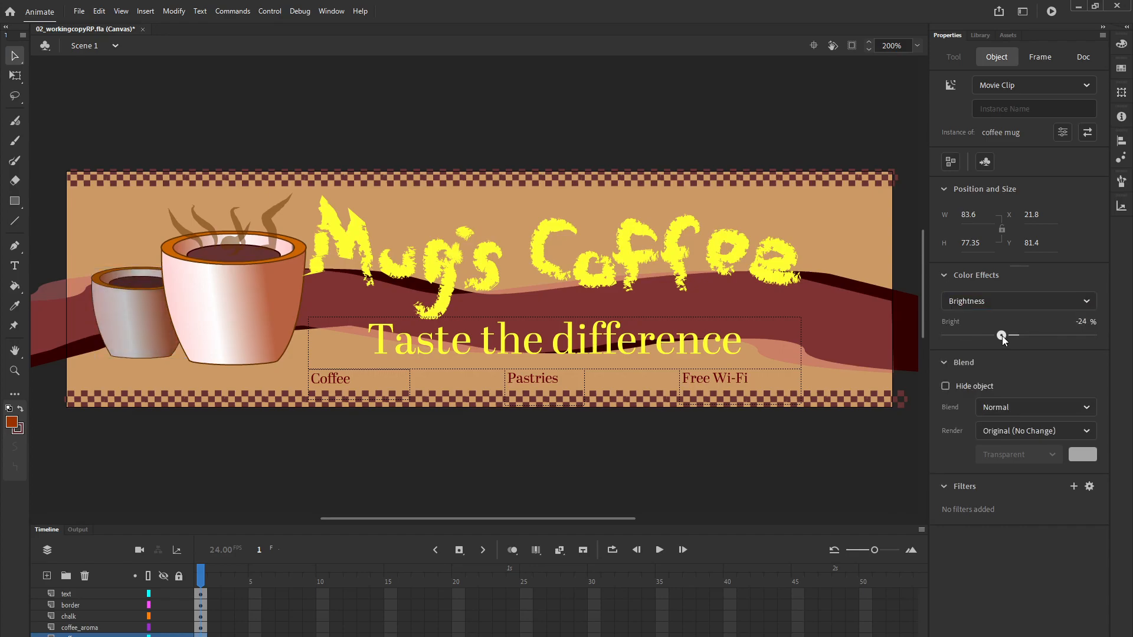
pyautogui.moveTo(1002, 335); pyautogui.dragTo(998, 336)
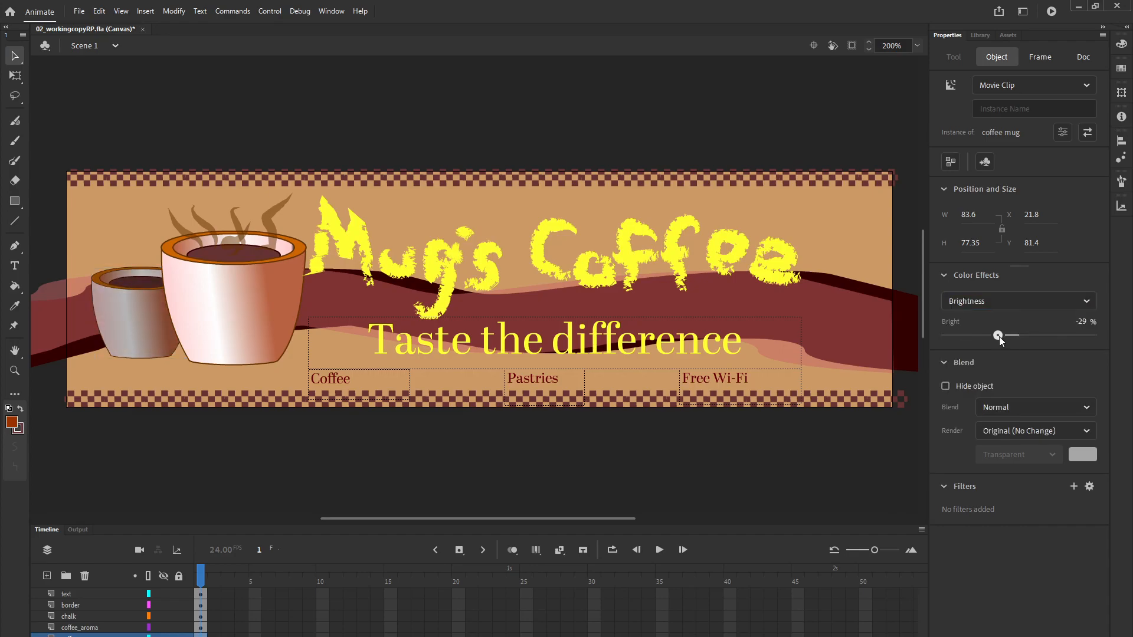
pyautogui.moveTo(998, 334); pyautogui.dragTo(1003, 334)
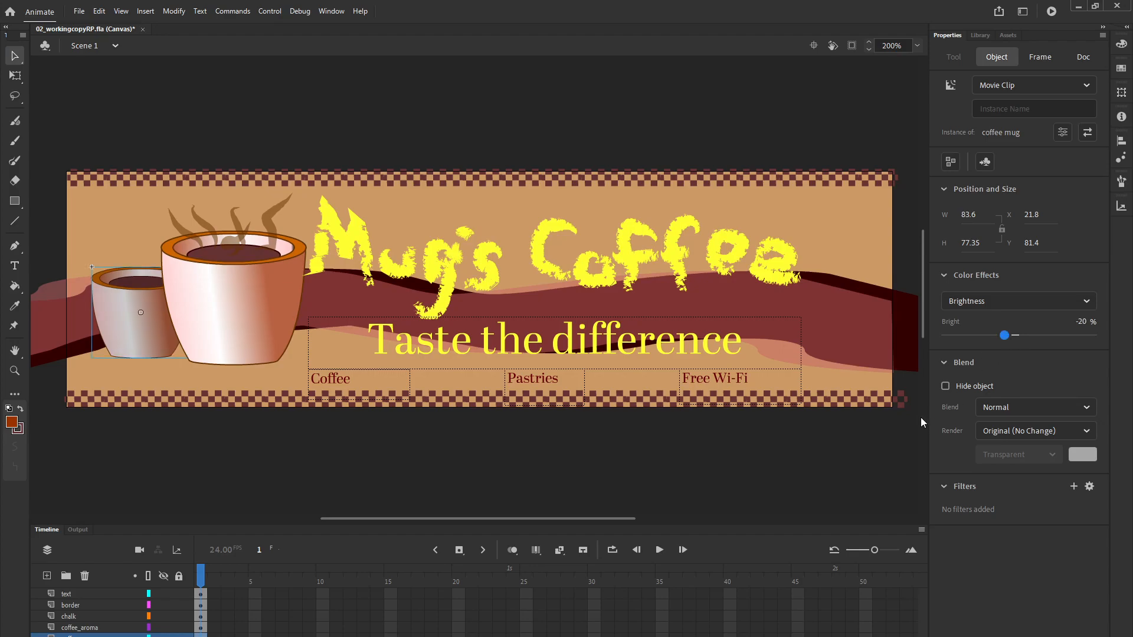
pyautogui.moveTo(138, 332)
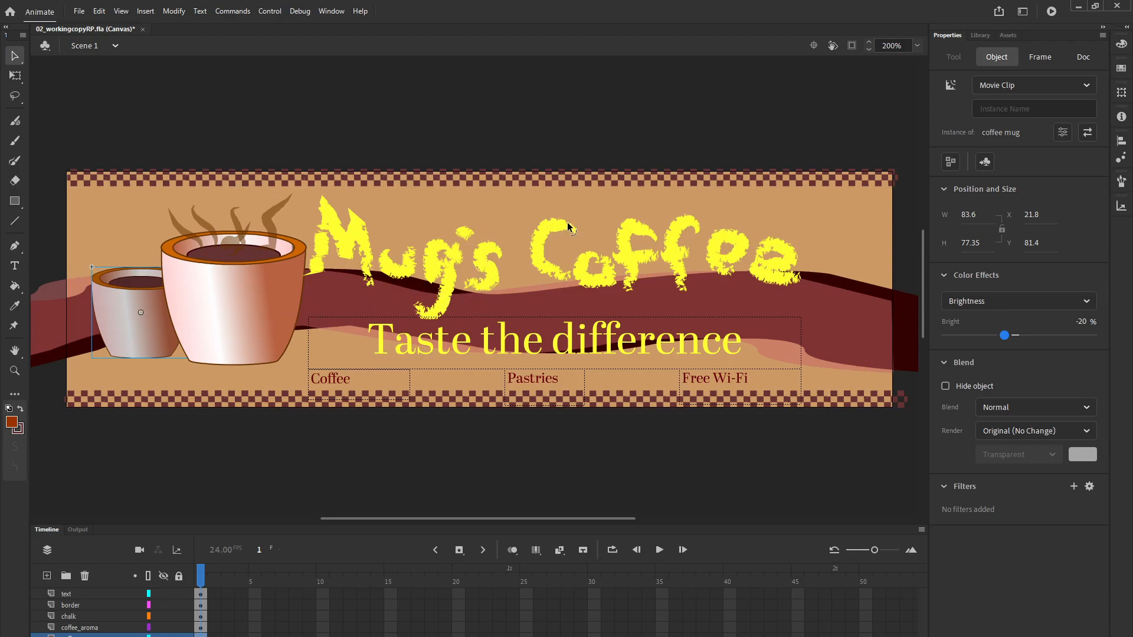
# - Enter the coffee mug symbol for editing and zoom the view to 200%
pyautogui.click(975, 35)
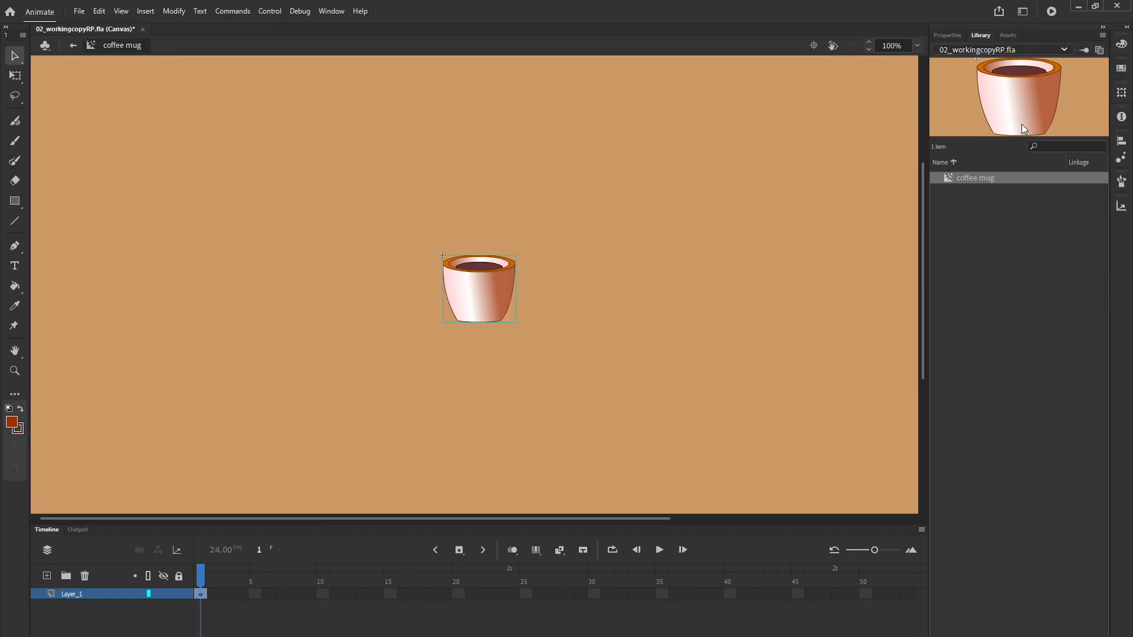
pyautogui.moveTo(522, 297)
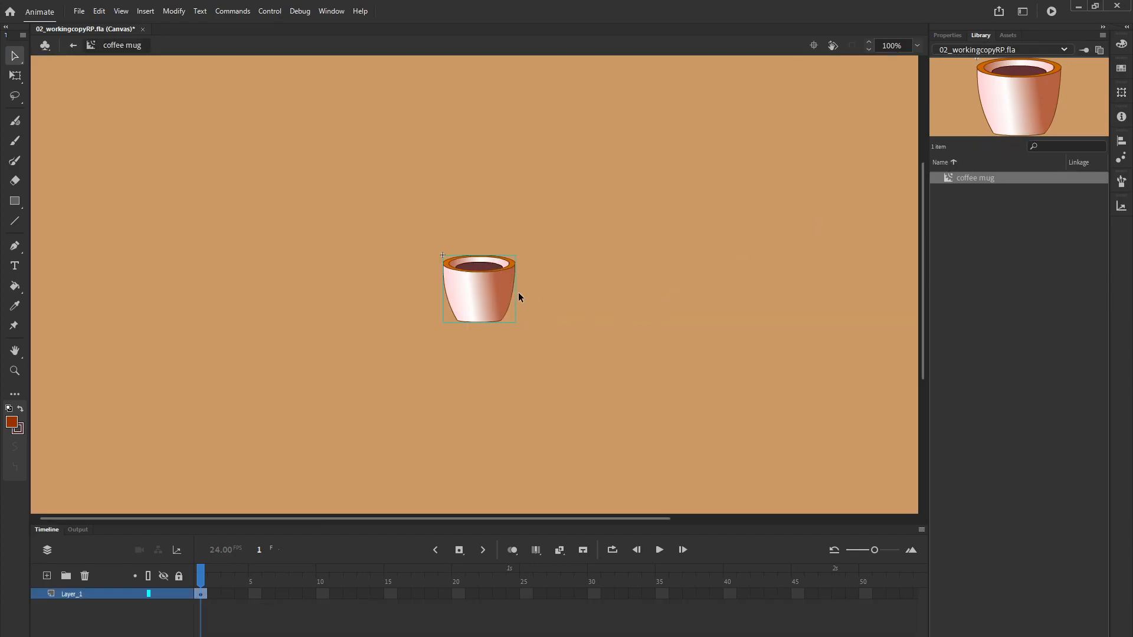
pyautogui.moveTo(524, 297)
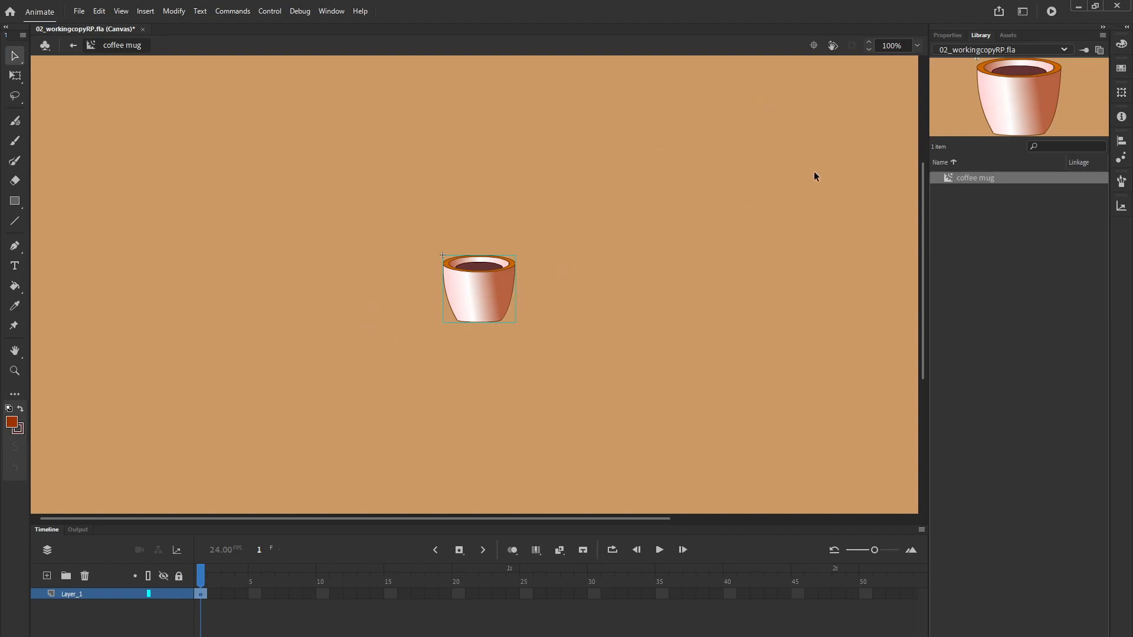
pyautogui.click(917, 45)
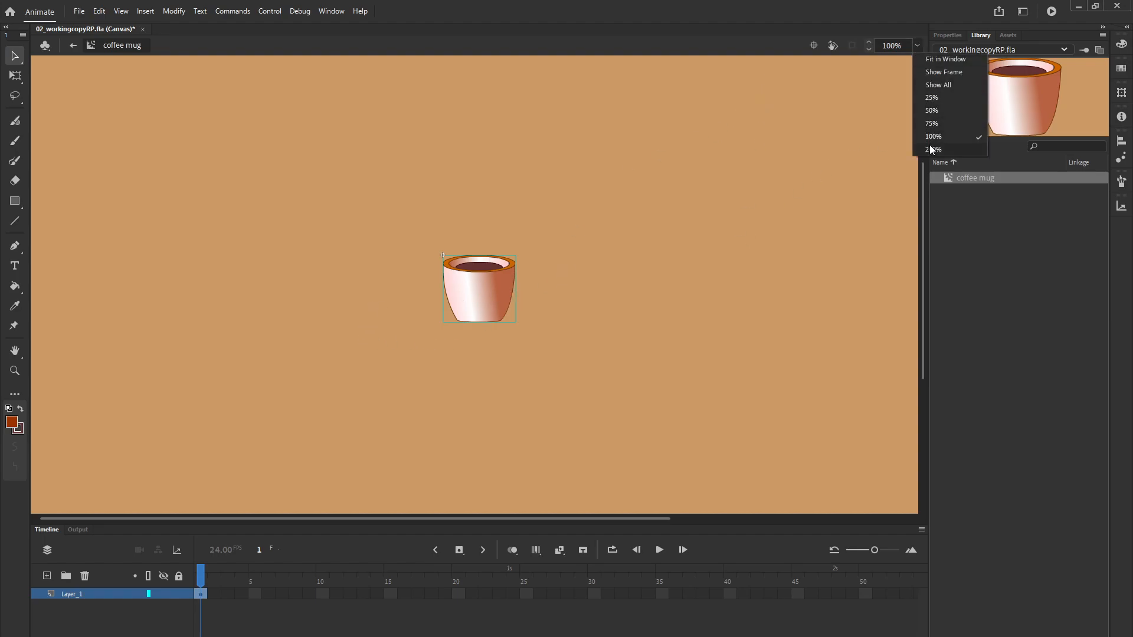
pyautogui.click(934, 149)
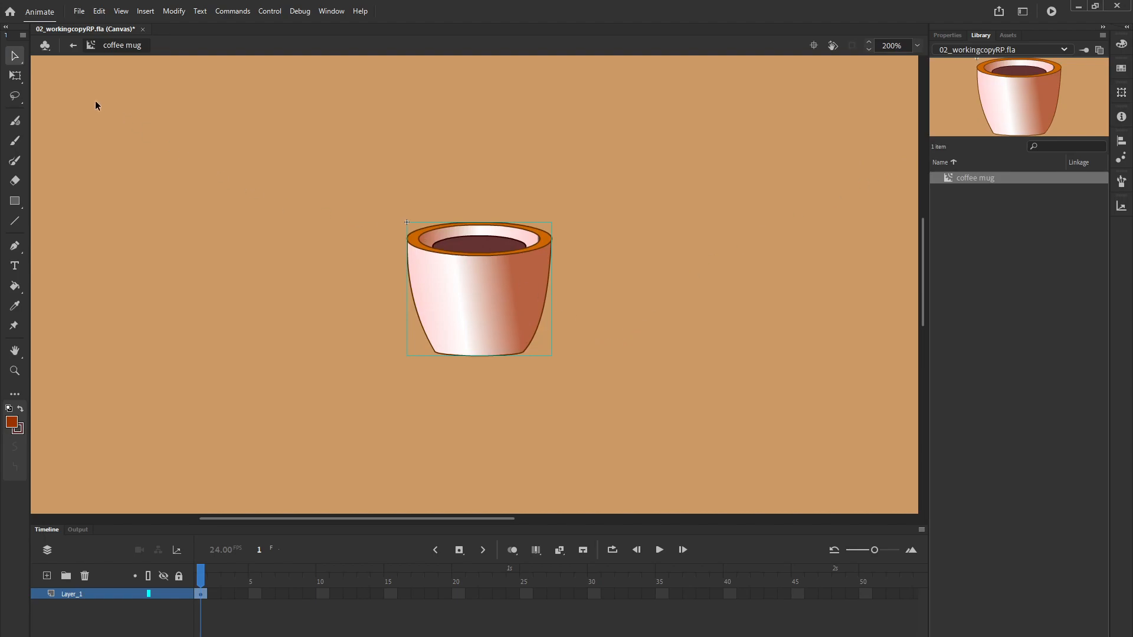
pyautogui.moveTo(120, 78)
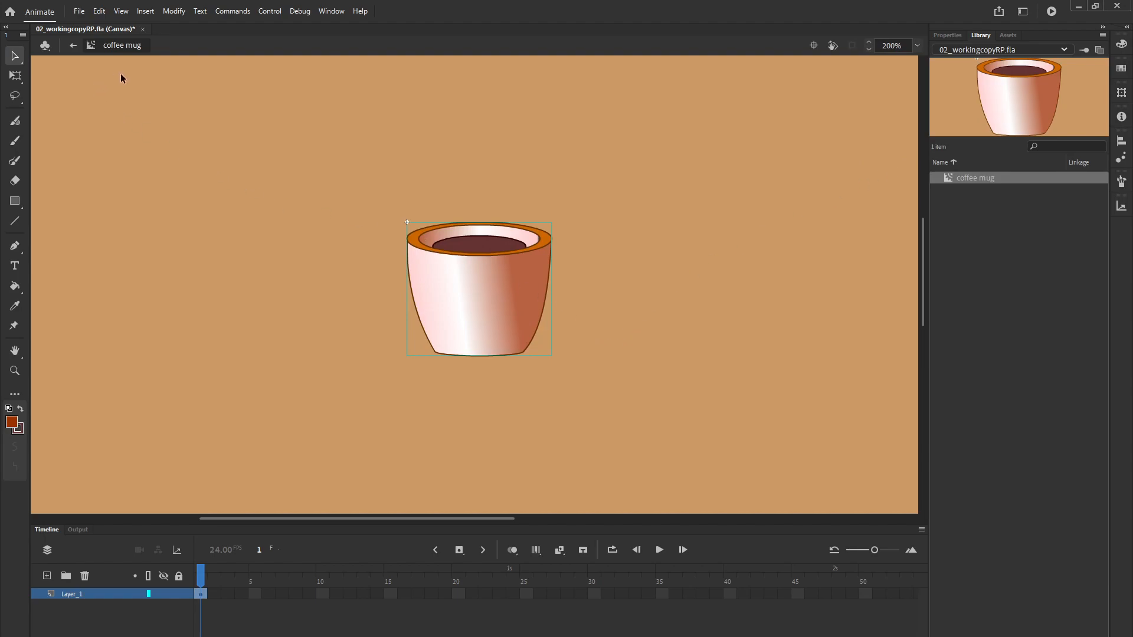
pyautogui.moveTo(198, 96)
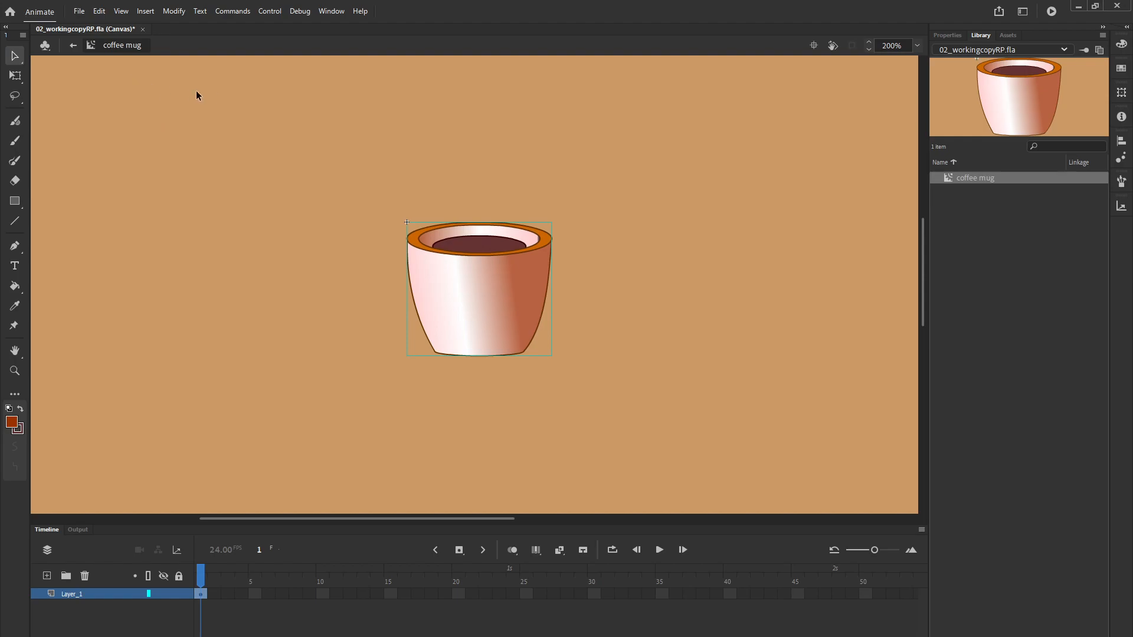
# - Double-click the mug artwork to enter its Group edit mode inside the symbol
pyautogui.doubleClick(461, 297)
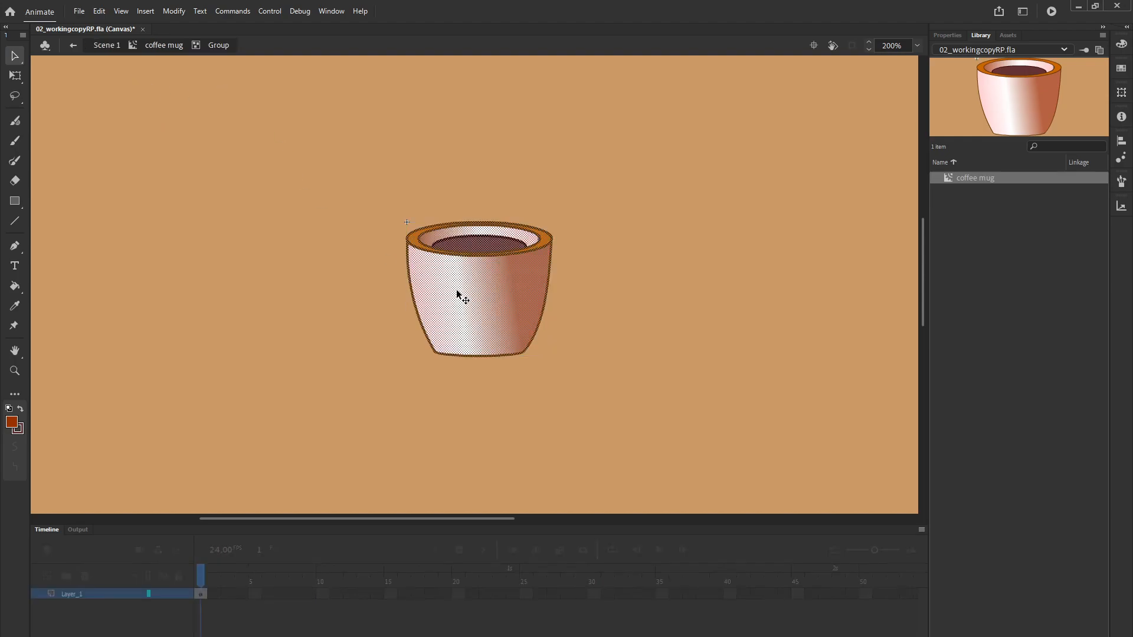
pyautogui.moveTo(495, 307)
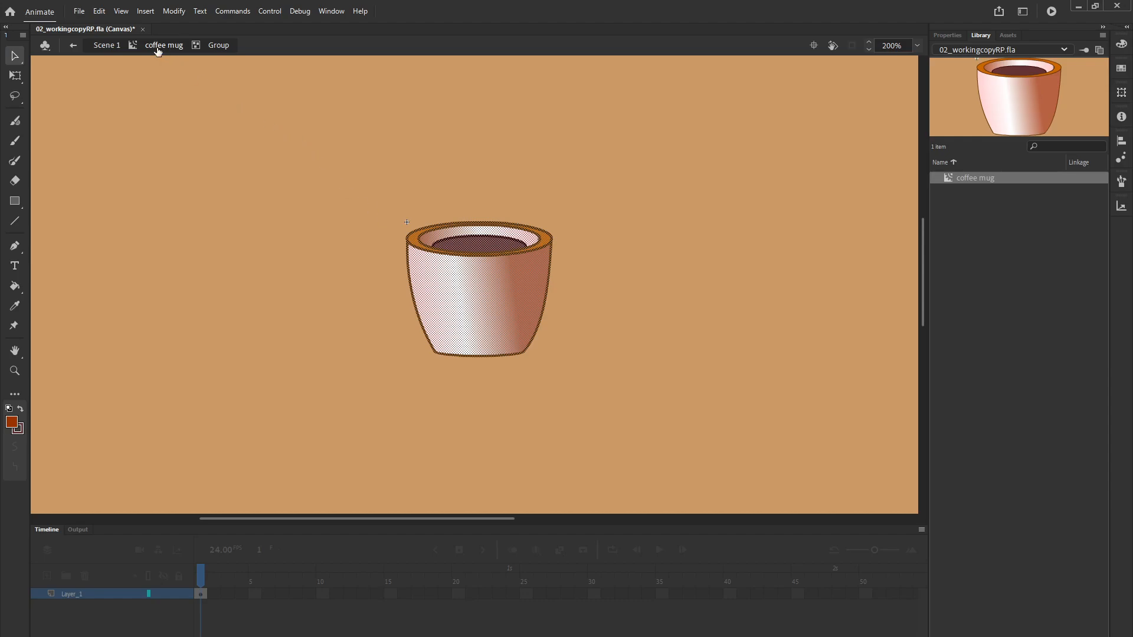
pyautogui.moveTo(96, 48)
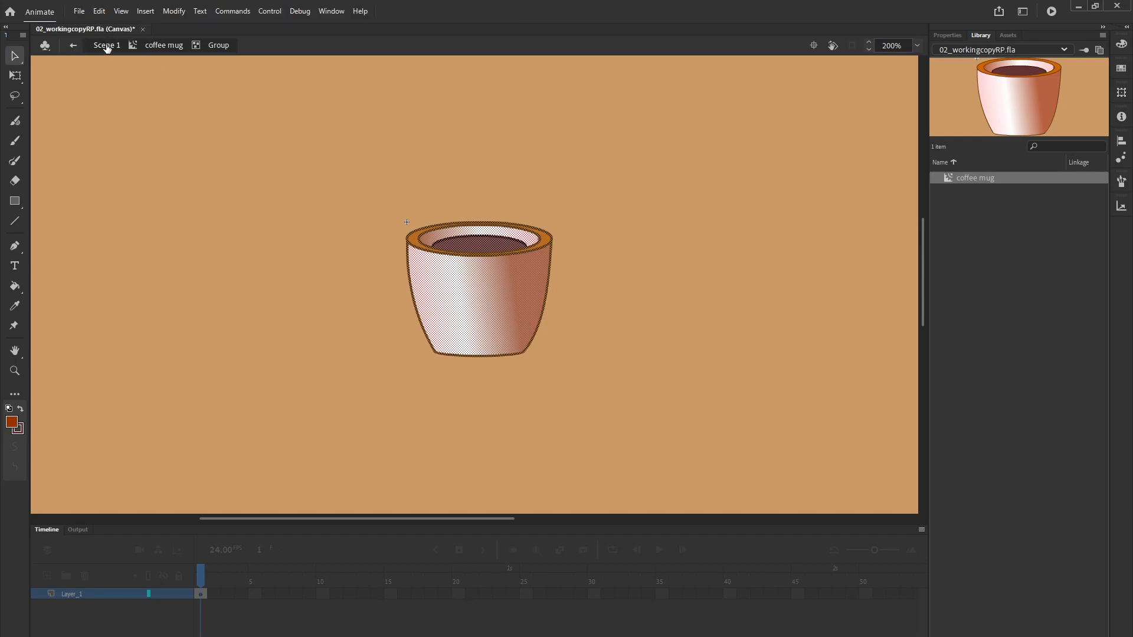
pyautogui.moveTo(165, 50)
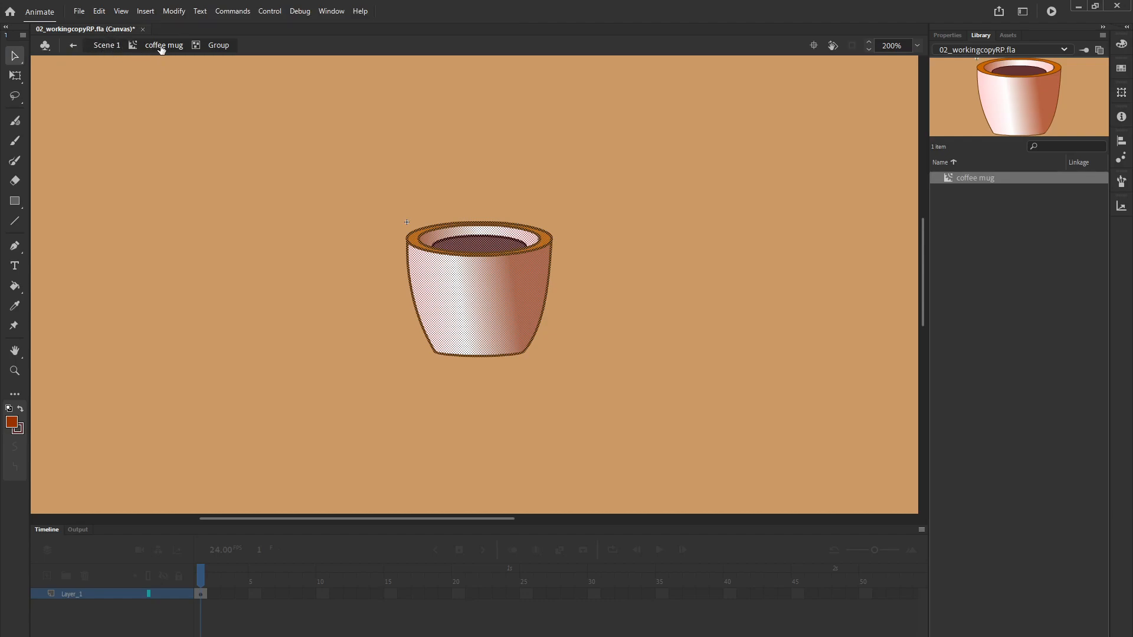
pyautogui.moveTo(440, 285)
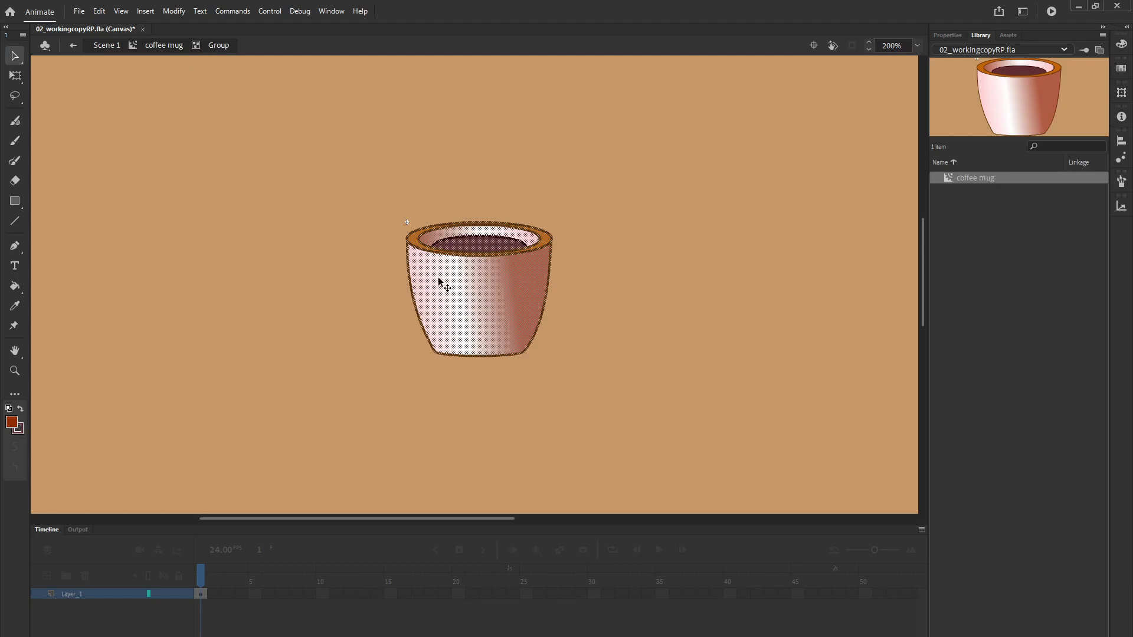
pyautogui.moveTo(489, 283)
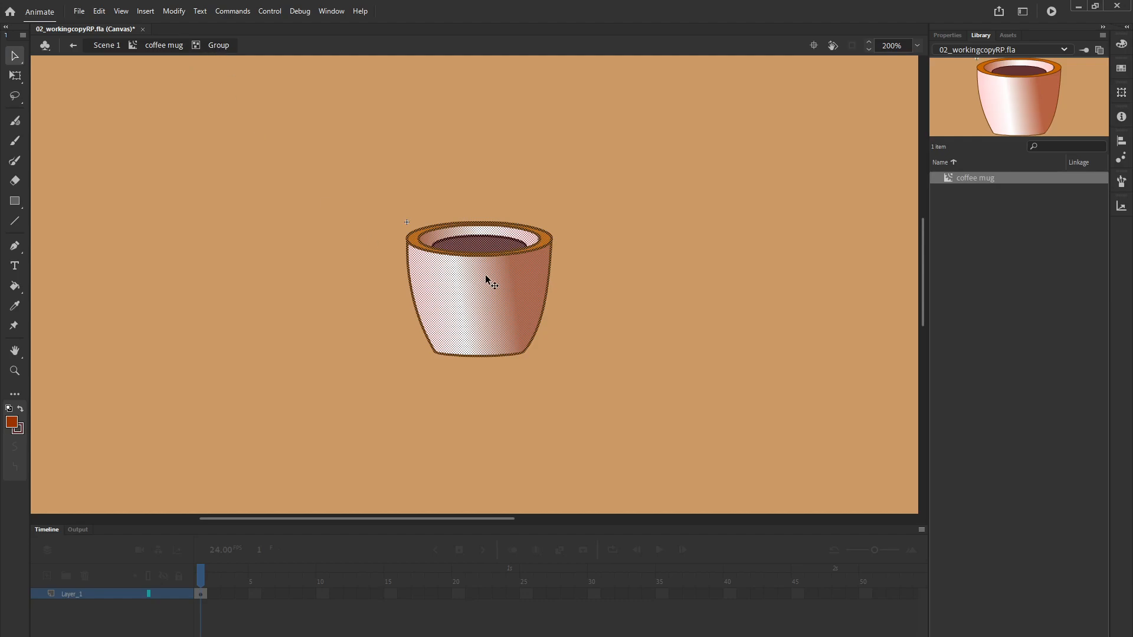
pyautogui.moveTo(547, 290)
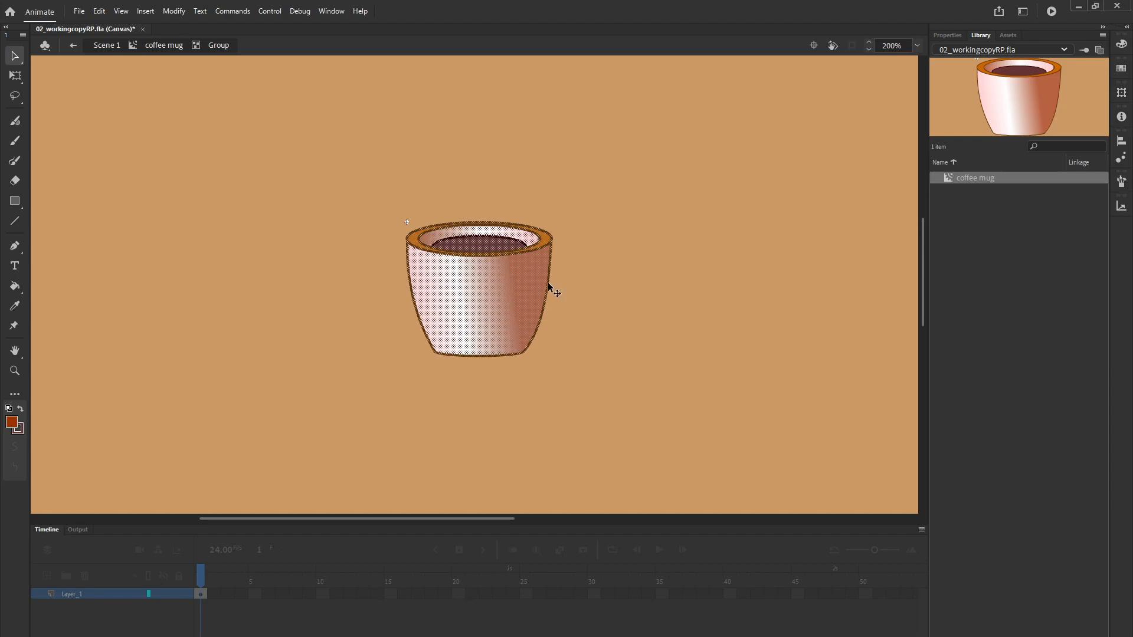
pyautogui.moveTo(572, 171)
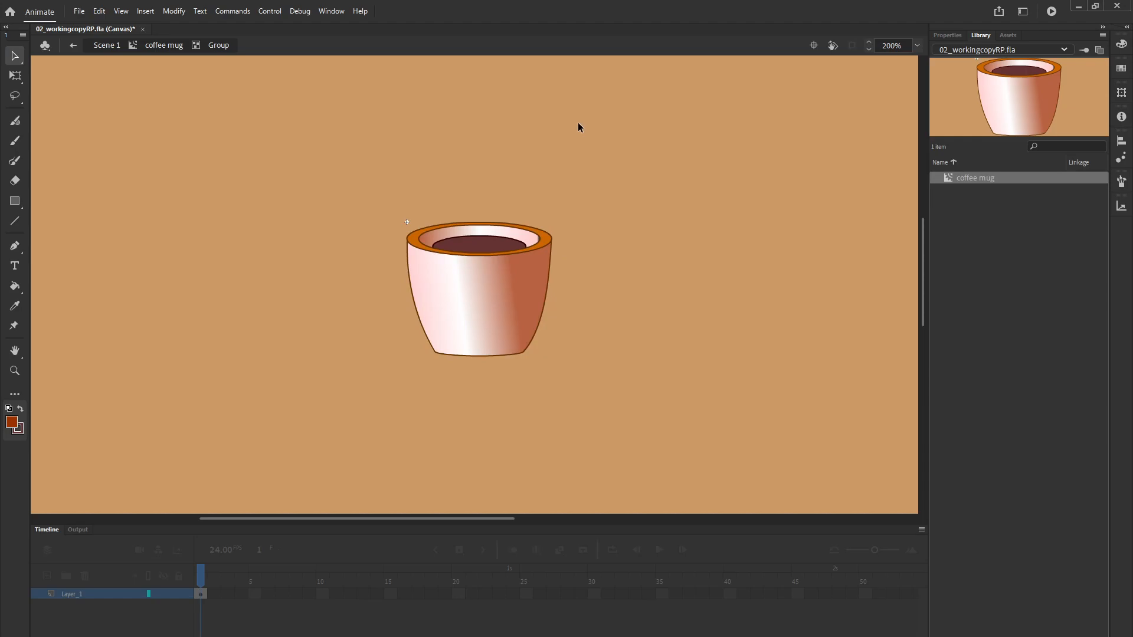
pyautogui.moveTo(555, 281)
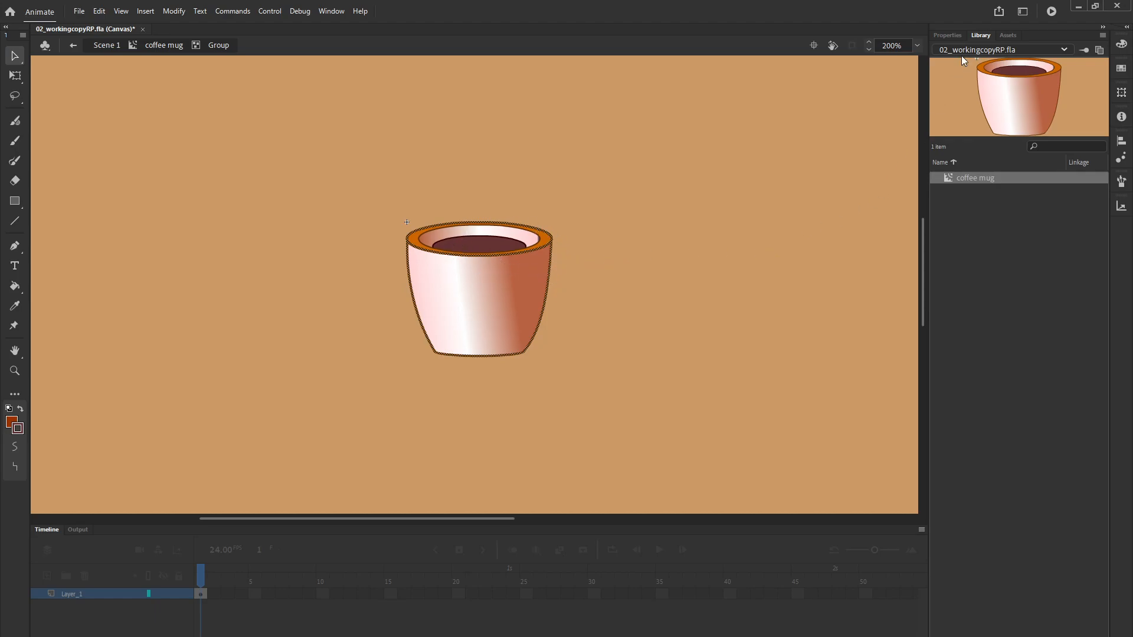
# - Raise the mug outline's Stroke size from 1 to 3 in Properties
pyautogui.click(947, 35)
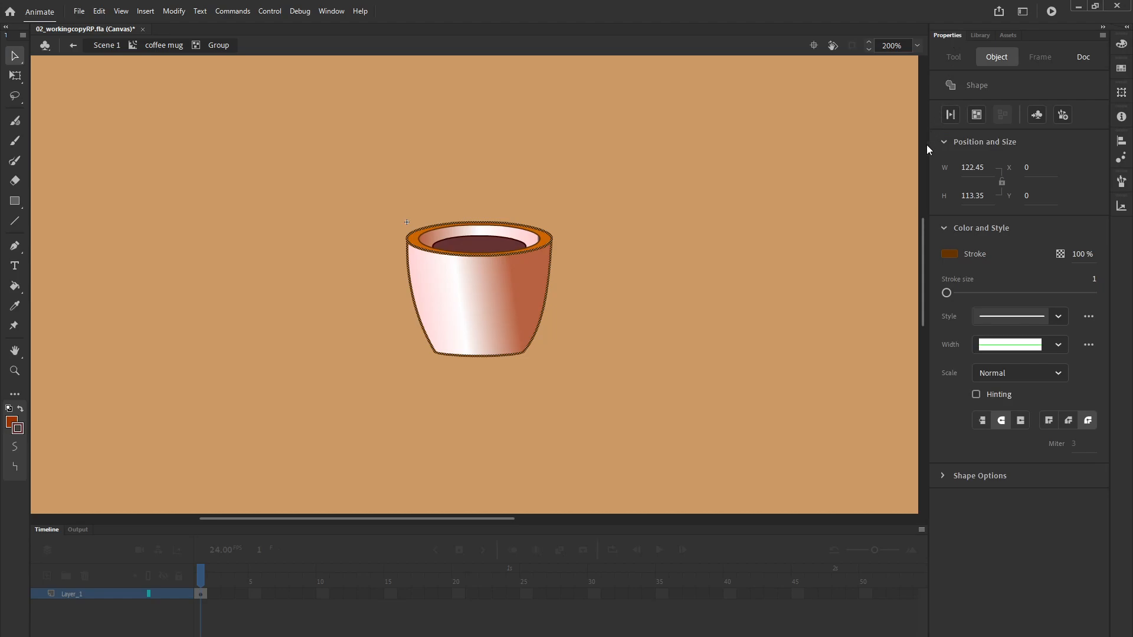
pyautogui.moveTo(947, 292); pyautogui.dragTo(950, 292)
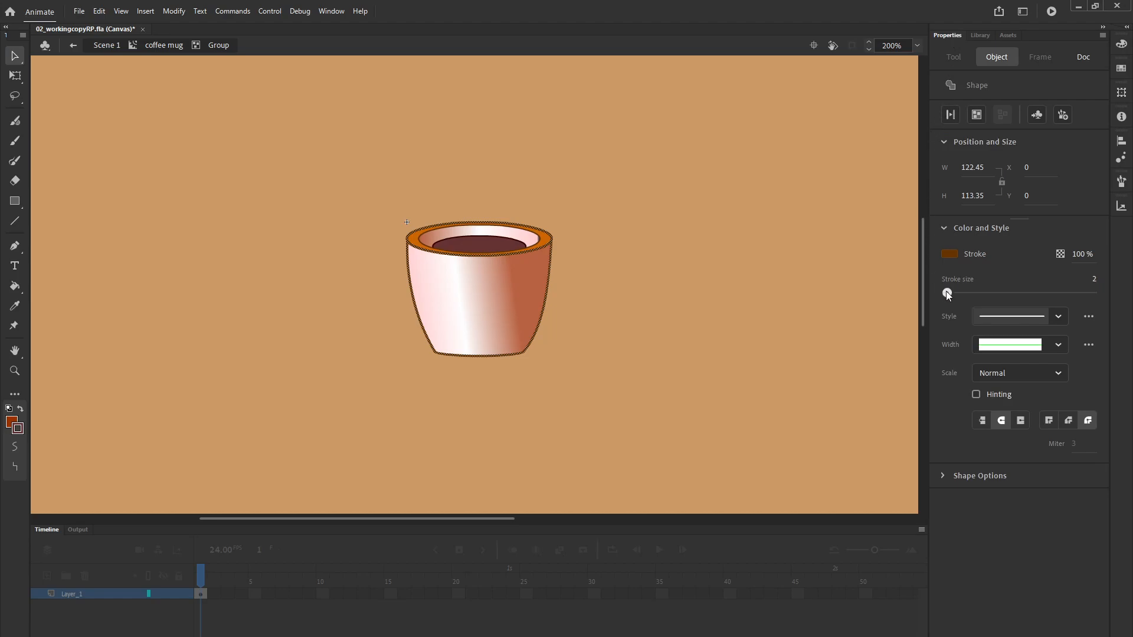
pyautogui.moveTo(944, 294); pyautogui.dragTo(950, 294)
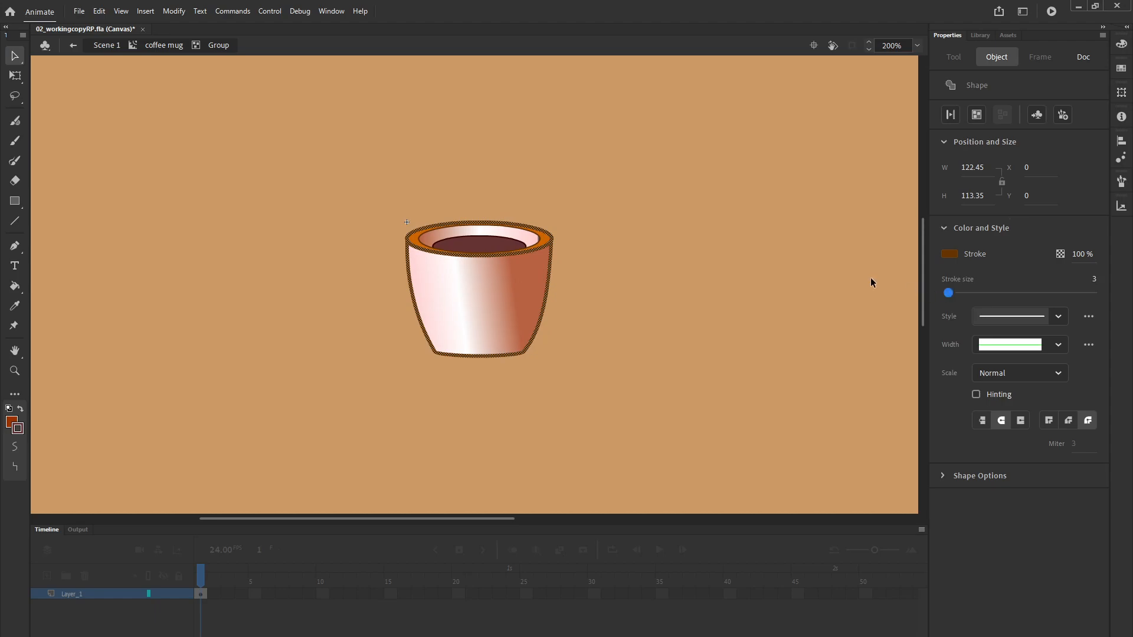
pyautogui.moveTo(773, 207)
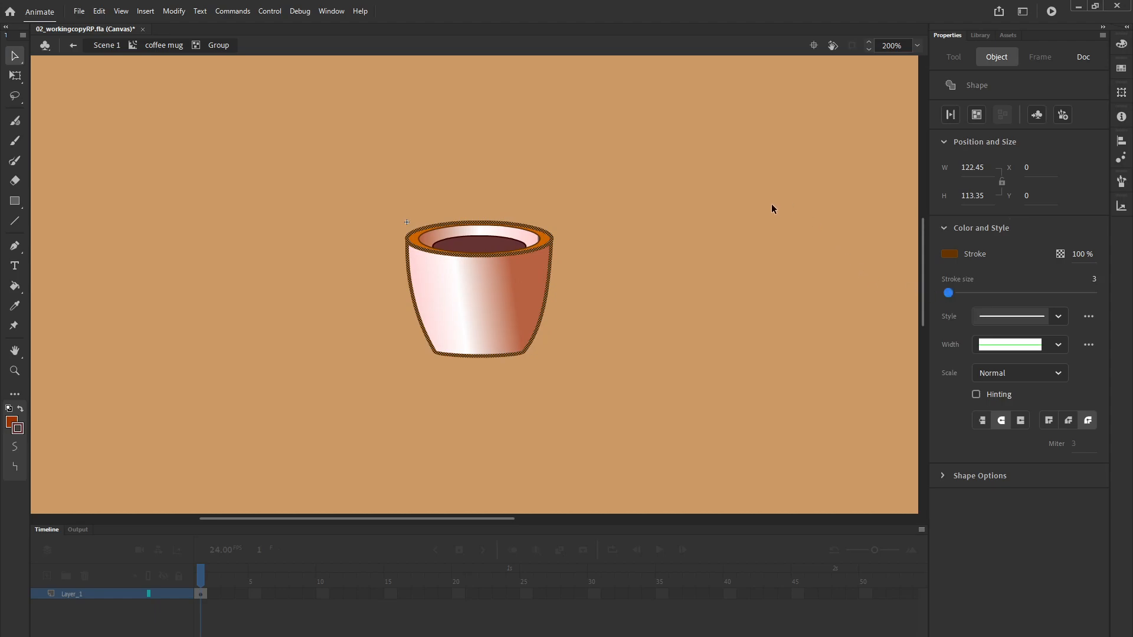
pyautogui.moveTo(529, 124)
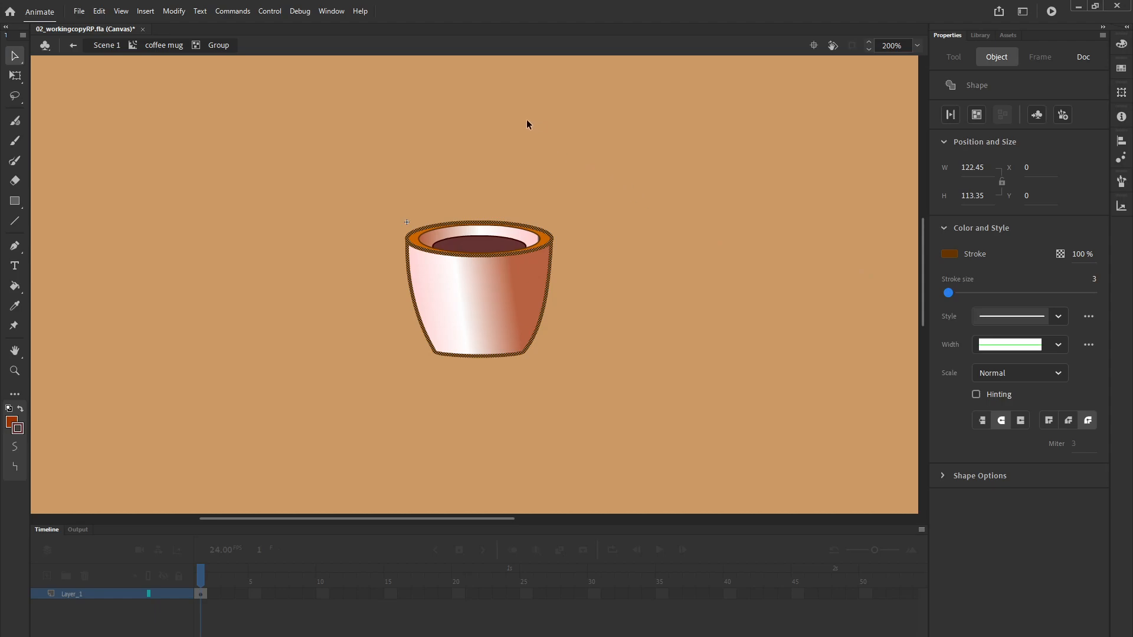
pyautogui.moveTo(425, 133)
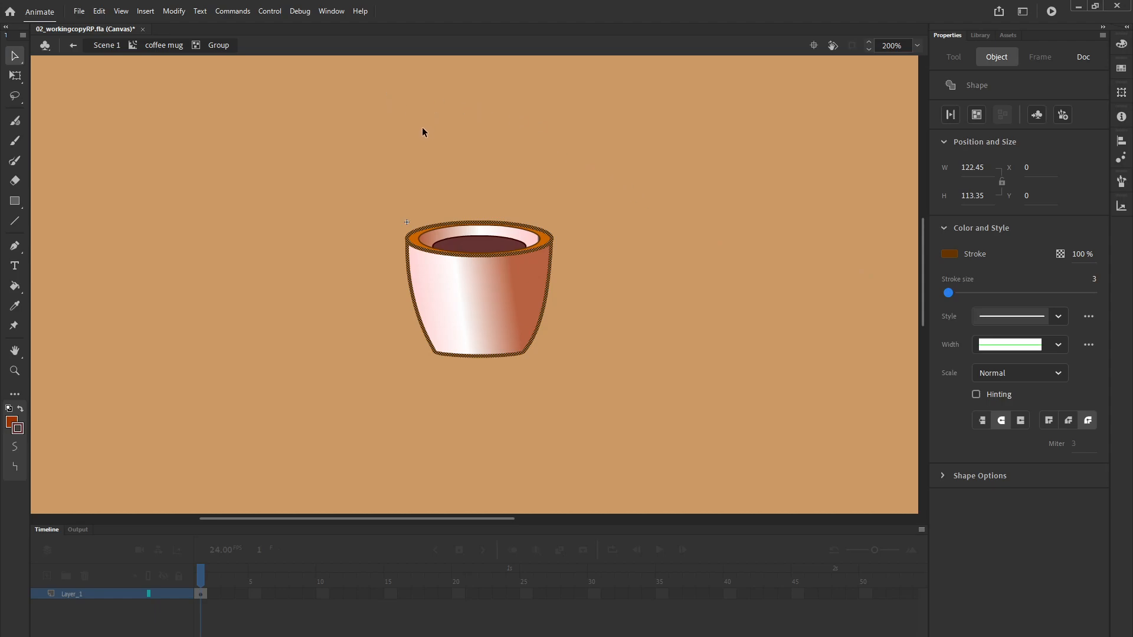
pyautogui.moveTo(528, 265)
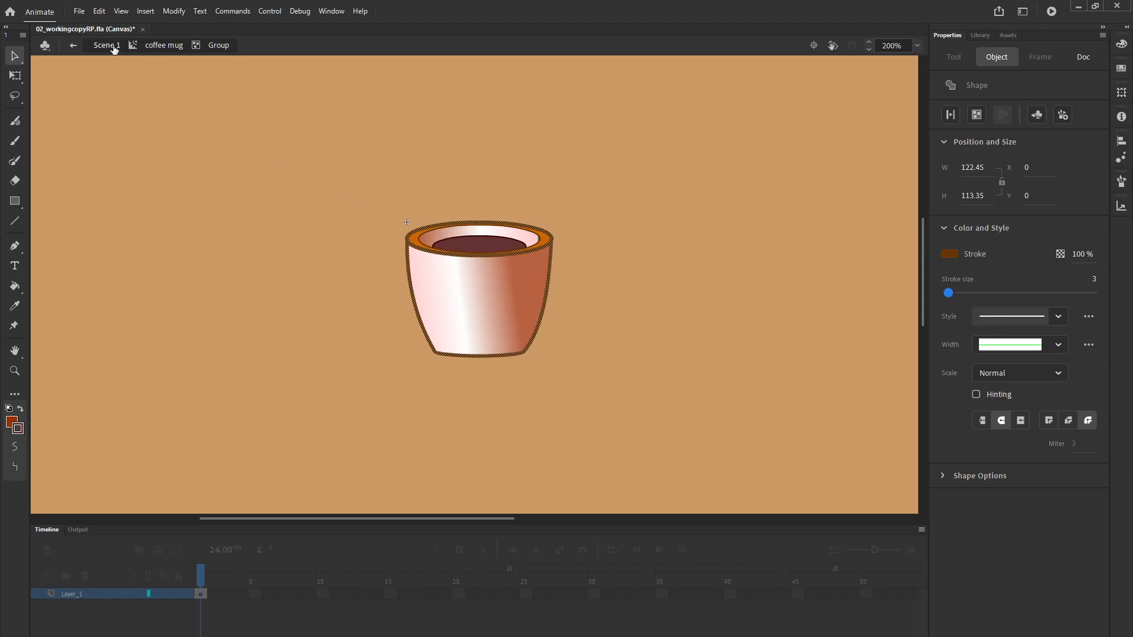
# - Return to Scene 1, then edit the coffee mug instance in place on the stage
pyautogui.click(109, 47)
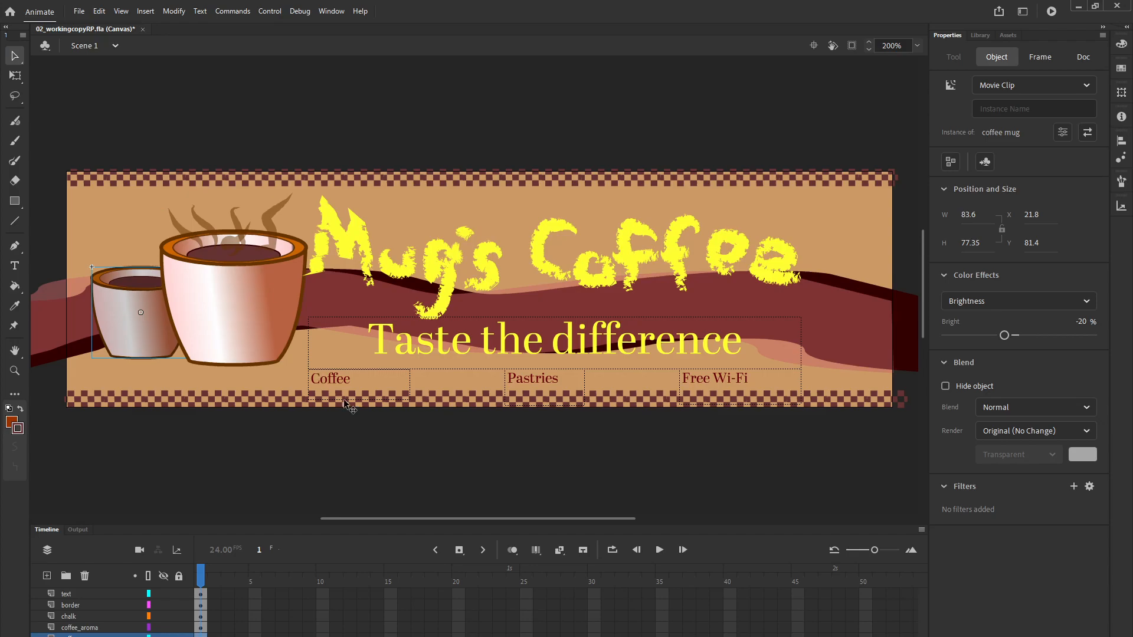
pyautogui.moveTo(192, 302)
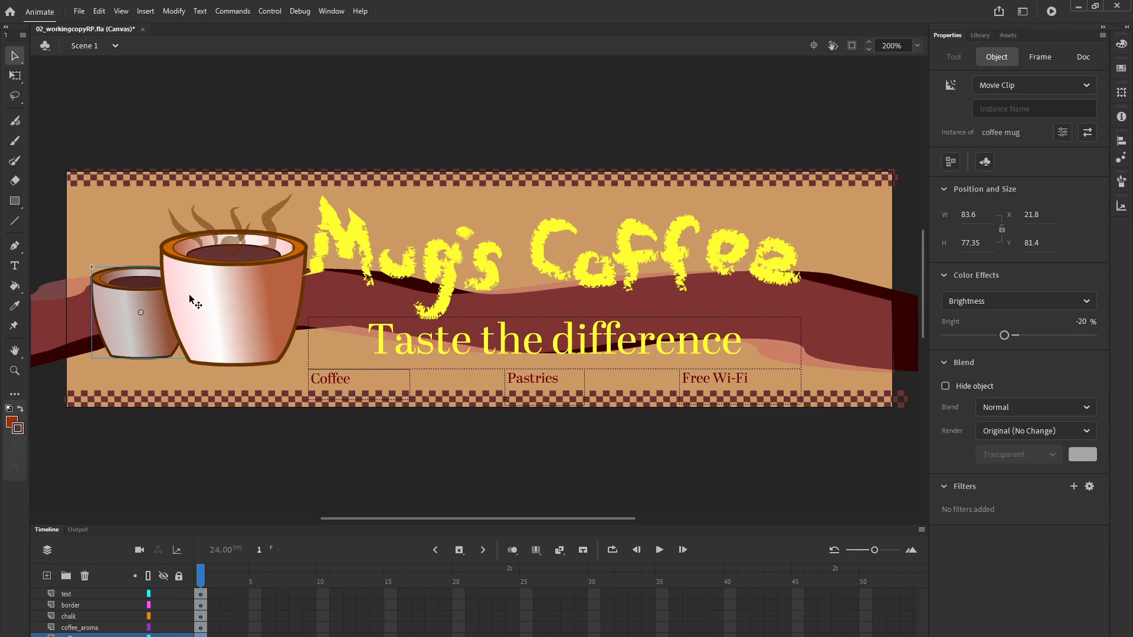
pyautogui.moveTo(182, 271)
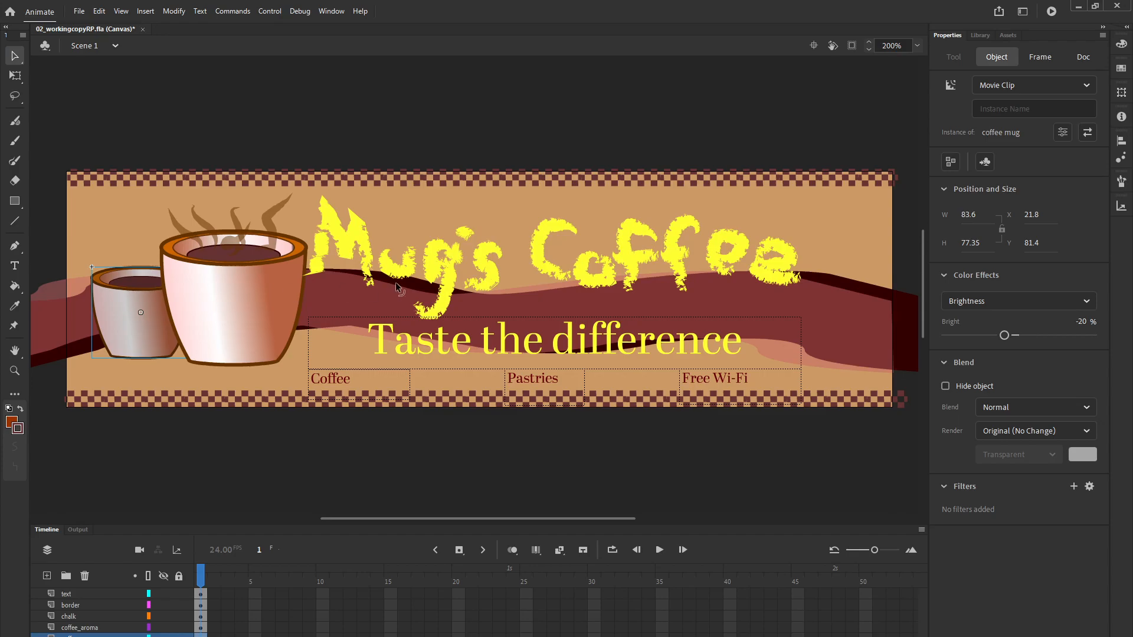
pyautogui.moveTo(619, 341)
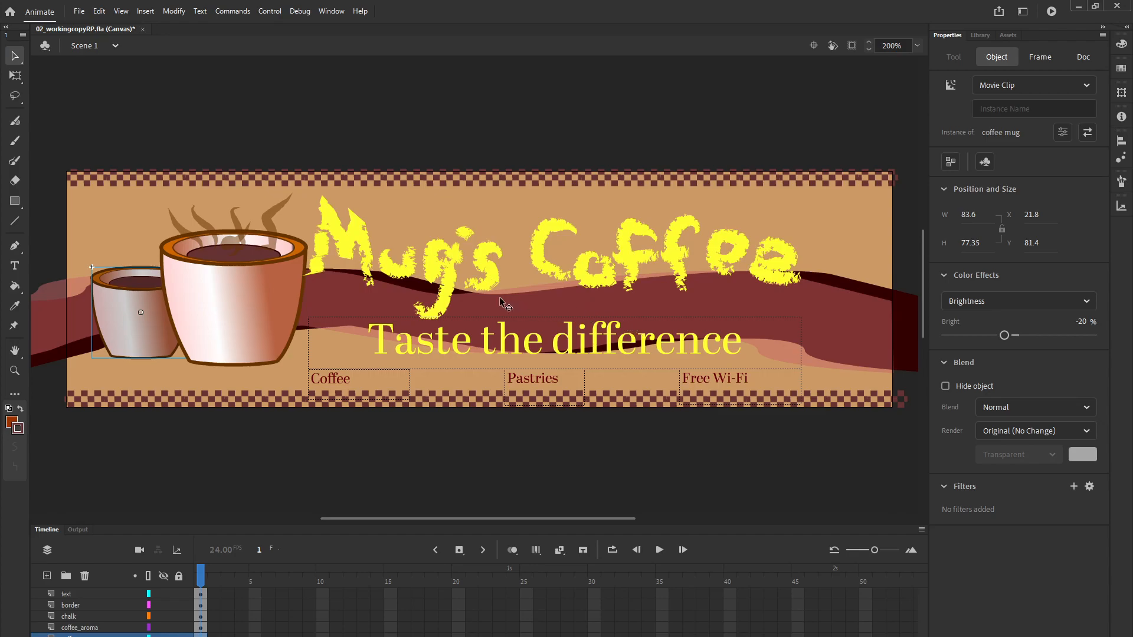
pyautogui.moveTo(424, 313)
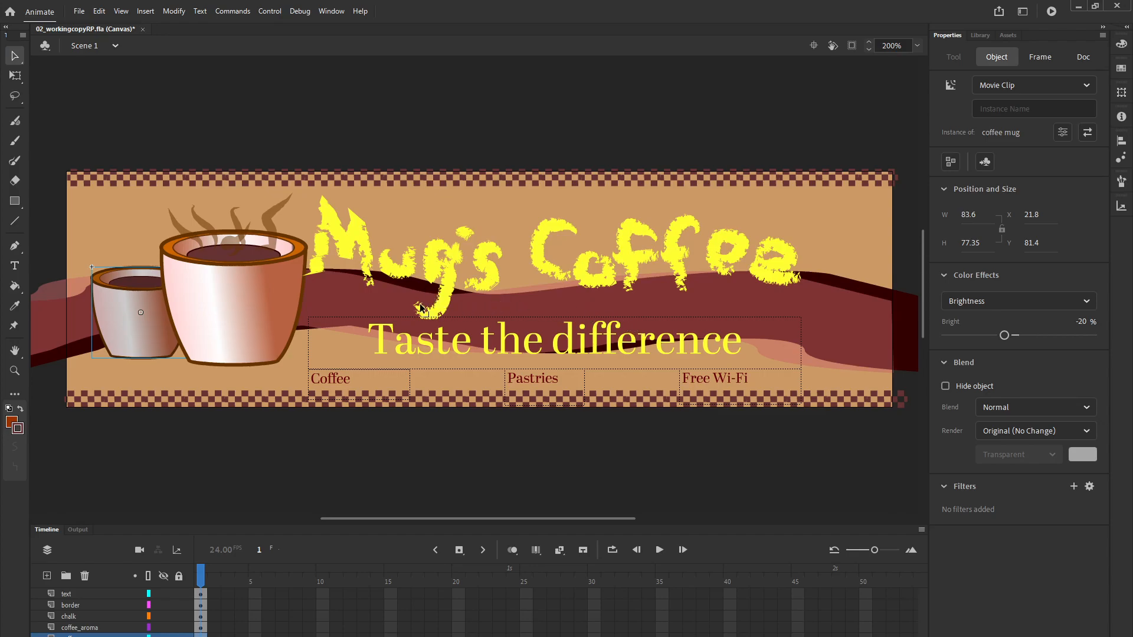
pyautogui.moveTo(258, 320)
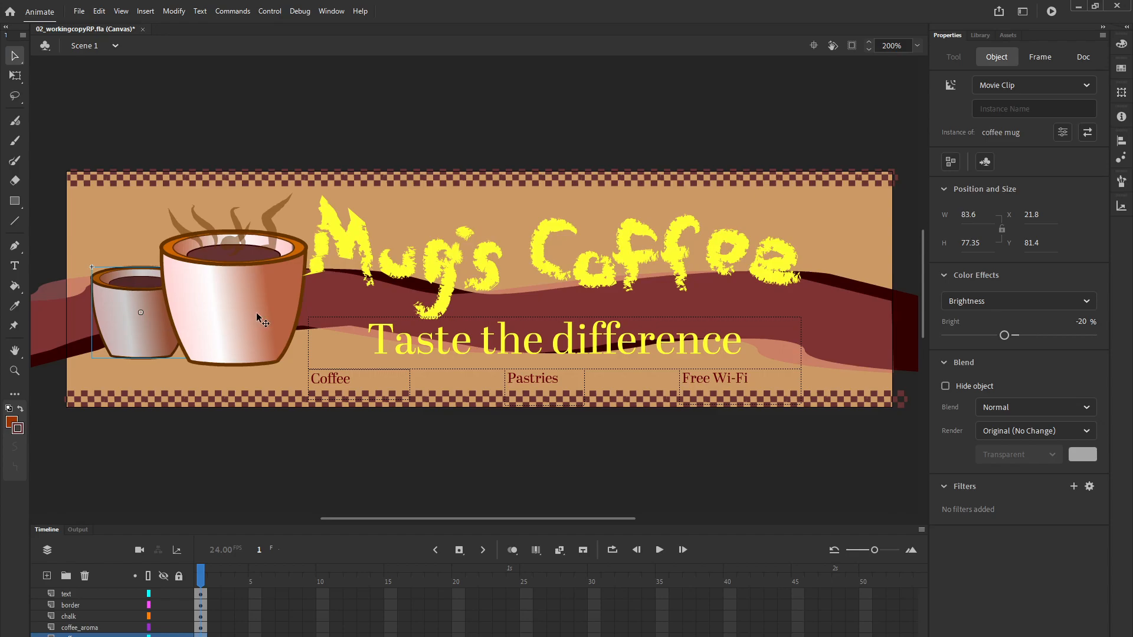
pyautogui.doubleClick(260, 318)
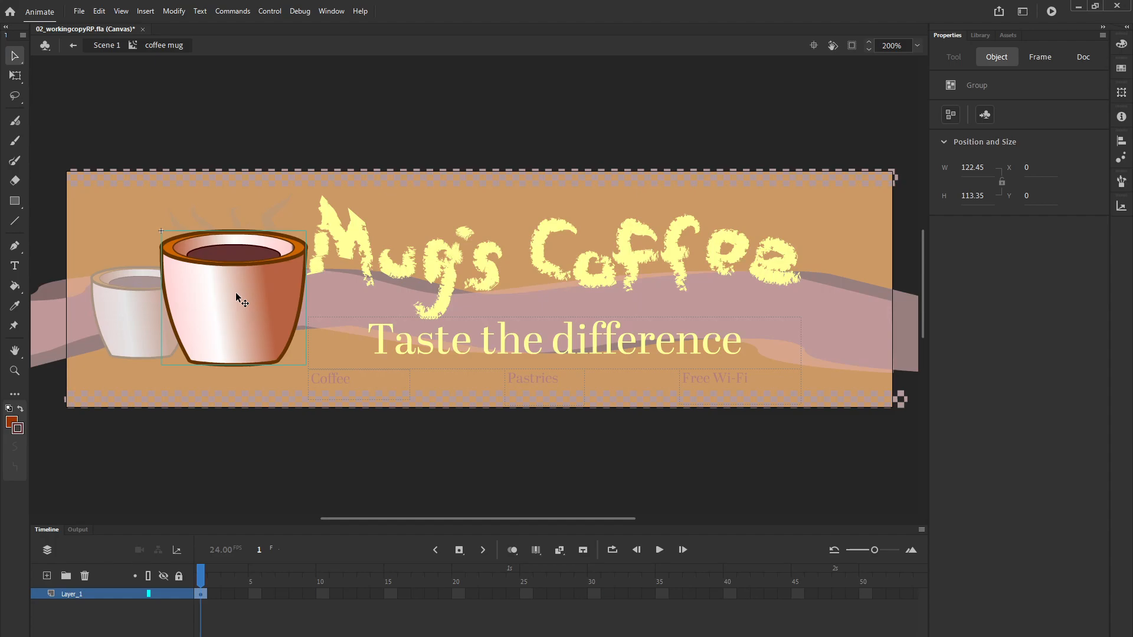
pyautogui.moveTo(76, 106)
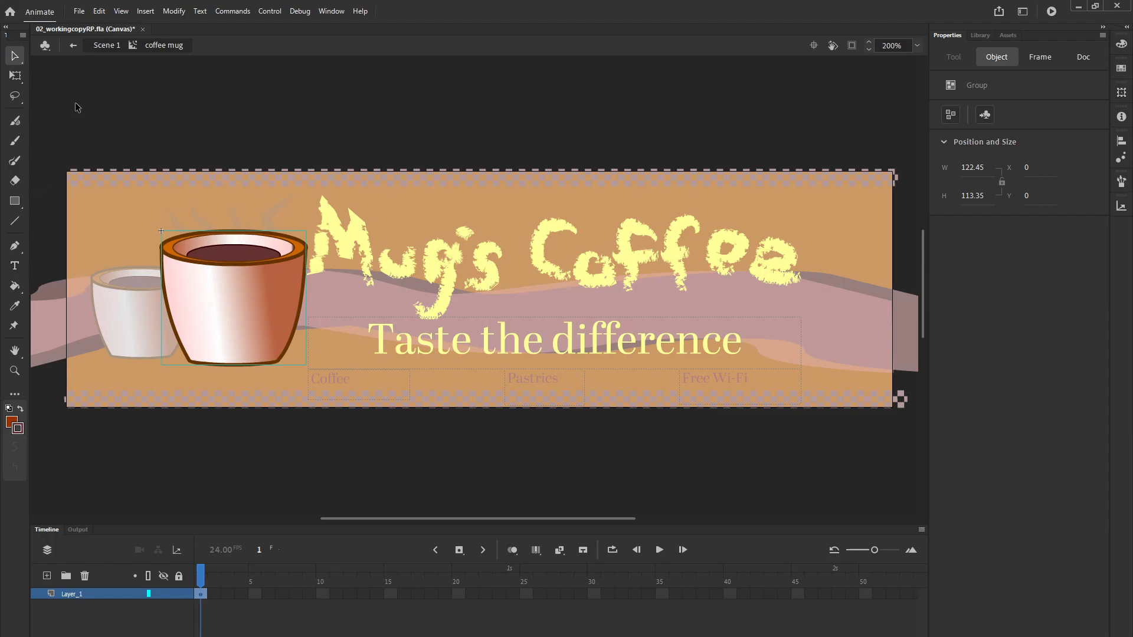
pyautogui.moveTo(101, 95)
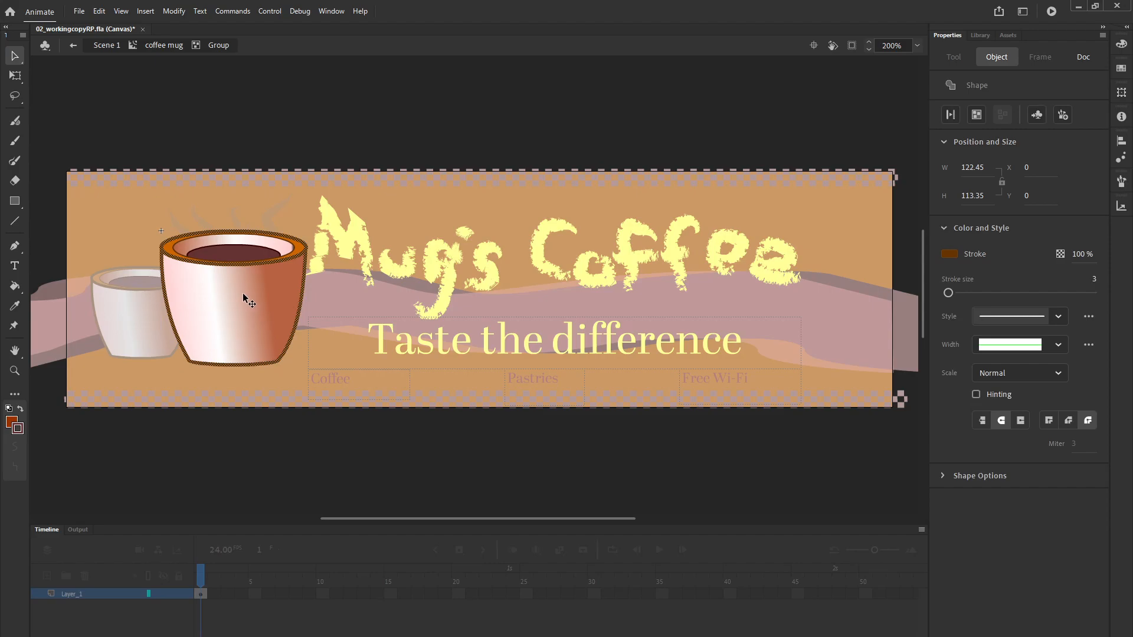
pyautogui.moveTo(731, 266)
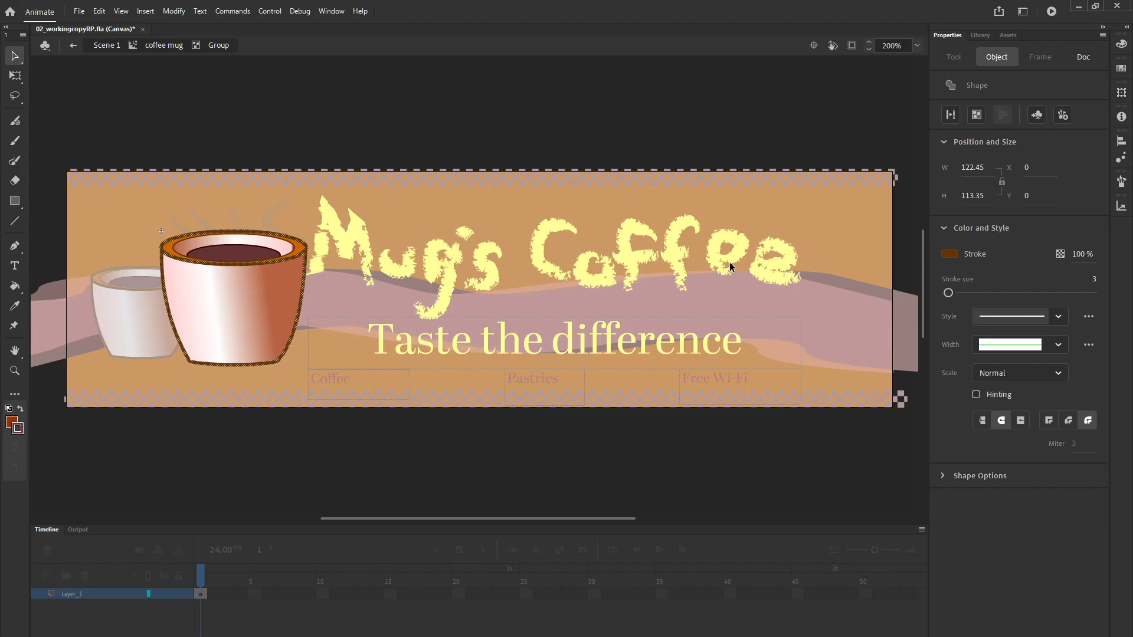
# - Set the mug's Stroke color to a dark near-black swatch
pyautogui.click(949, 254)
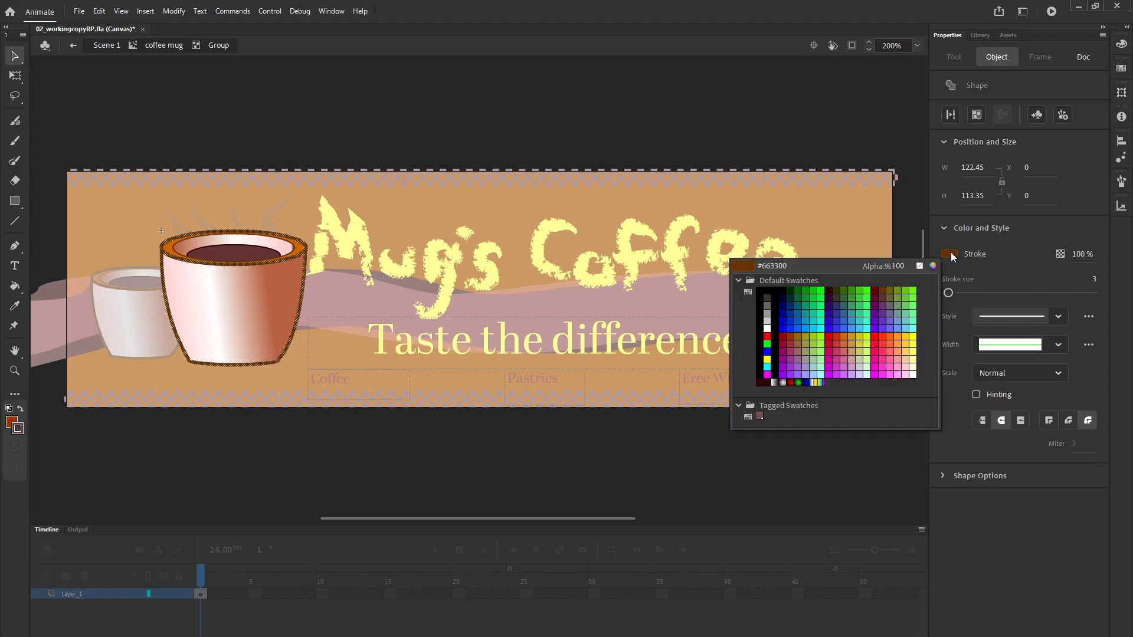
pyautogui.click(878, 291)
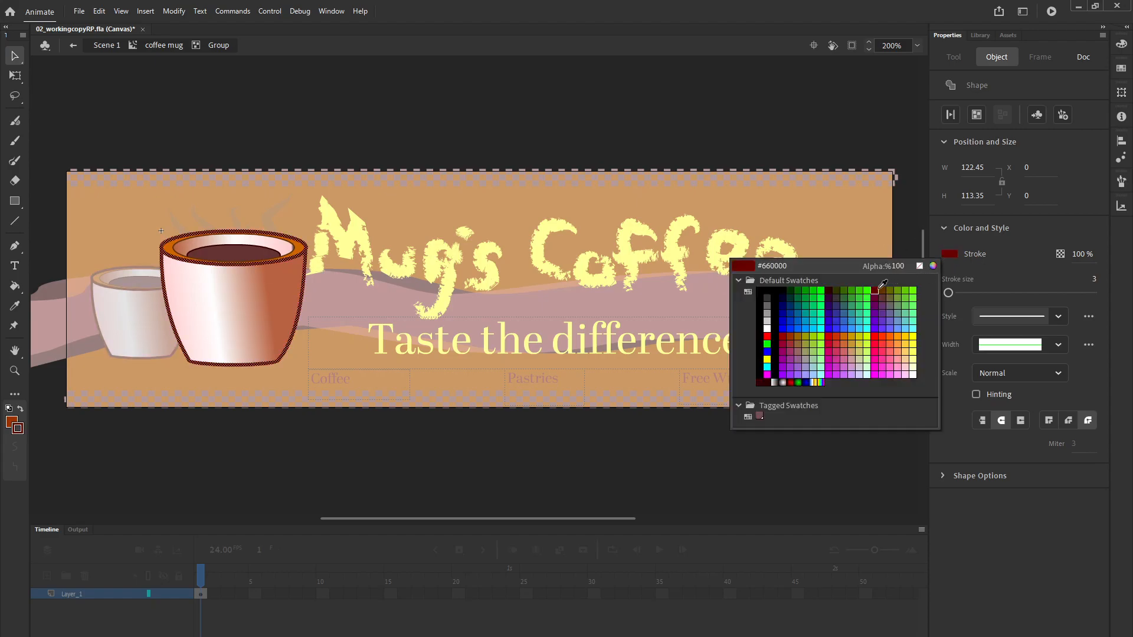
pyautogui.click(949, 253)
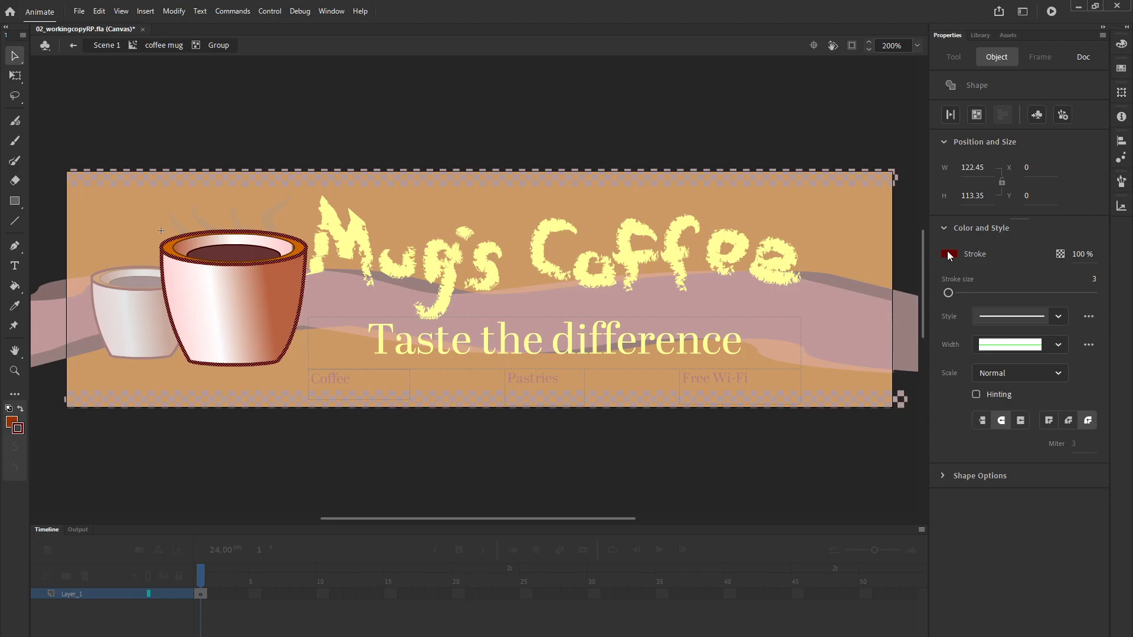
pyautogui.click(949, 254)
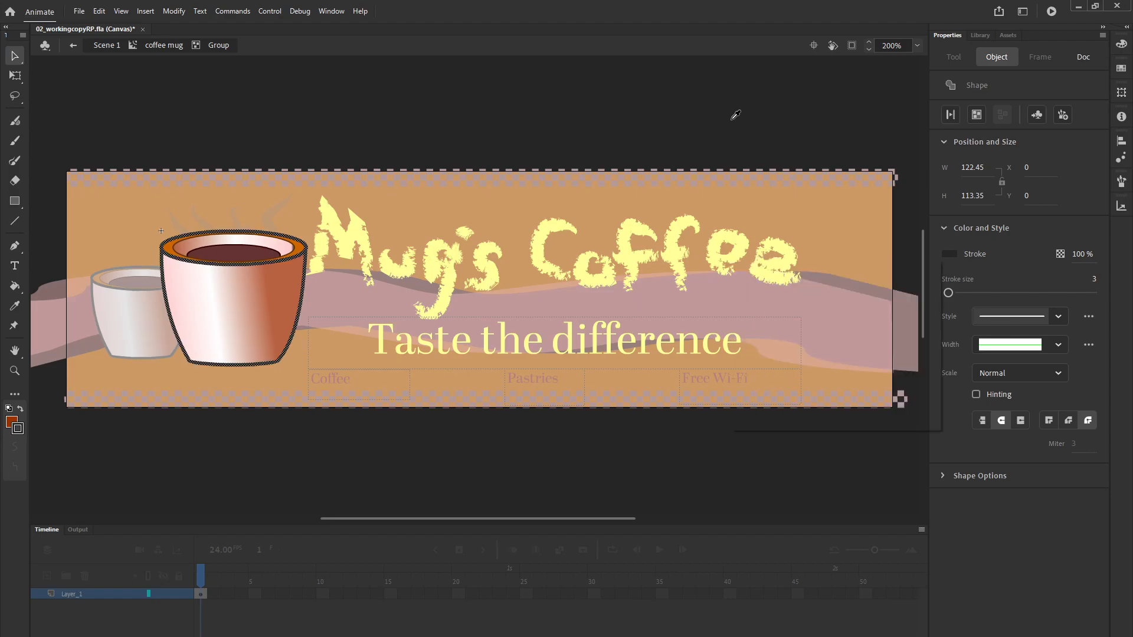
pyautogui.moveTo(432, 123)
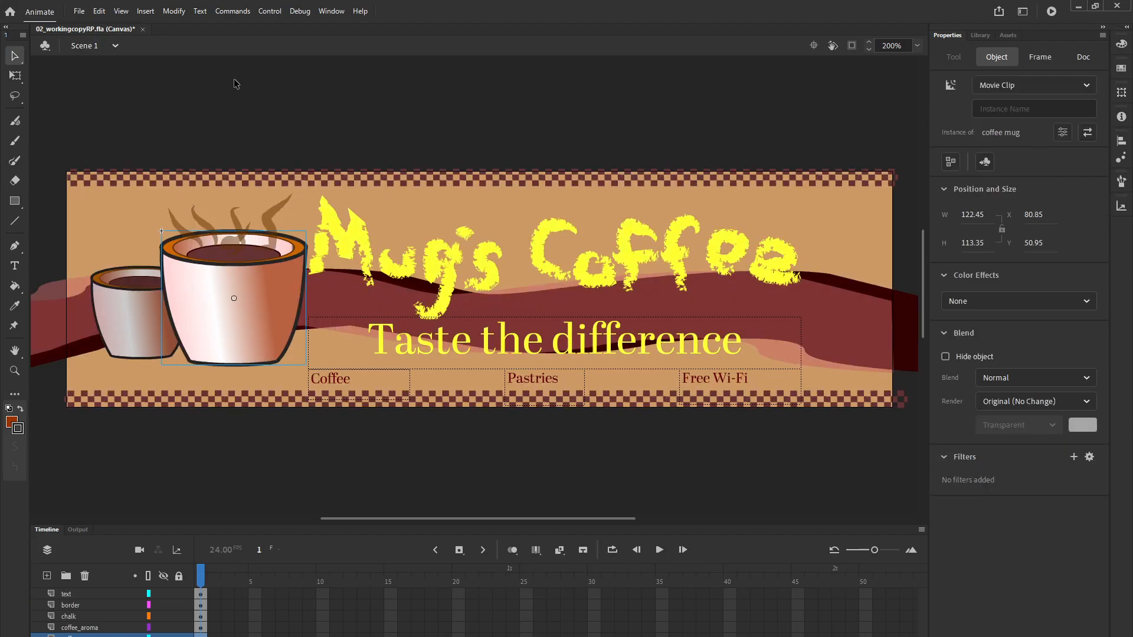
pyautogui.moveTo(267, 82)
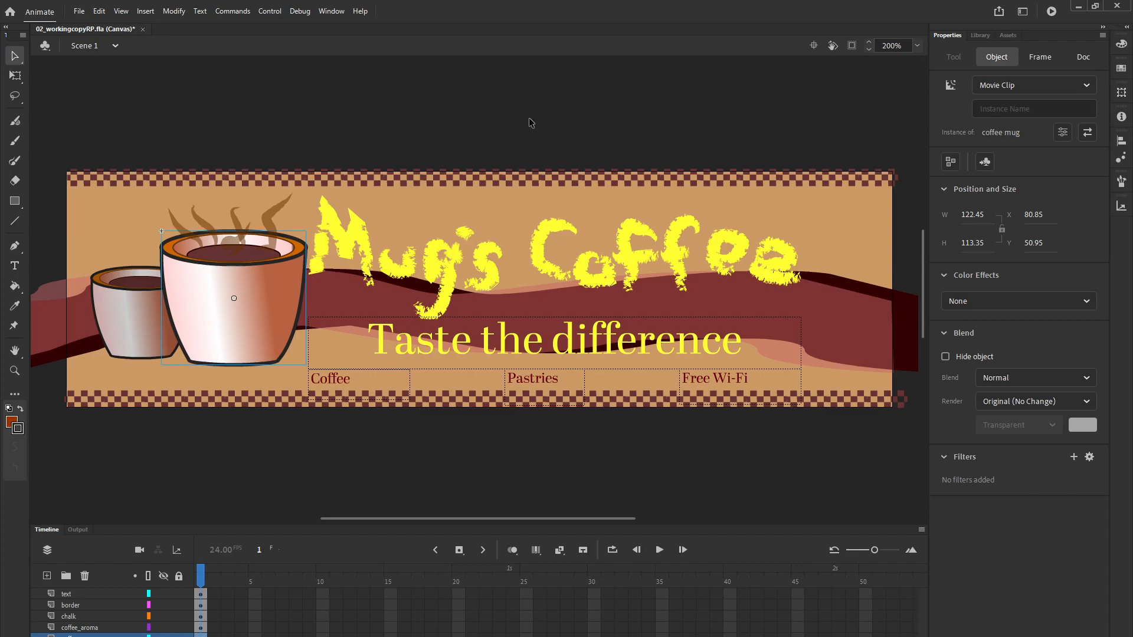
pyautogui.moveTo(479, 123)
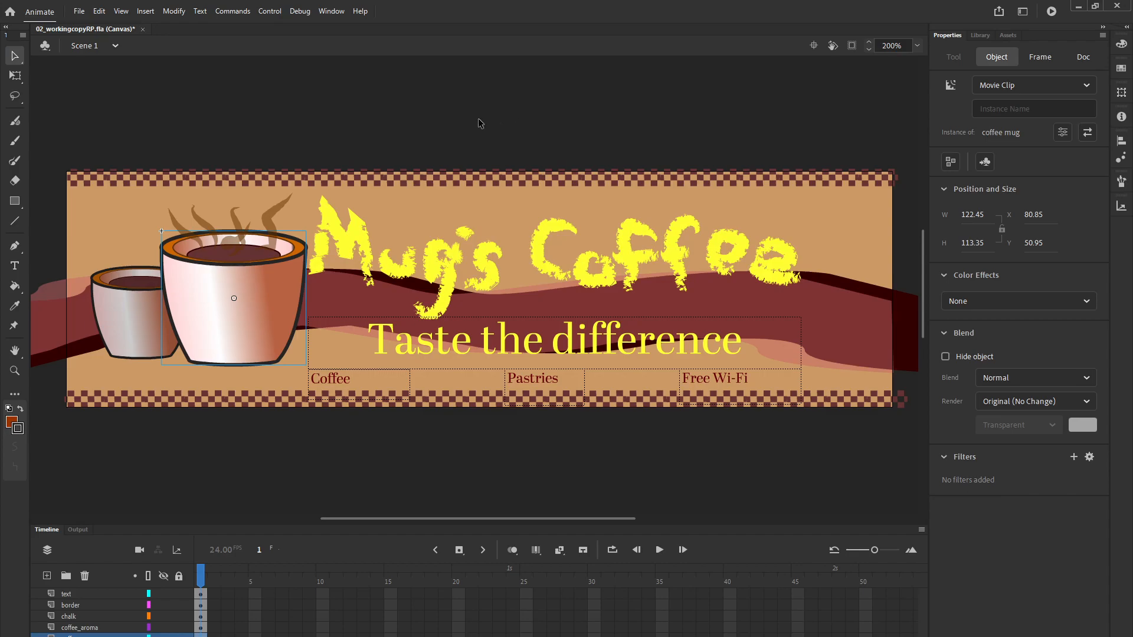
pyautogui.moveTo(456, 108)
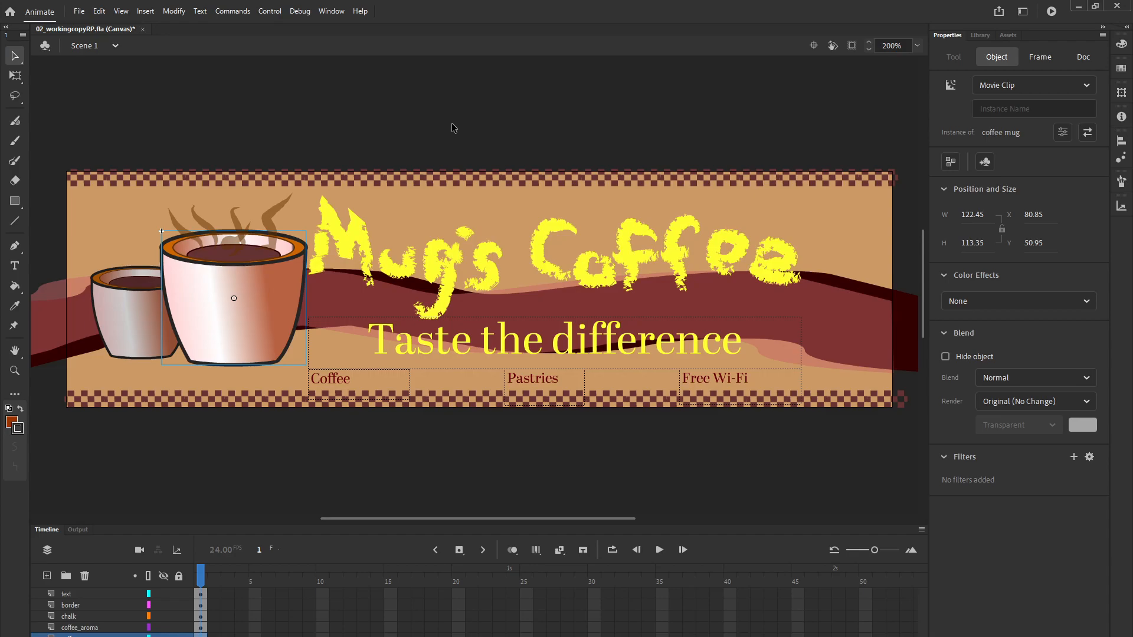
pyautogui.moveTo(459, 123)
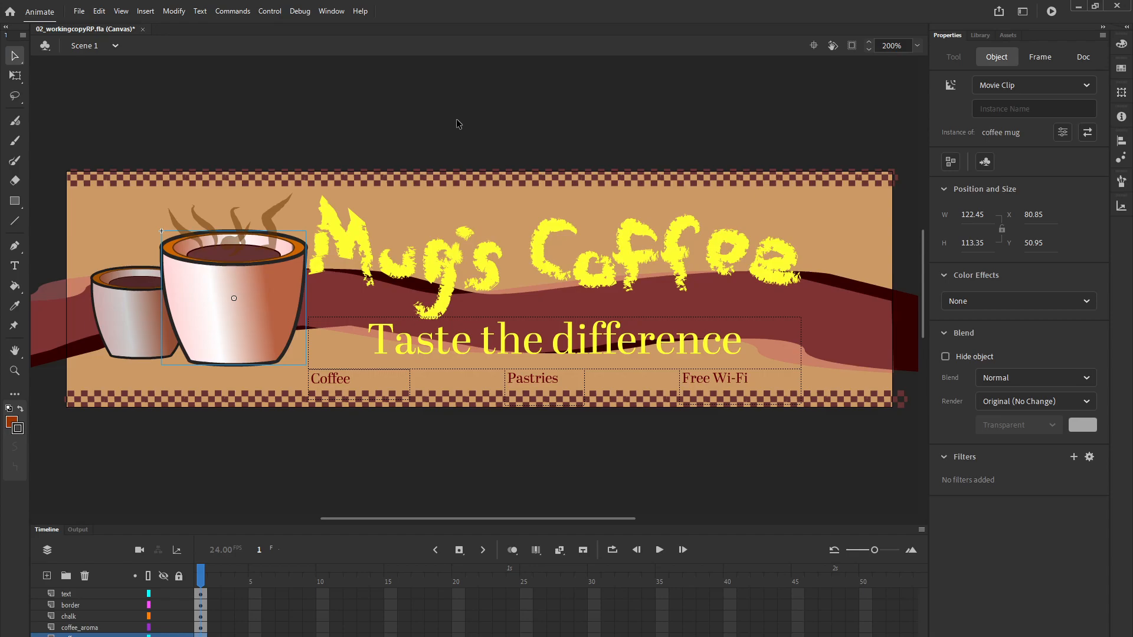
pyautogui.moveTo(241, 272)
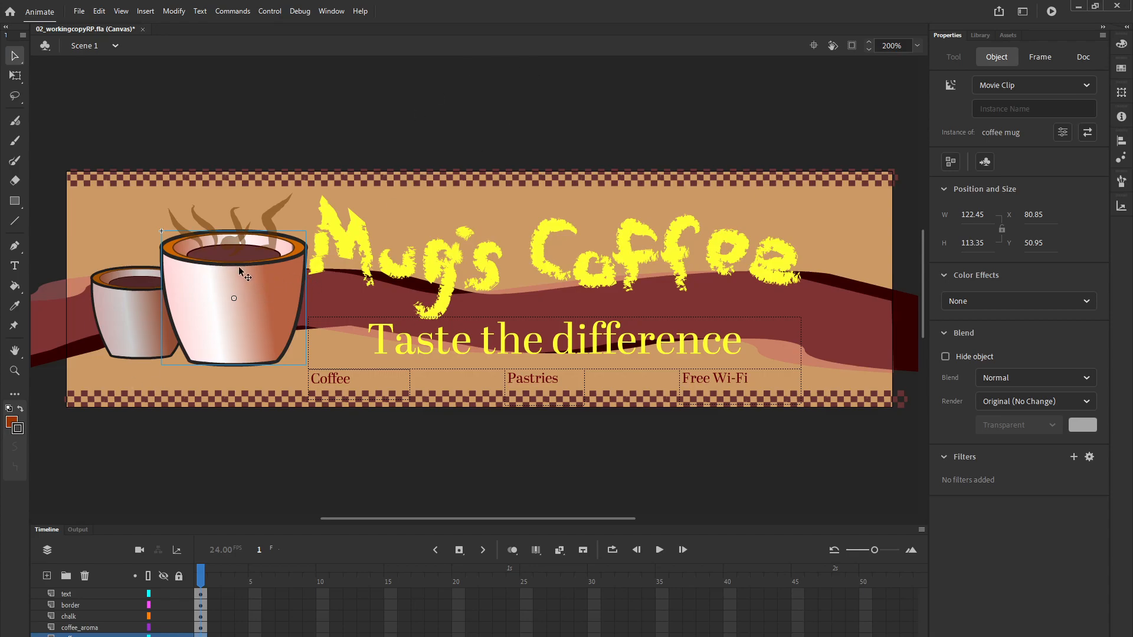
pyautogui.moveTo(200, 278)
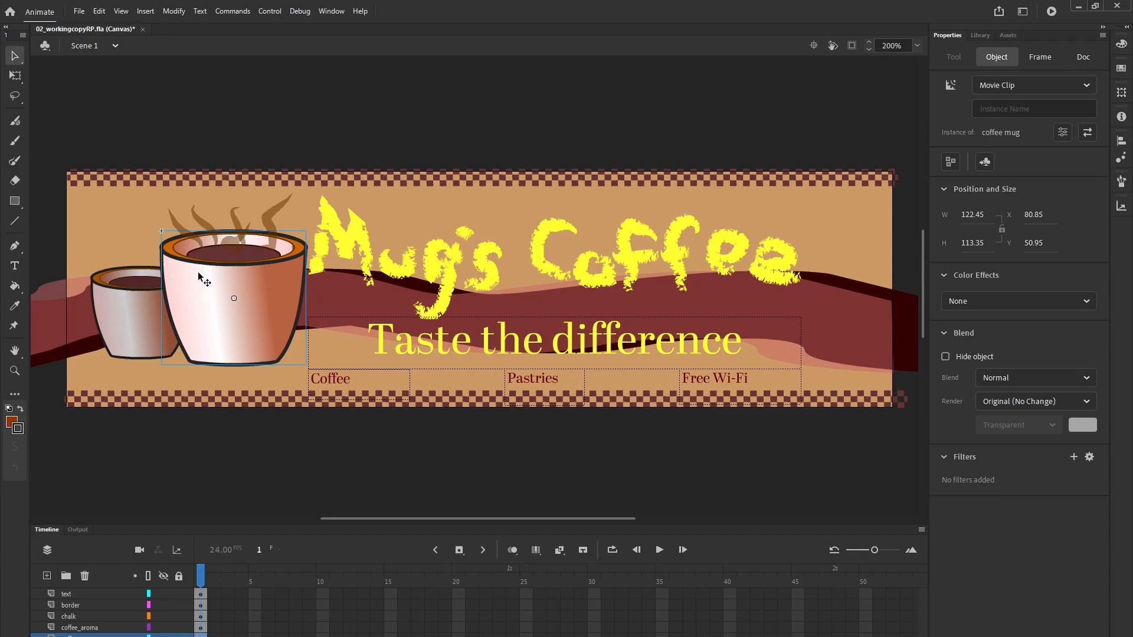
pyautogui.moveTo(125, 317)
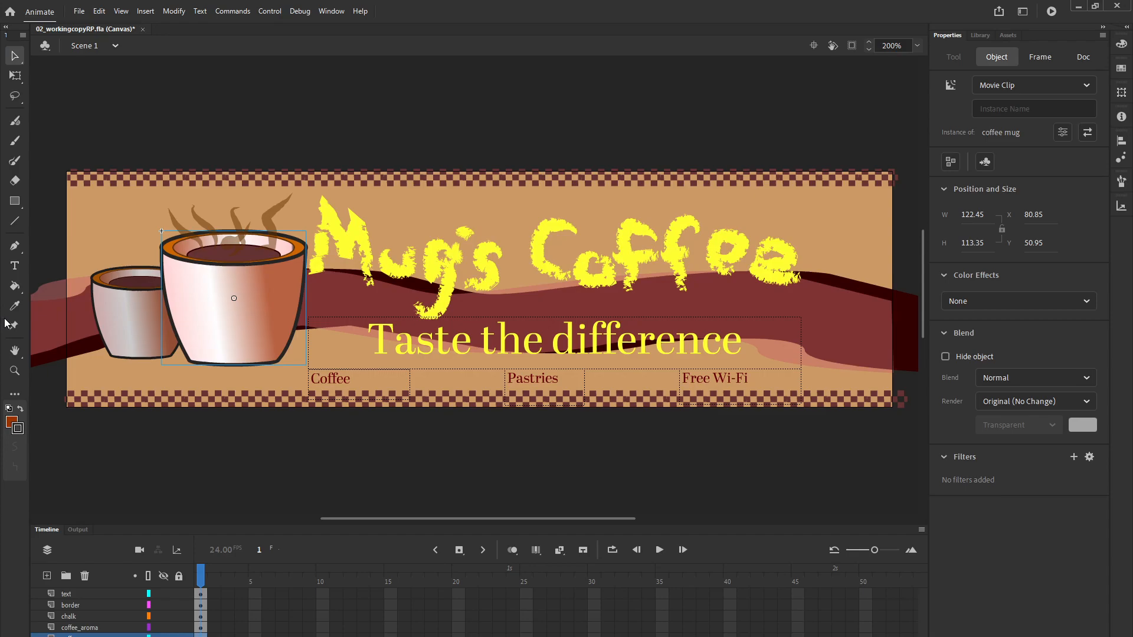
pyautogui.moveTo(229, 332)
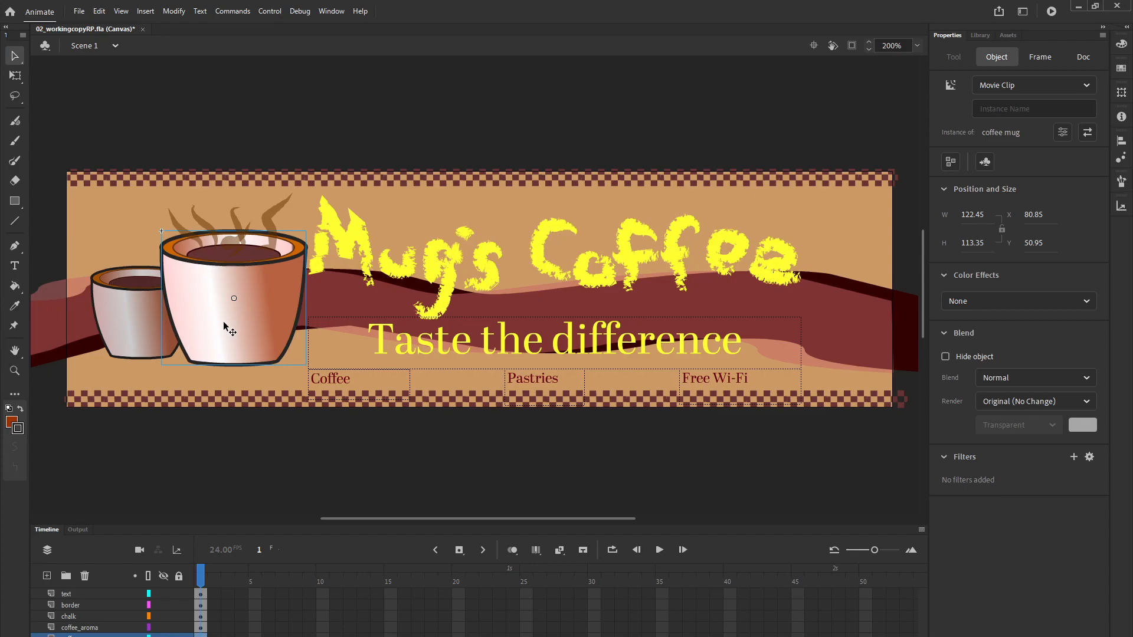
pyautogui.moveTo(238, 259)
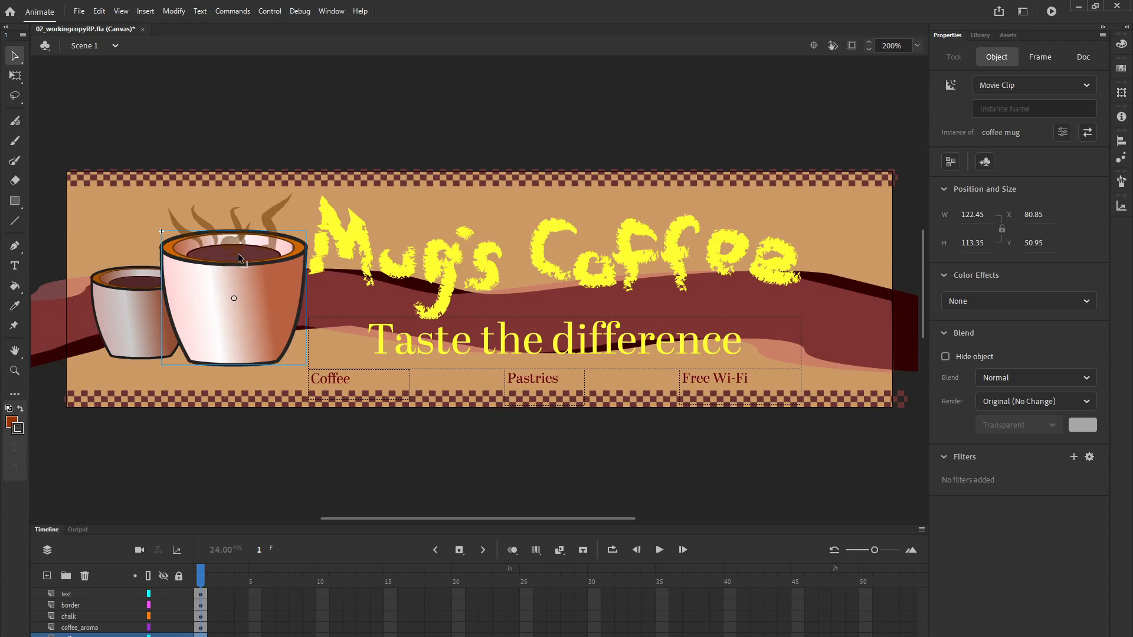
# - Break the large coffee mug symbol instance apart via Modify > Break Apart
pyautogui.click(174, 10)
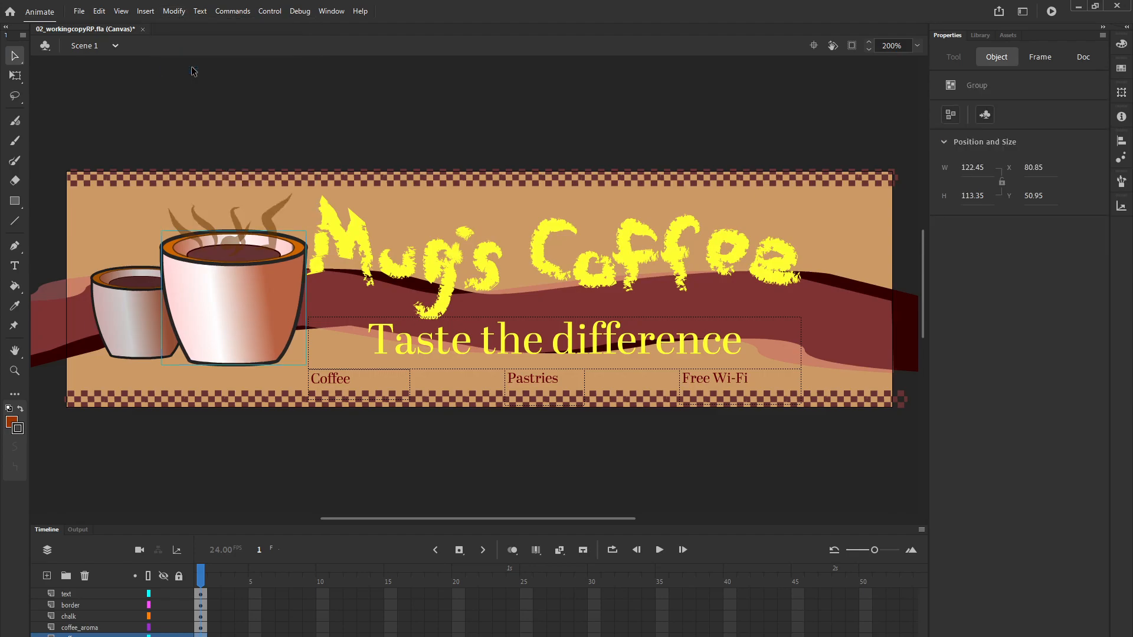
pyautogui.moveTo(146, 50)
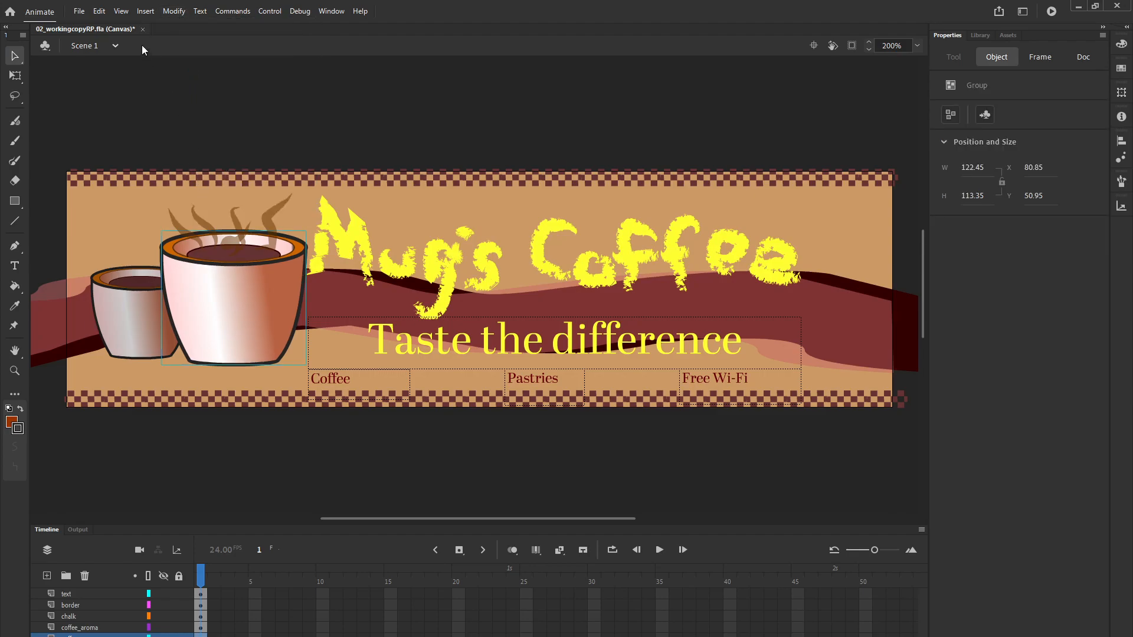
# - Break the large mug group apart into raw shapes, then deselect the artwork
pyautogui.click(173, 11)
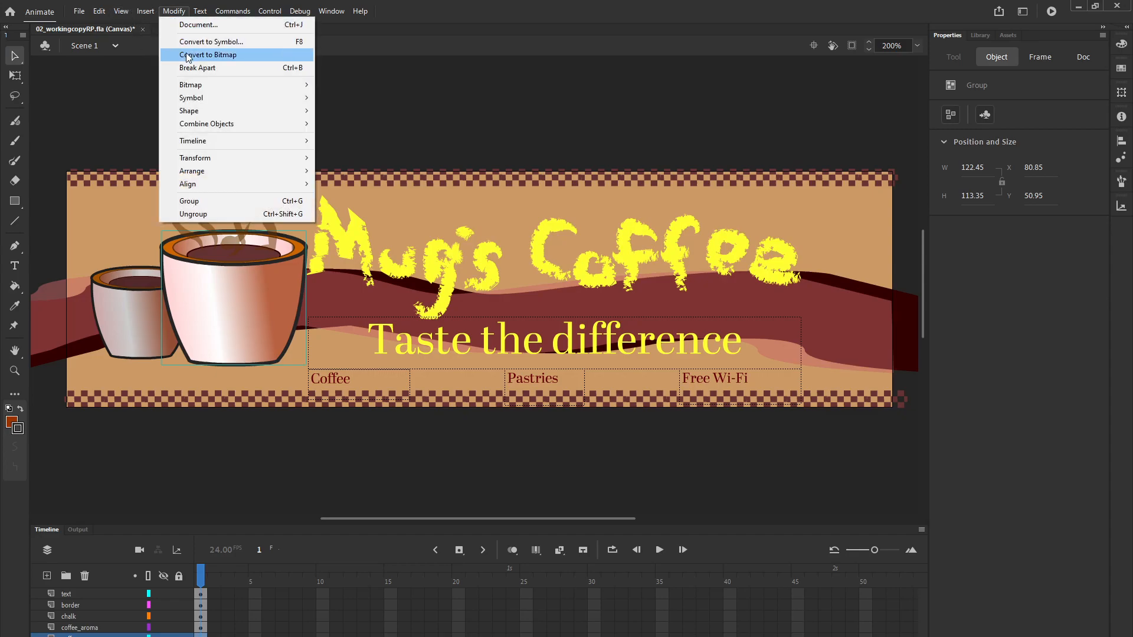
pyautogui.click(198, 68)
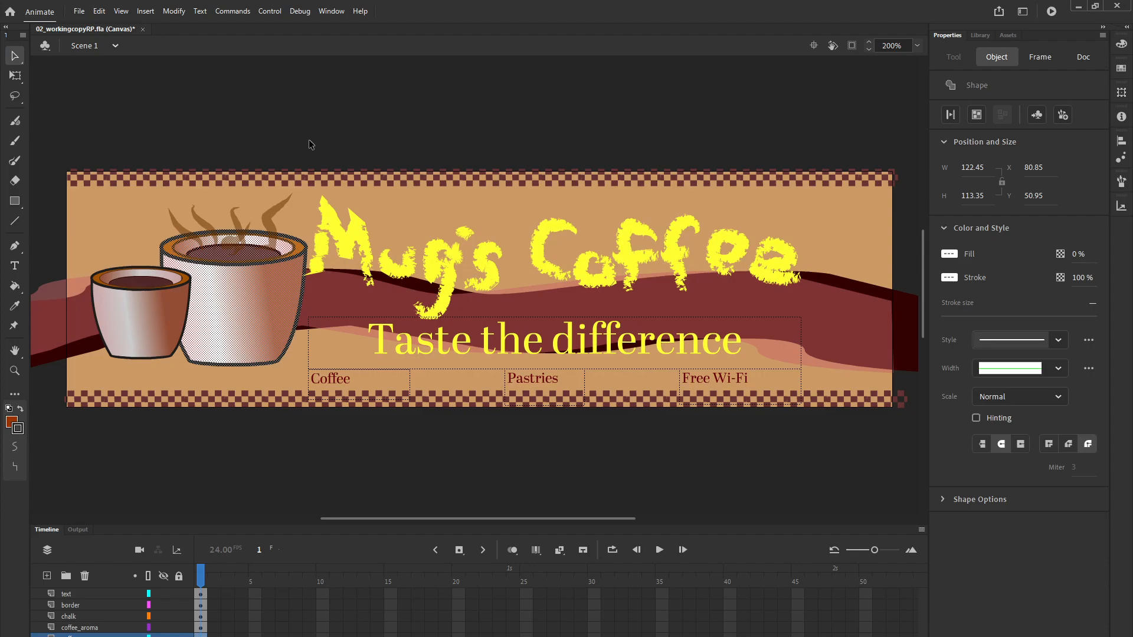
pyautogui.moveTo(594, 248)
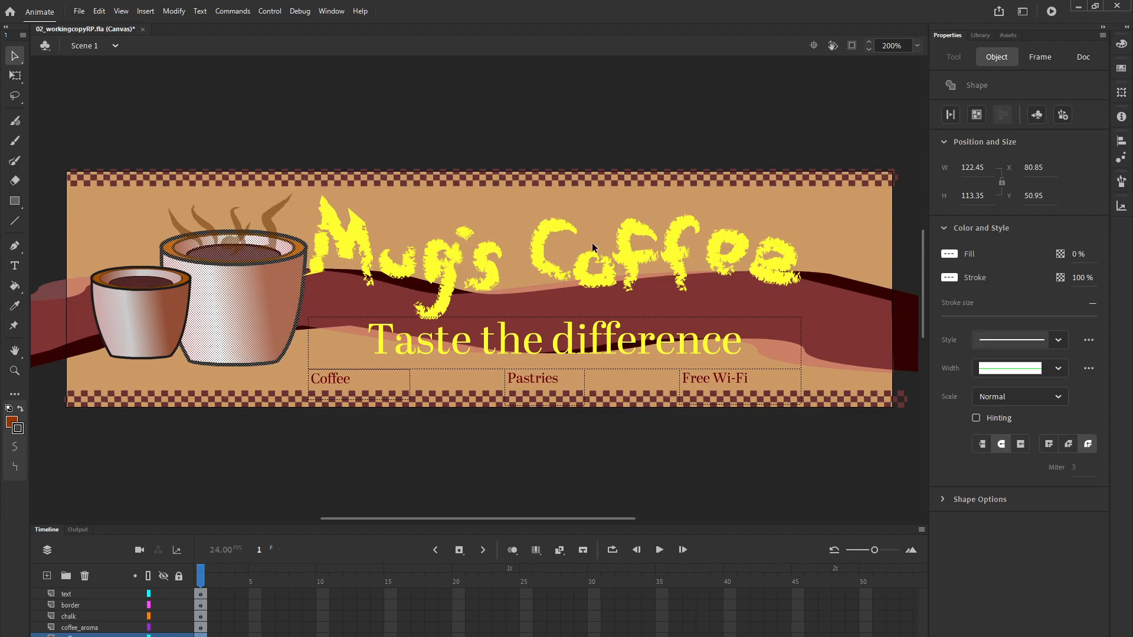
pyautogui.moveTo(505, 213)
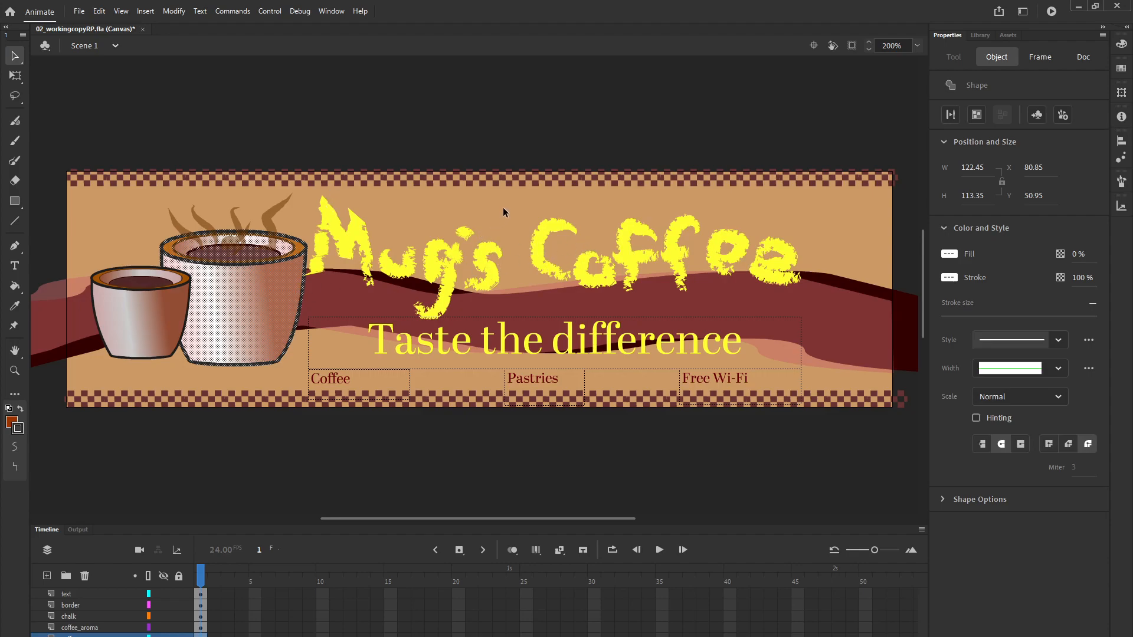
pyautogui.moveTo(198, 94)
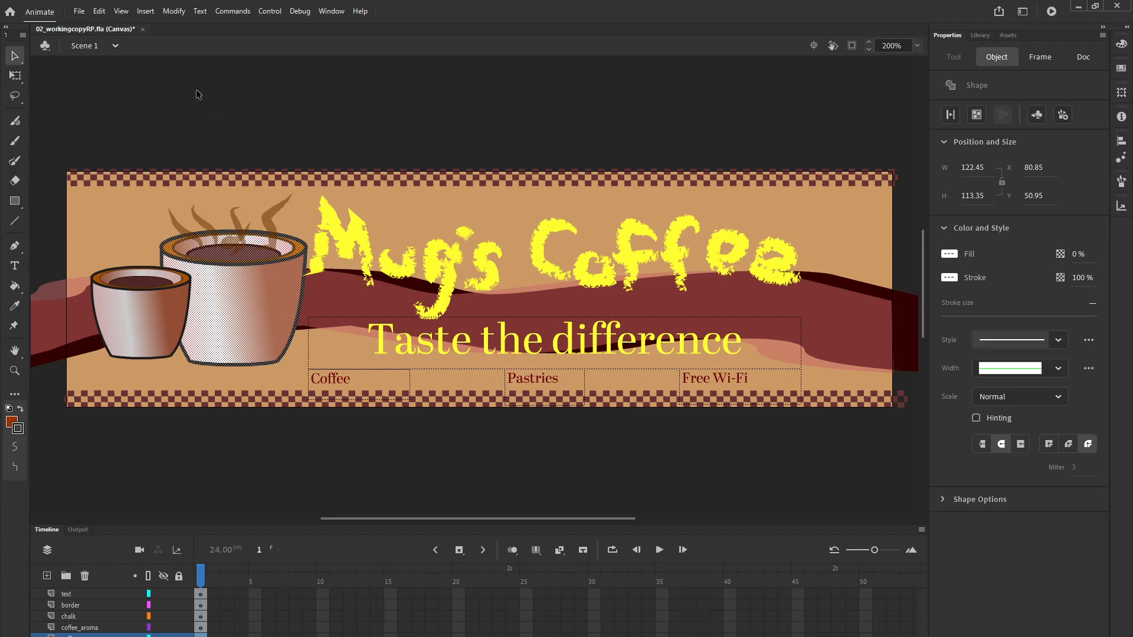
pyautogui.click(99, 11)
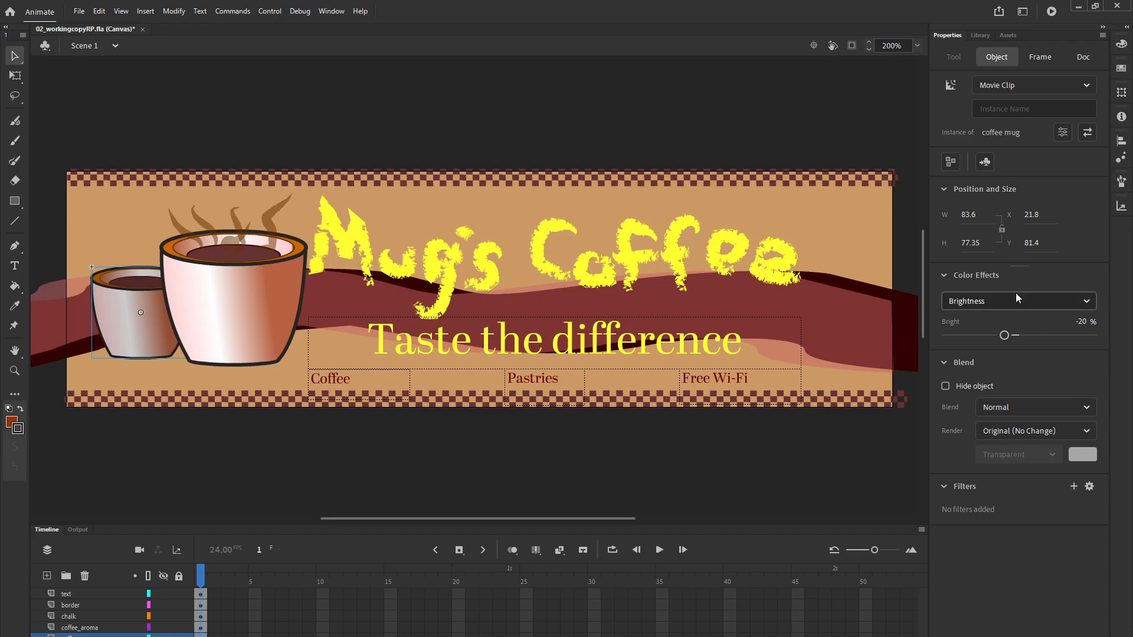
pyautogui.moveTo(1031, 361)
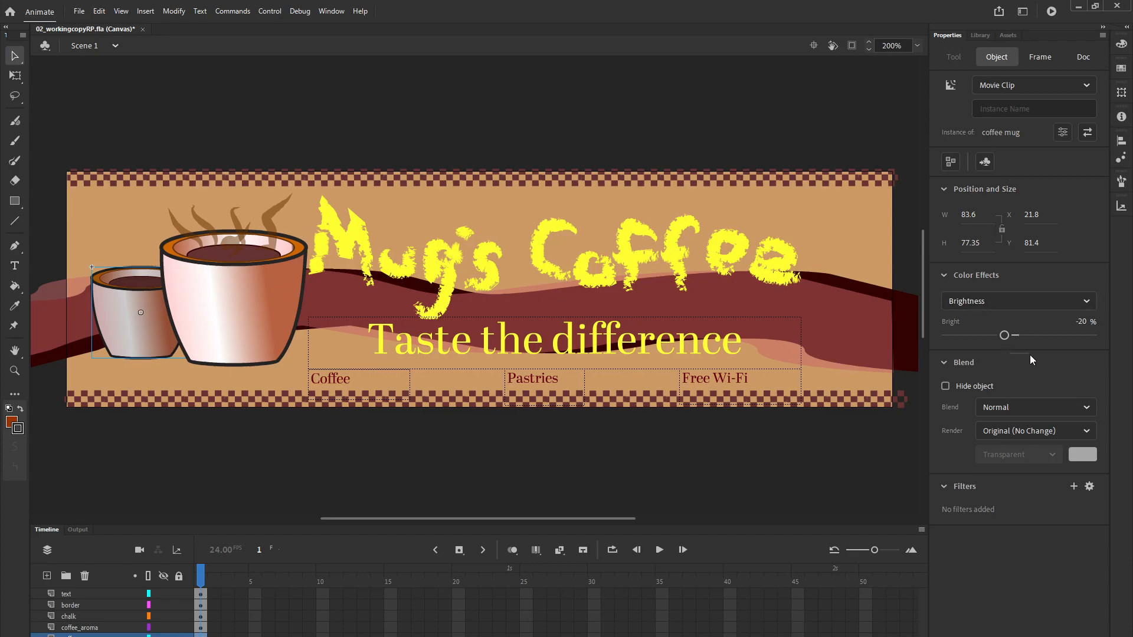
pyautogui.moveTo(965, 491)
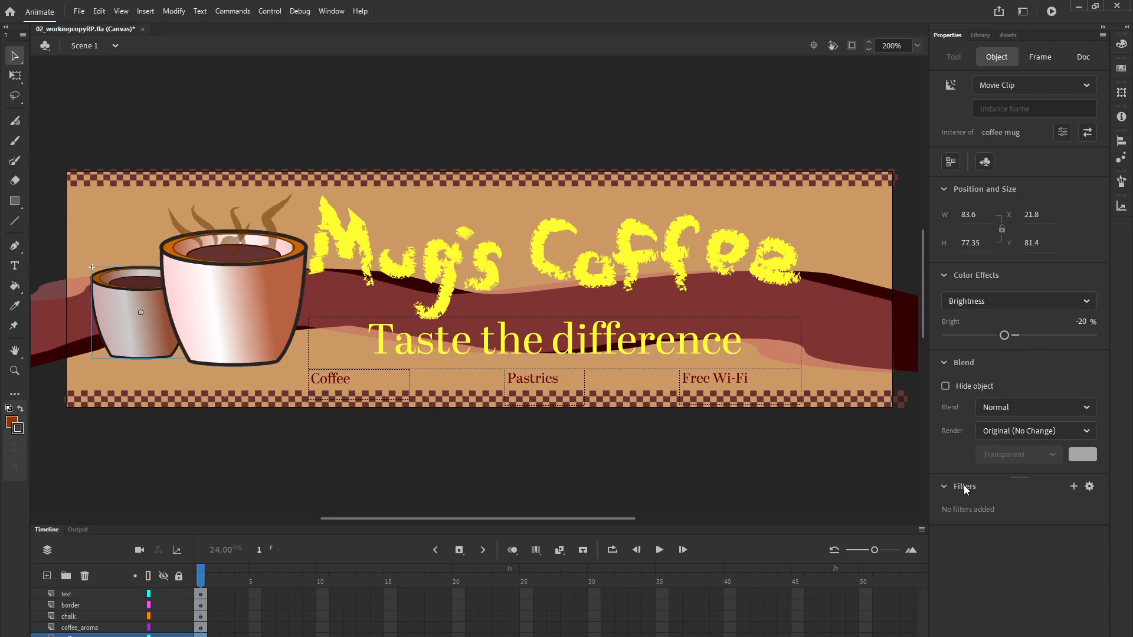
pyautogui.moveTo(970, 514)
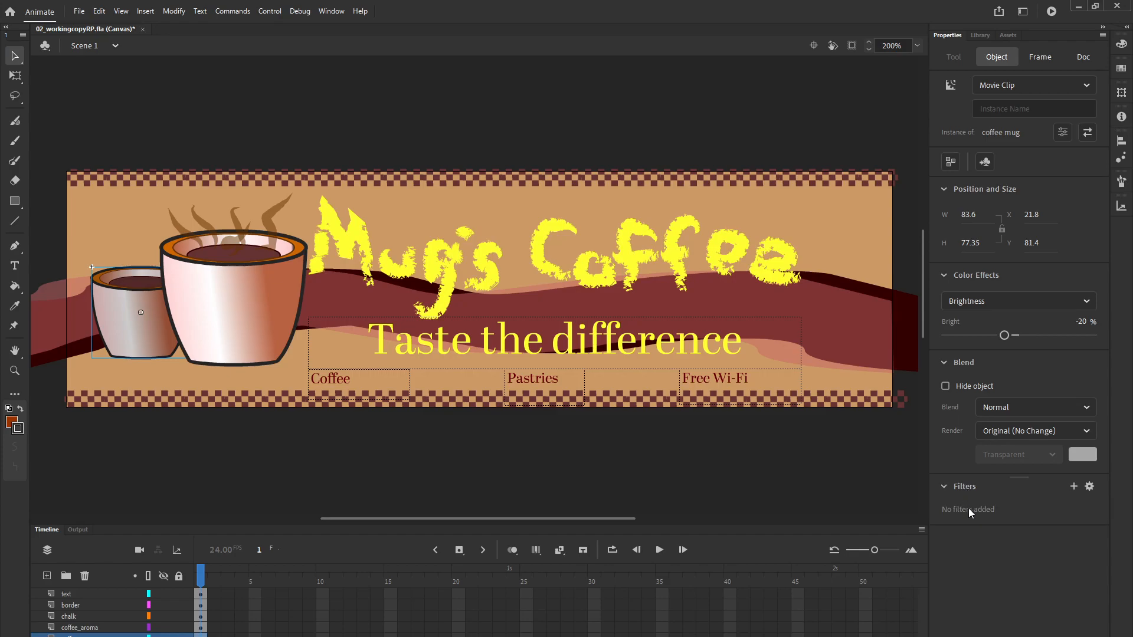
pyautogui.moveTo(1064, 498)
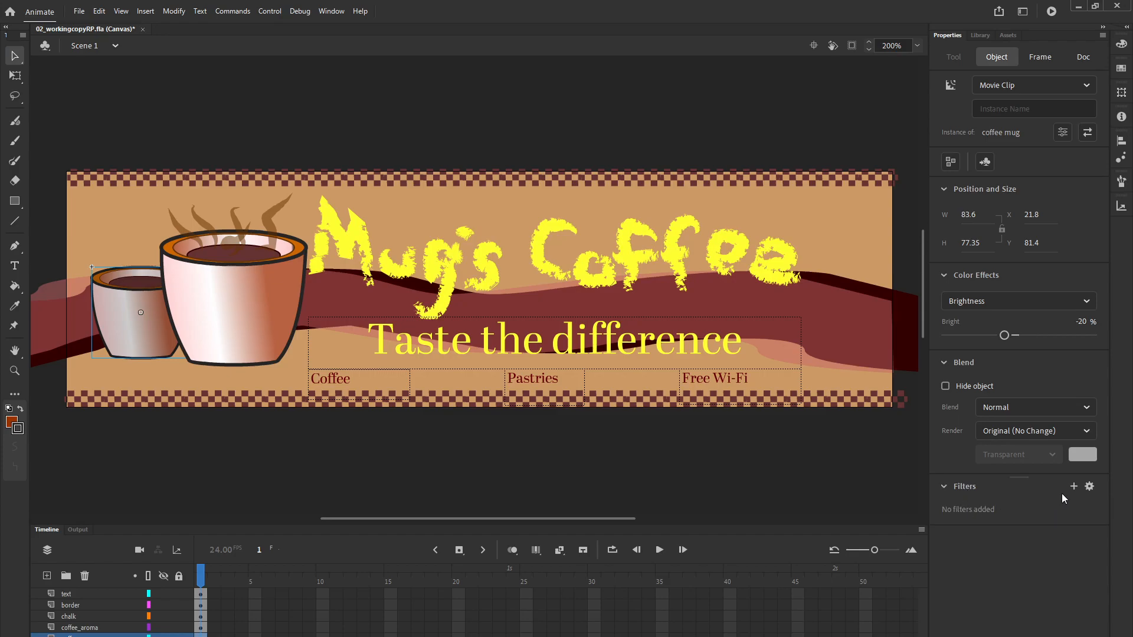
pyautogui.moveTo(1081, 498)
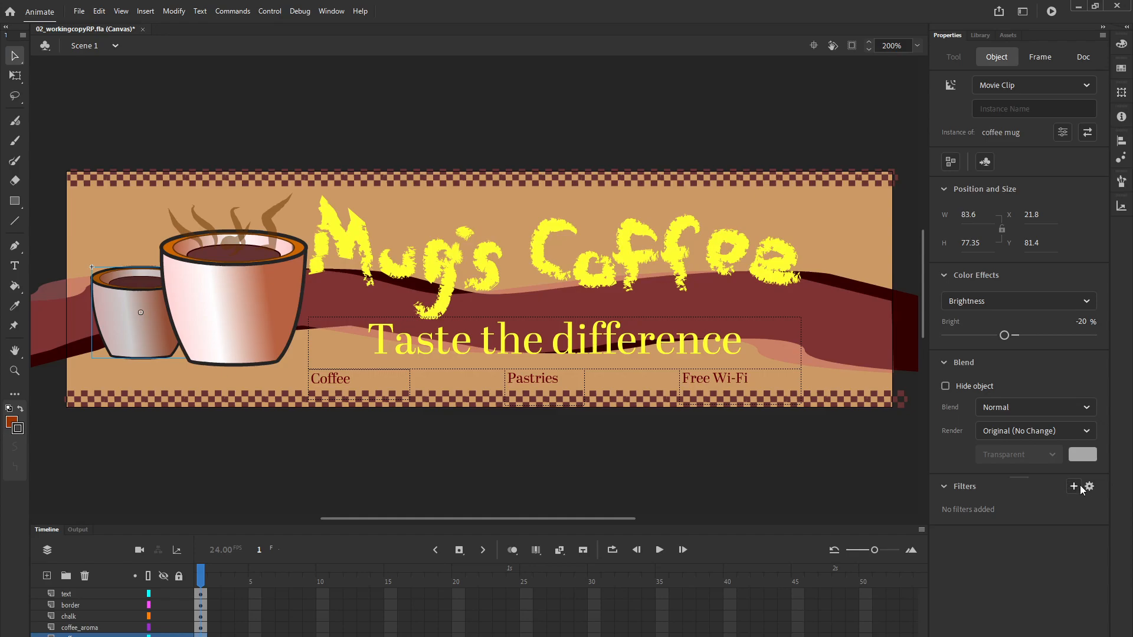
# - Add a Blur filter to the small coffee mug from the Filters list
pyautogui.click(1074, 486)
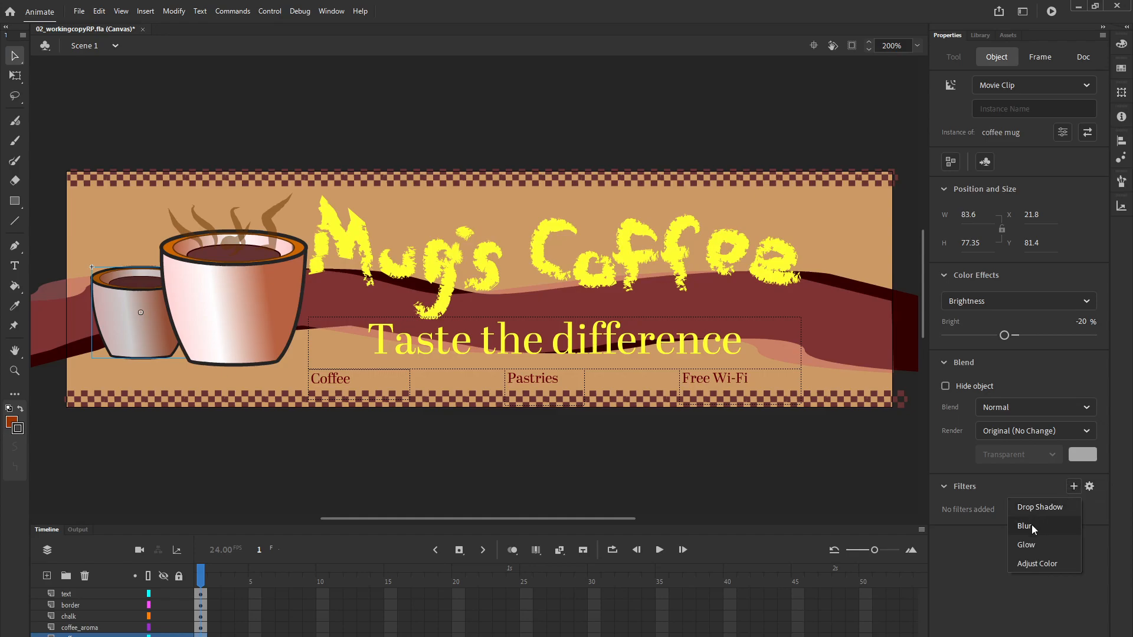
pyautogui.click(1024, 527)
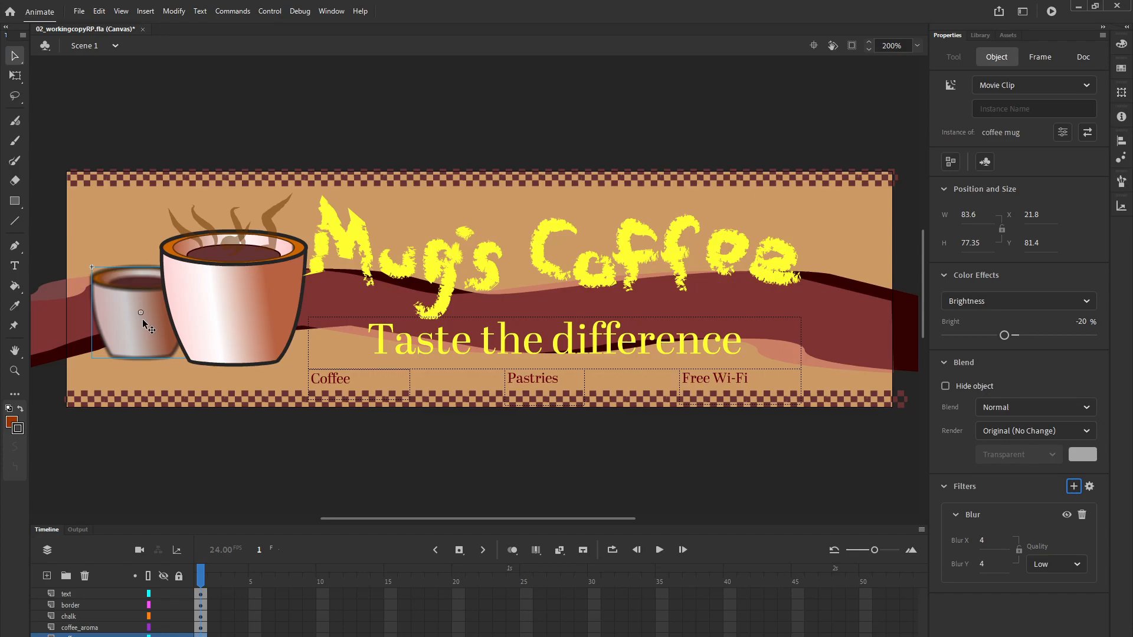
pyautogui.moveTo(177, 301)
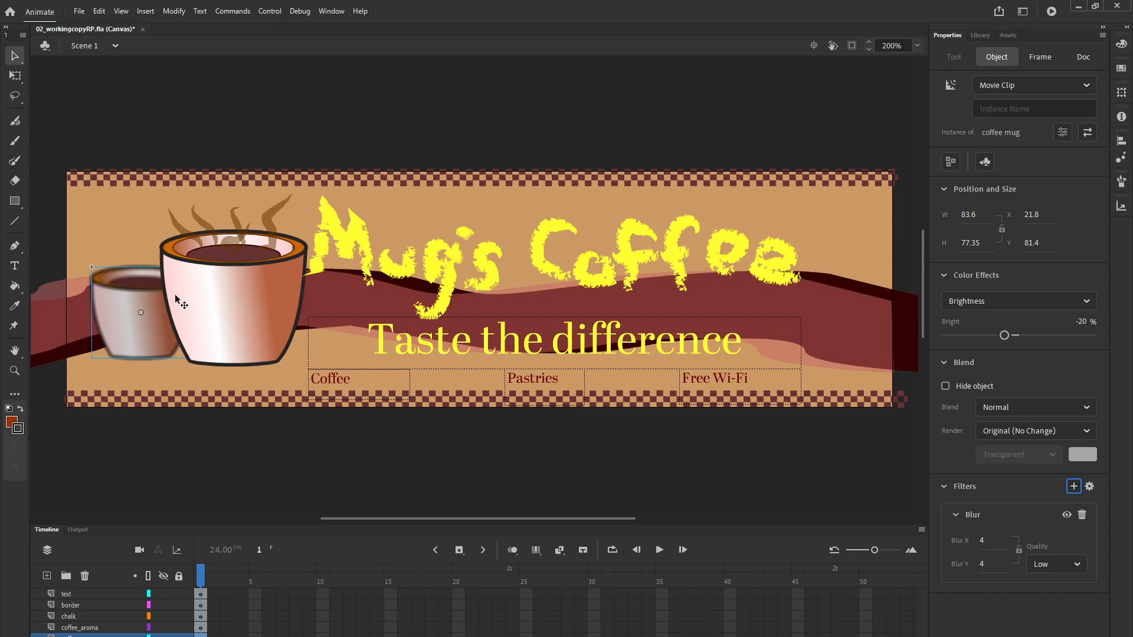
pyautogui.moveTo(543, 411)
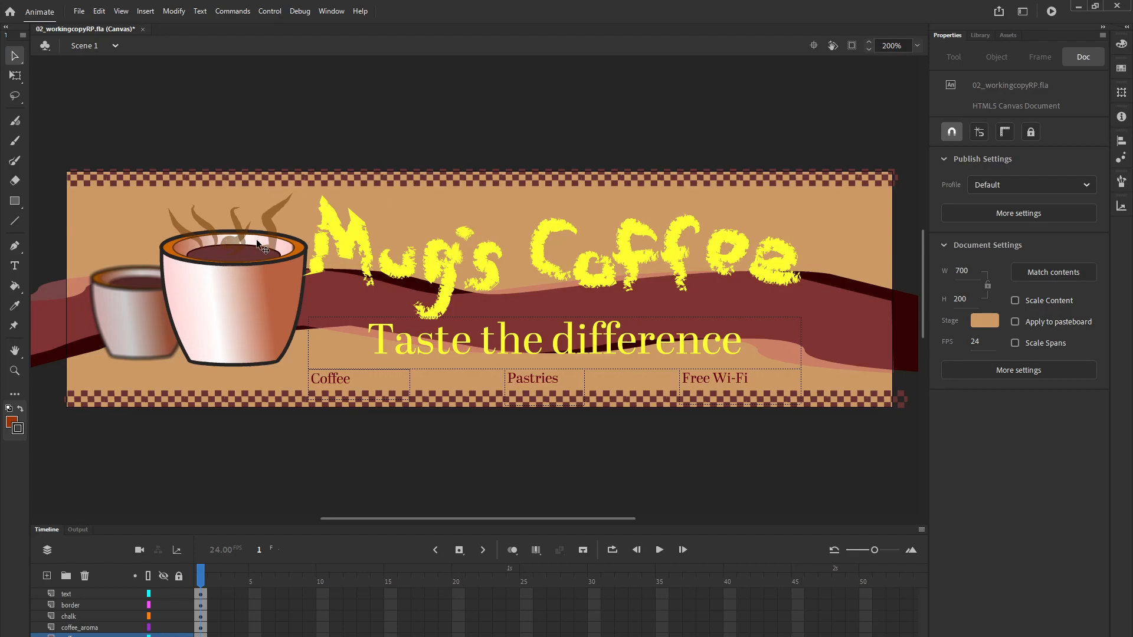
pyautogui.moveTo(303, 254)
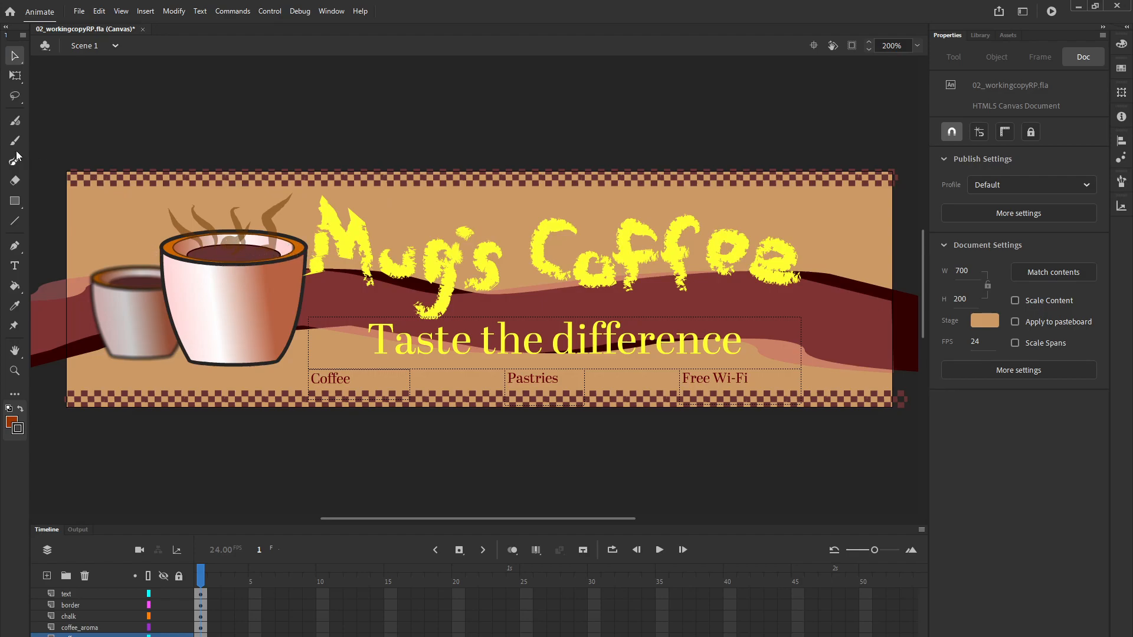
pyautogui.moveTo(12, 55)
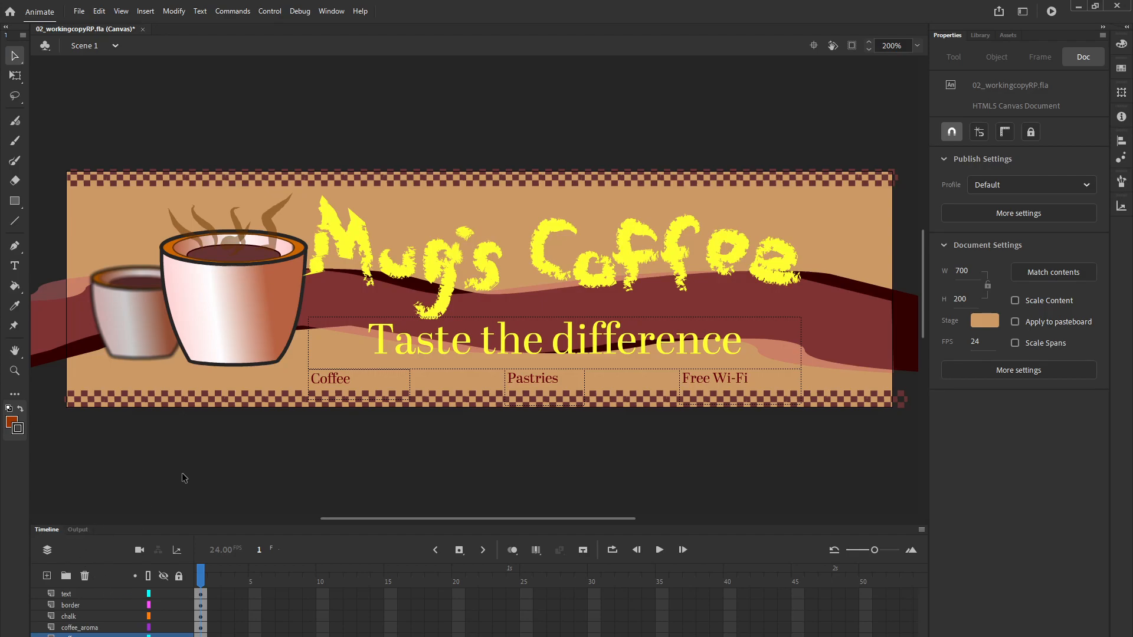
pyautogui.moveTo(111, 575)
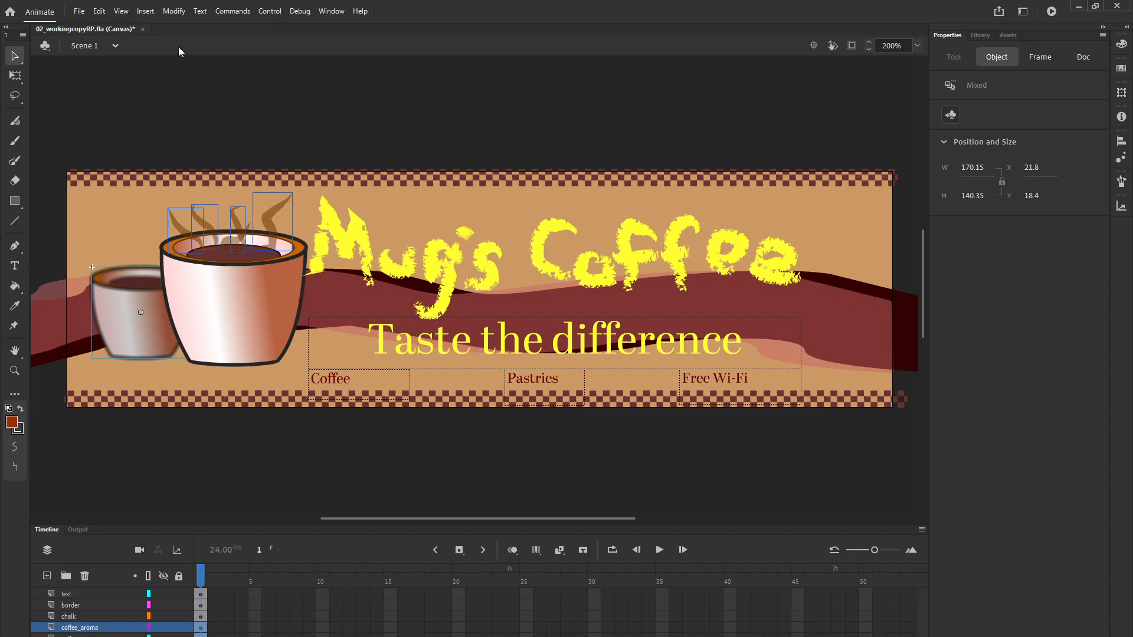
# - Convert the selected steam wisps and small mug into a single bitmap
pyautogui.click(173, 10)
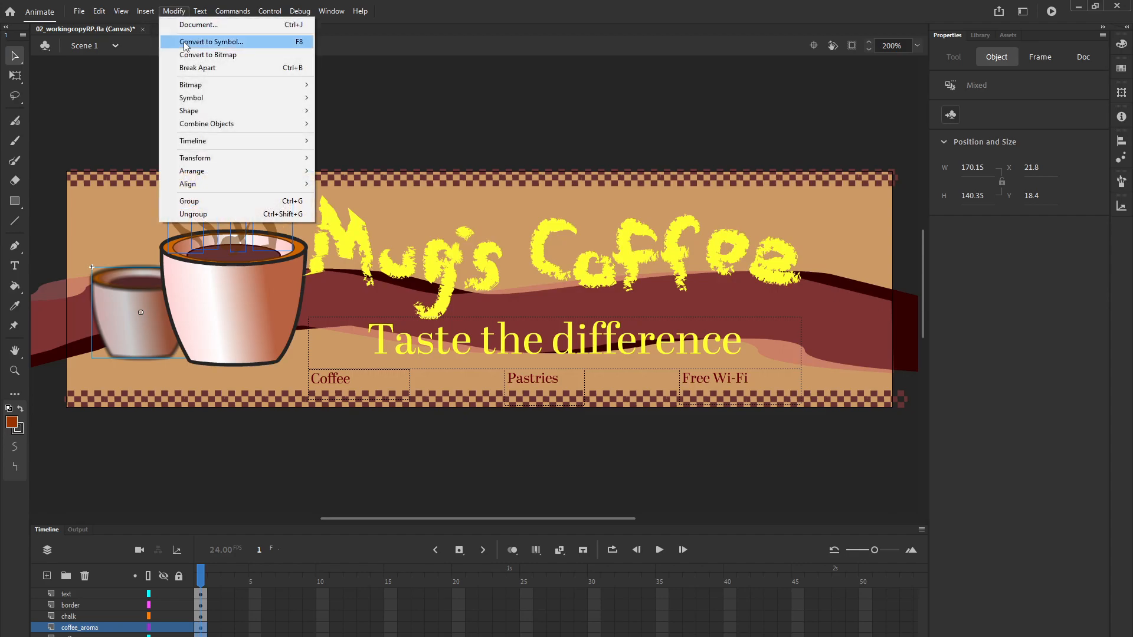
pyautogui.click(208, 54)
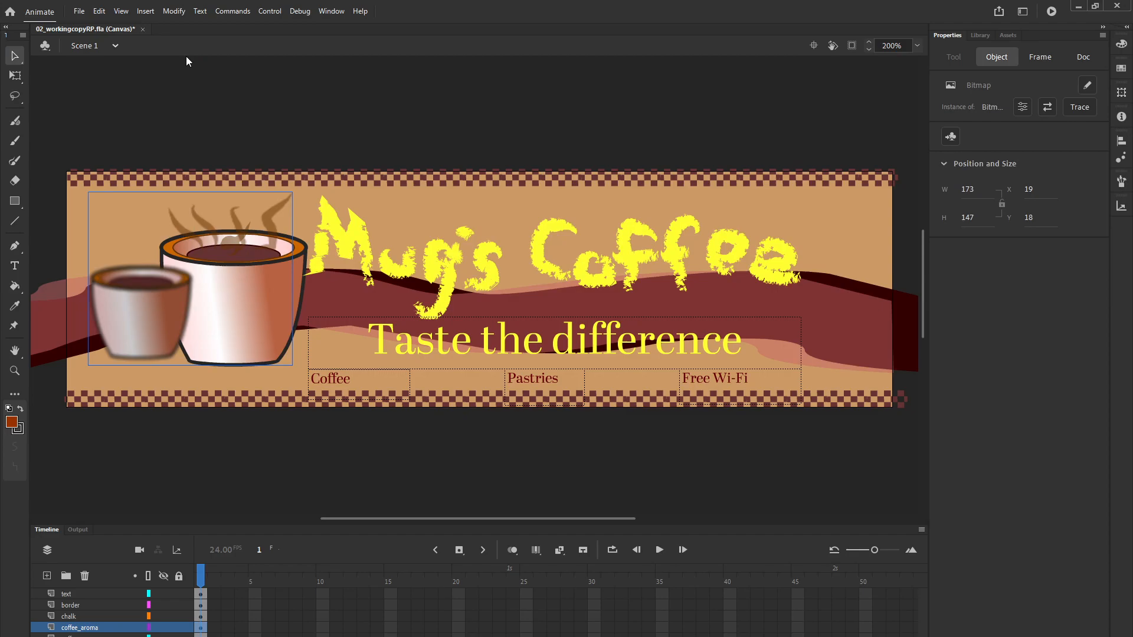
pyautogui.moveTo(76, 49)
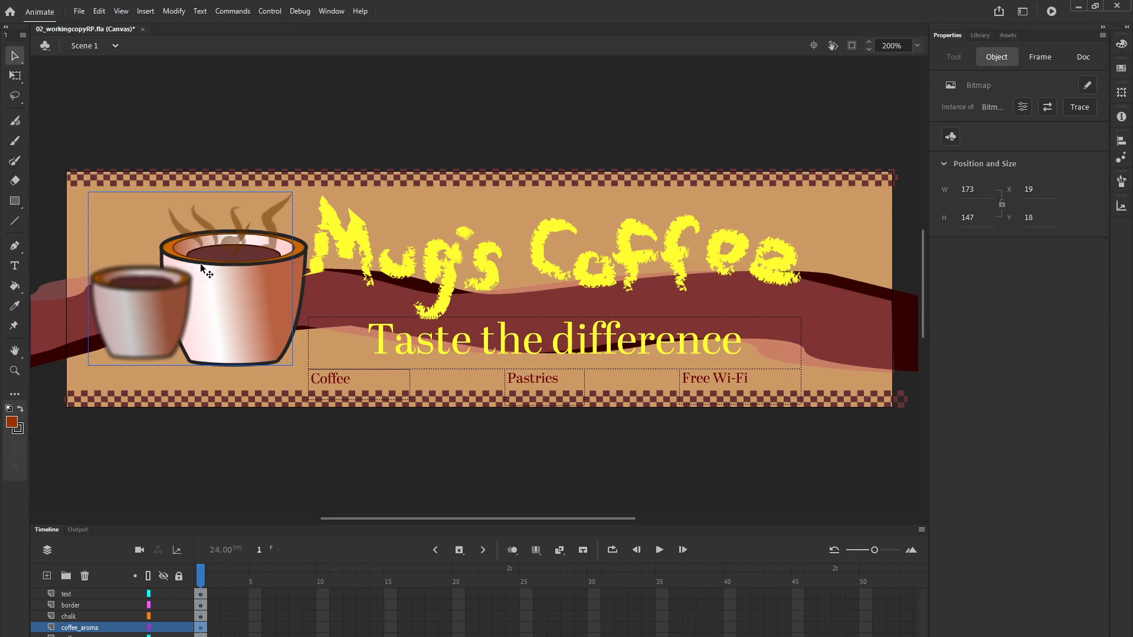
pyautogui.moveTo(203, 262)
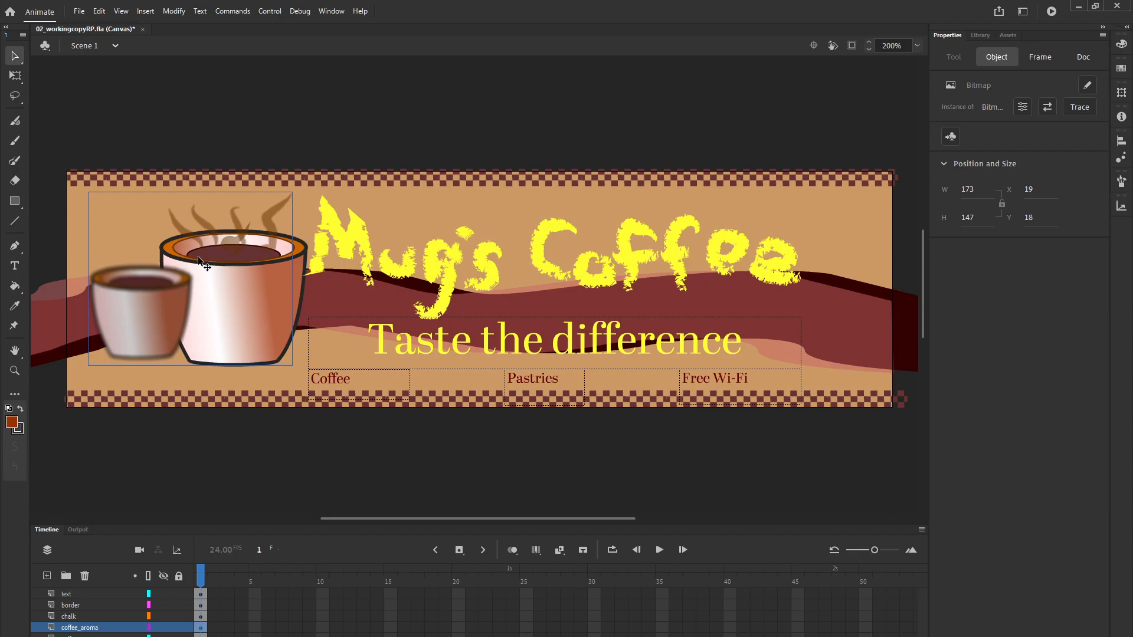
pyautogui.moveTo(246, 234)
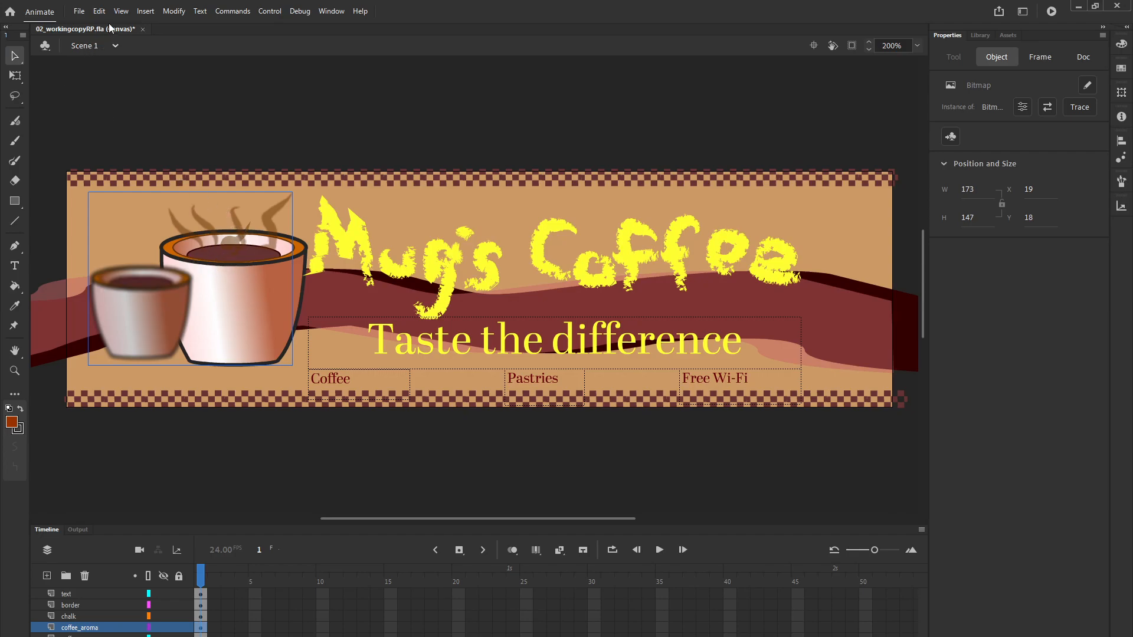
# - Undo Convert to Bitmap, restoring the steam and small mug, then reach File > Export
pyautogui.click(99, 10)
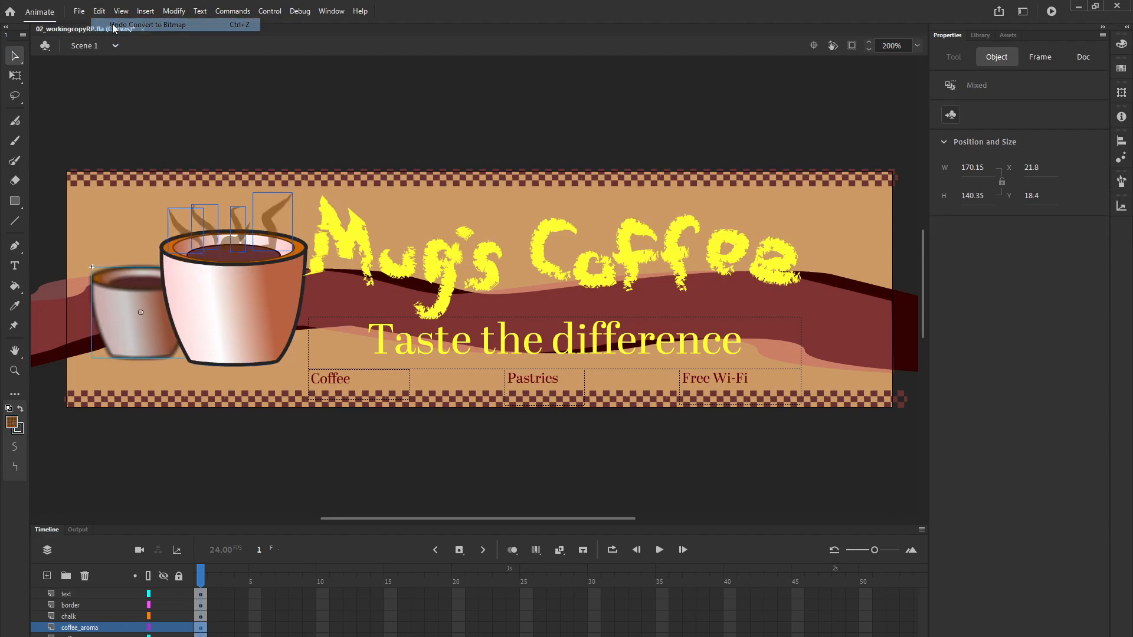
pyautogui.click(142, 24)
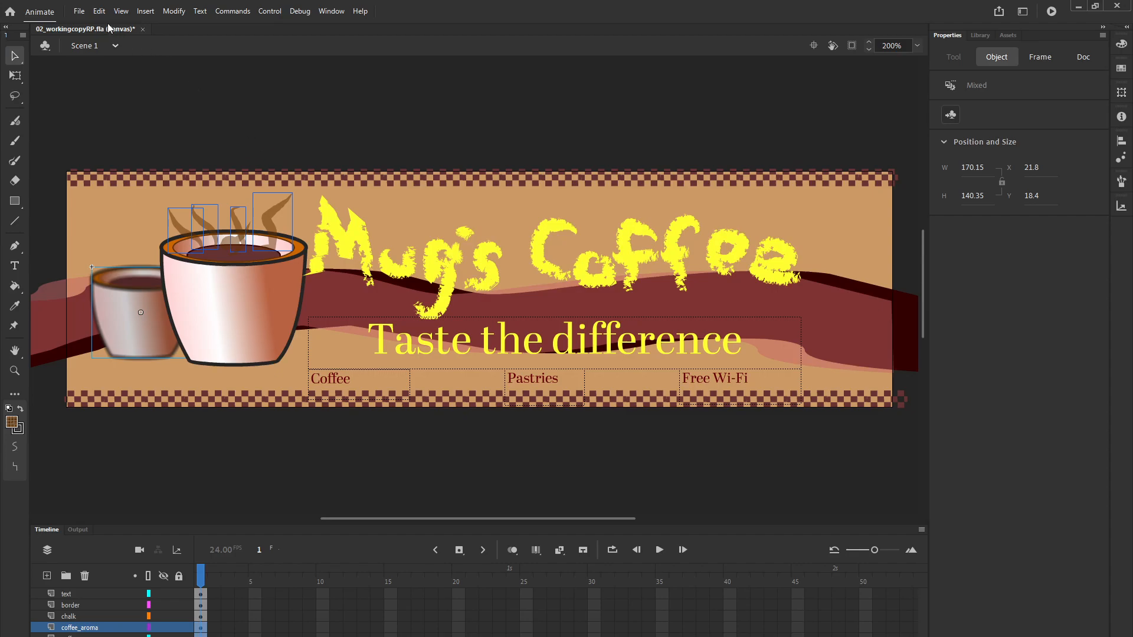
pyautogui.click(79, 10)
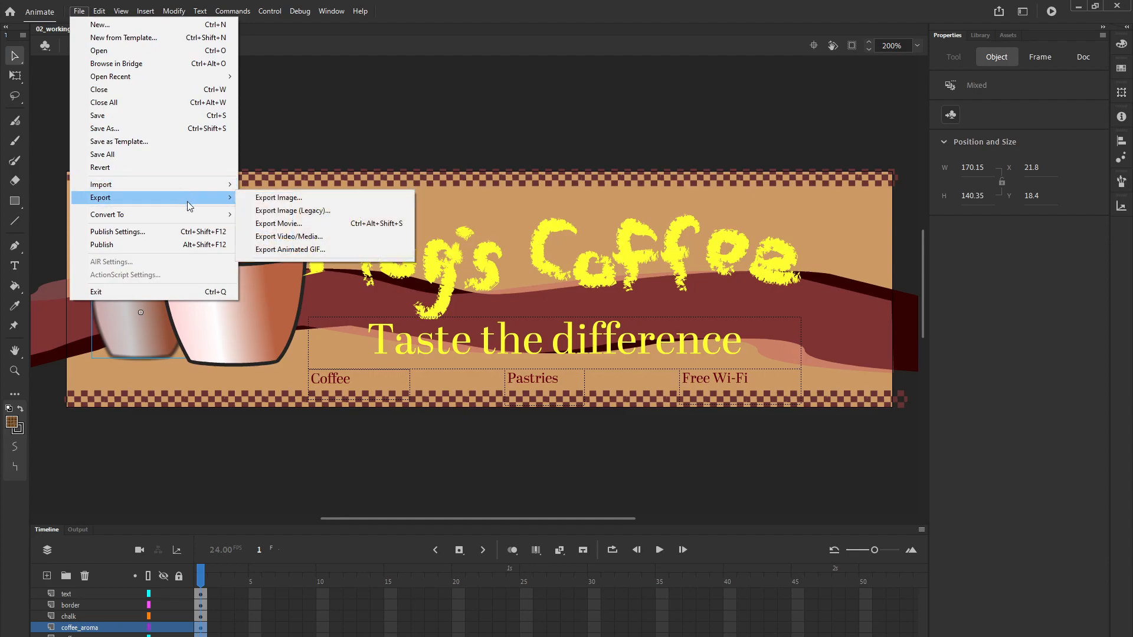
# - Review the GIF/JPEG/PNG format list in Export Image and cancel without exporting
pyautogui.click(278, 197)
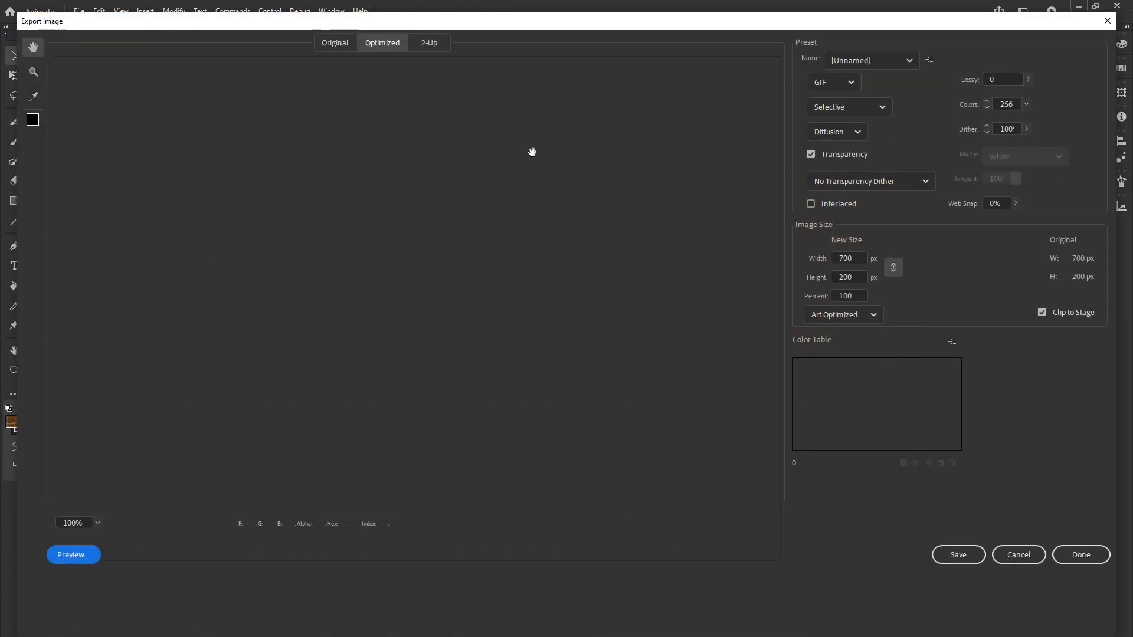
pyautogui.click(834, 83)
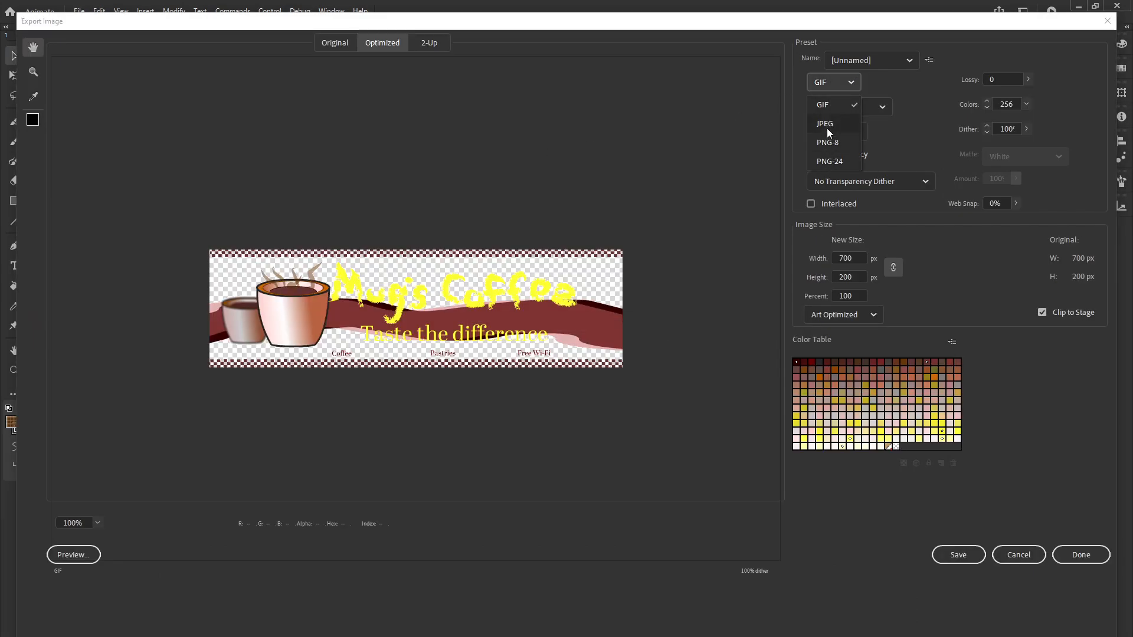
pyautogui.moveTo(838, 131)
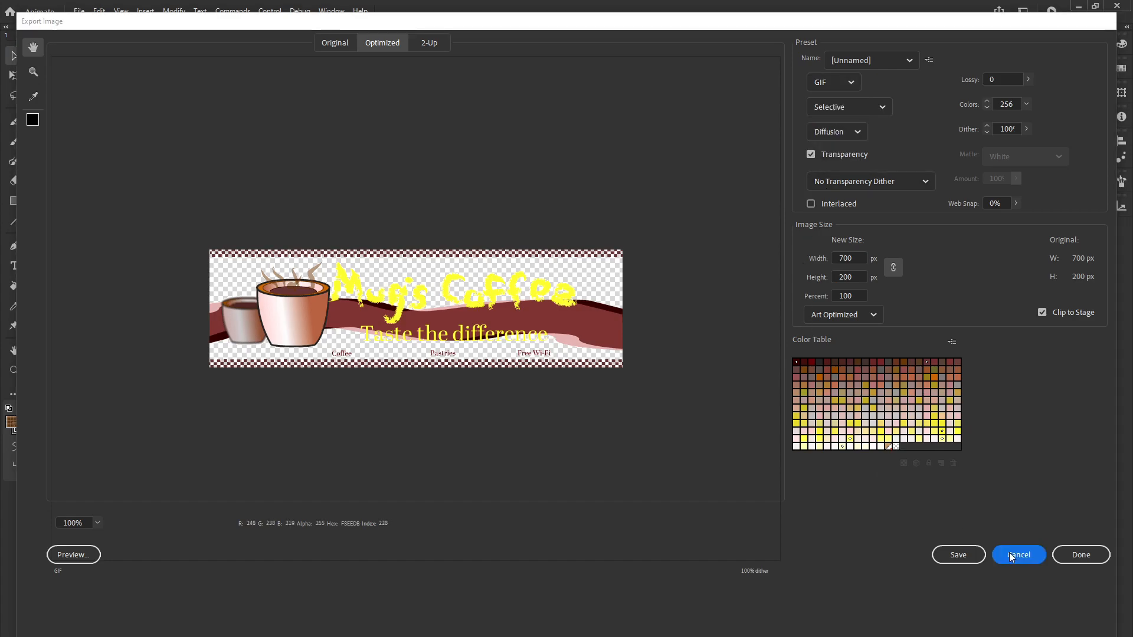
pyautogui.click(1020, 555)
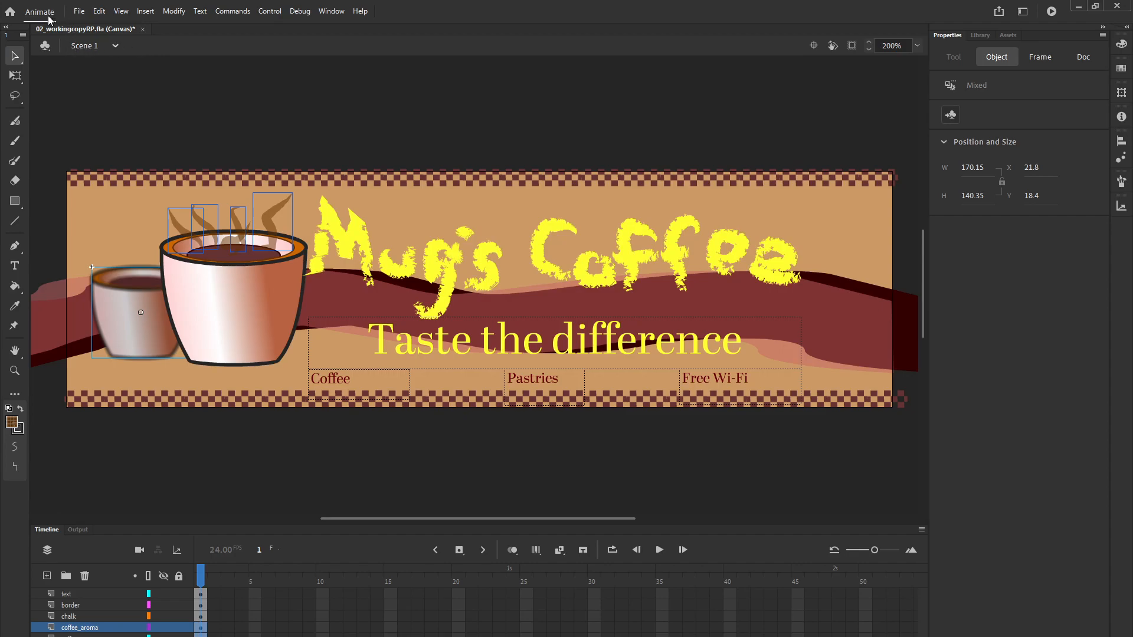
# - Export Image (Legacy) with Save as type SVG Image (*.svg) and save to reach the SVG options
pyautogui.click(80, 11)
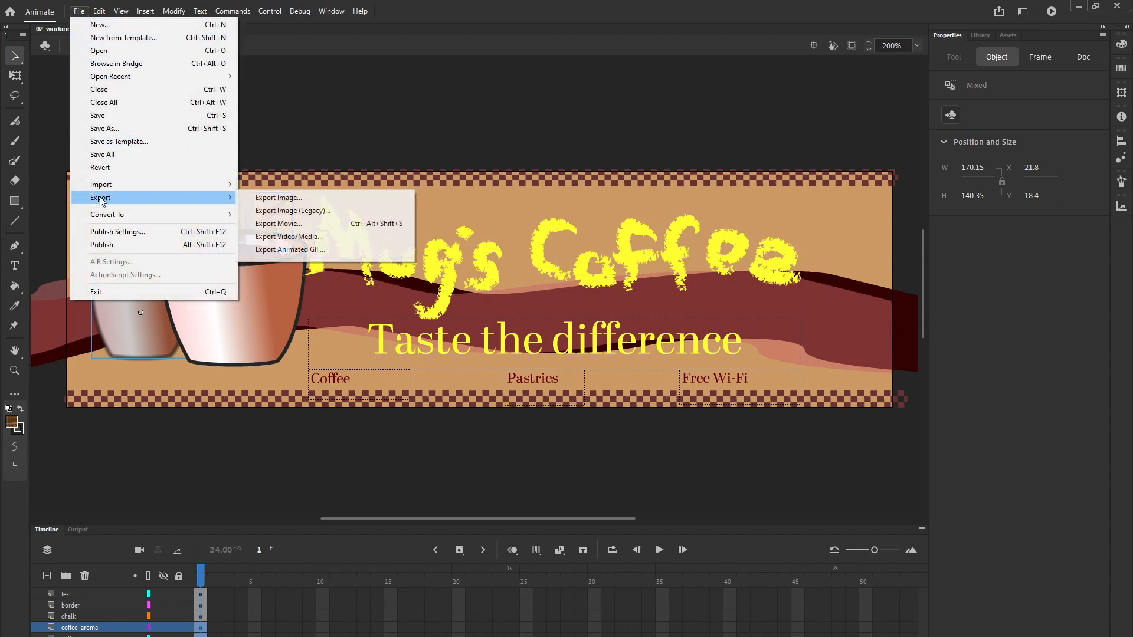
pyautogui.moveTo(293, 210)
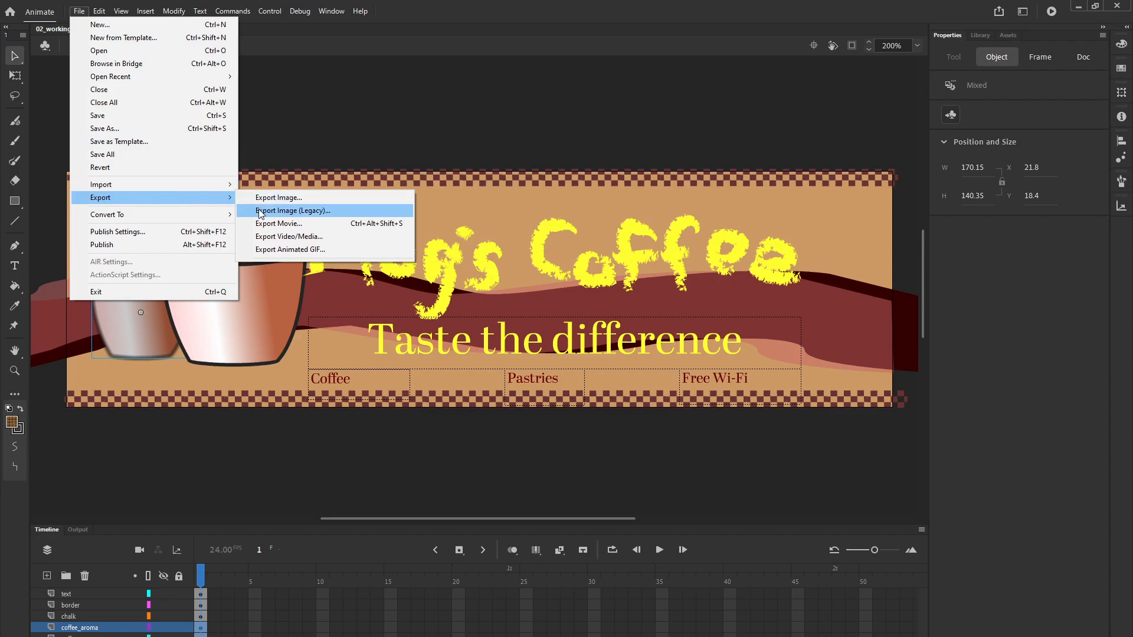
pyautogui.click(292, 210)
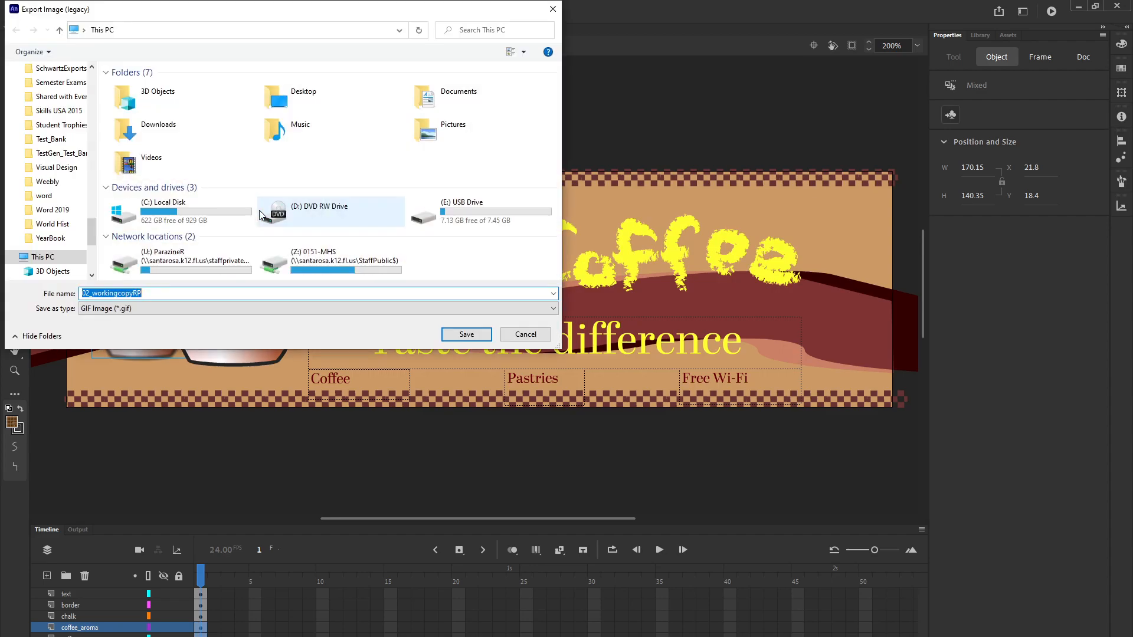
pyautogui.click(551, 308)
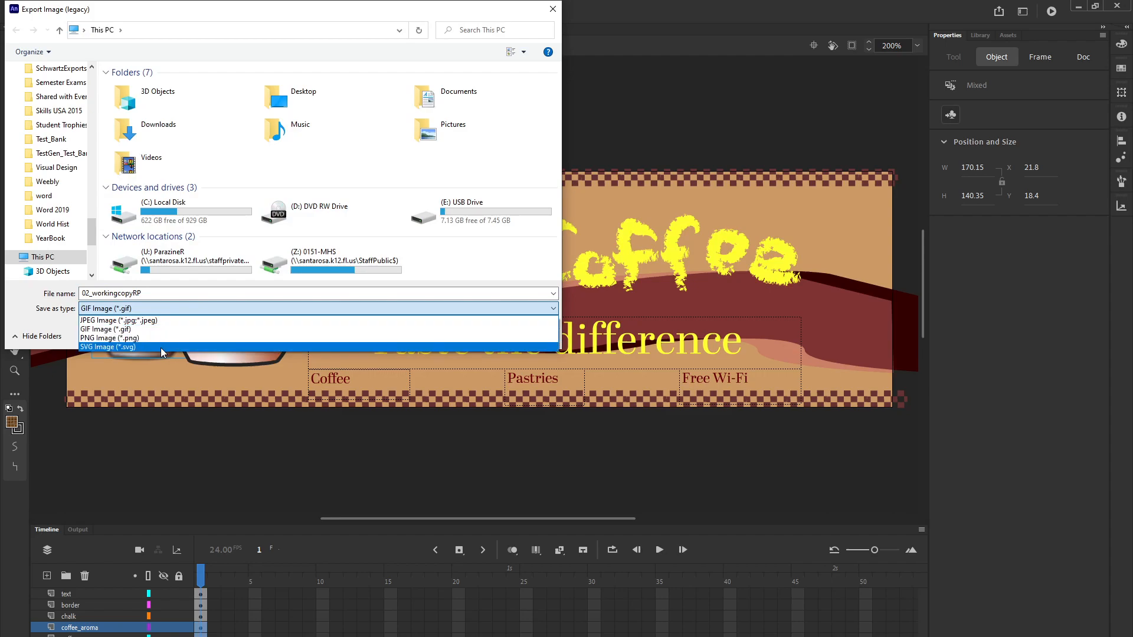
pyautogui.click(107, 347)
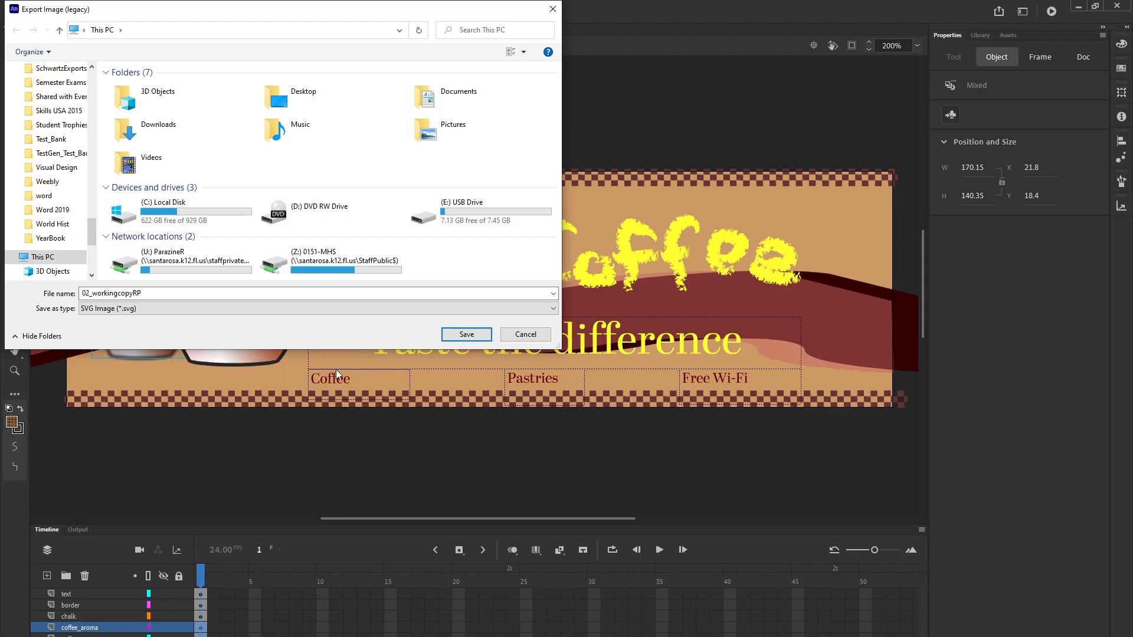
pyautogui.click(525, 334)
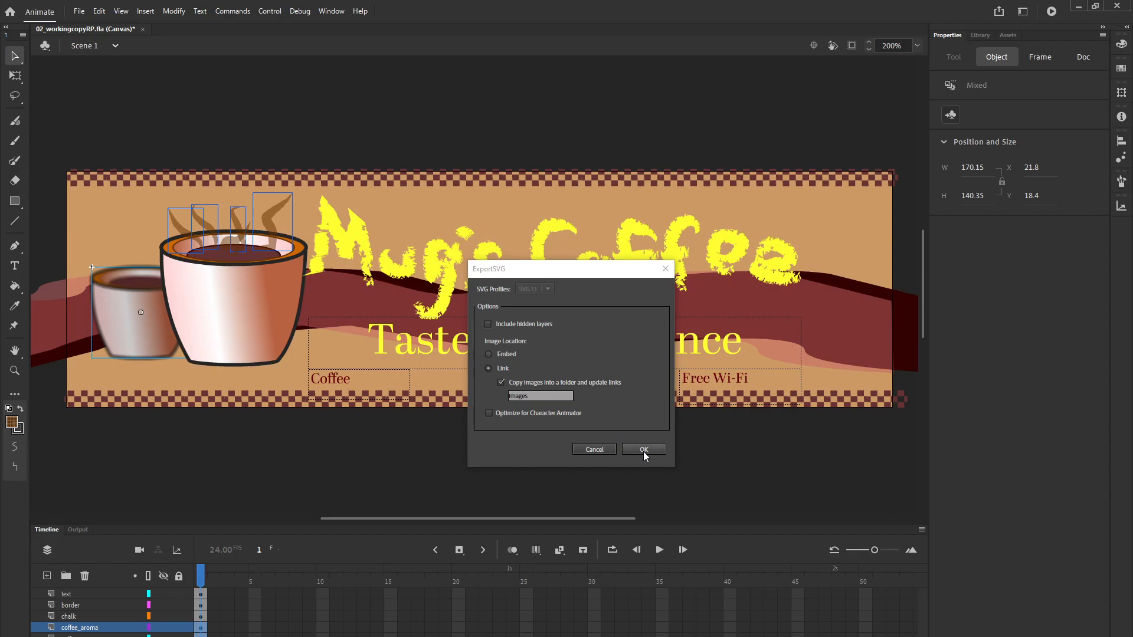
# - Confirm the ExportSVG options to write the banner SVG, then reopen the File menu
pyautogui.click(643, 449)
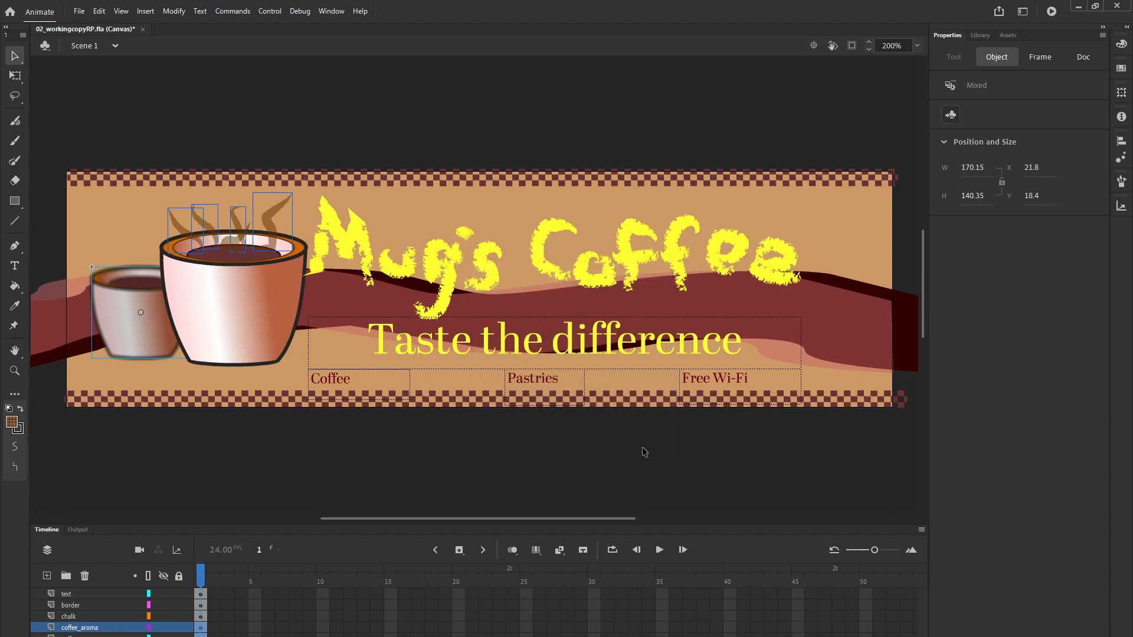
pyautogui.moveTo(644, 458)
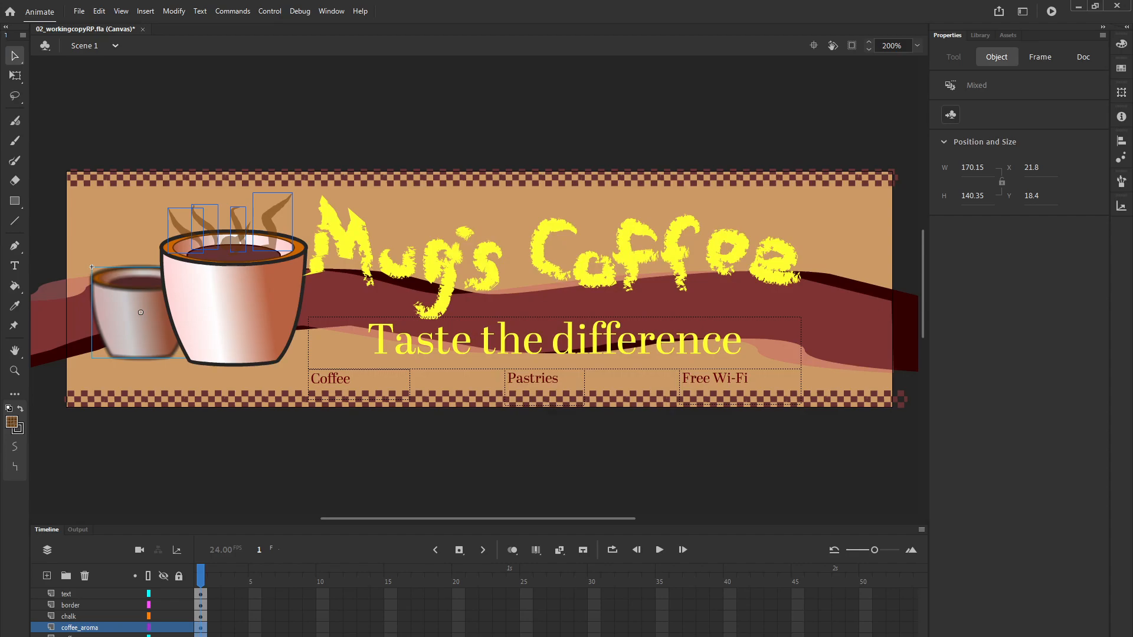
pyautogui.moveTo(464, 484)
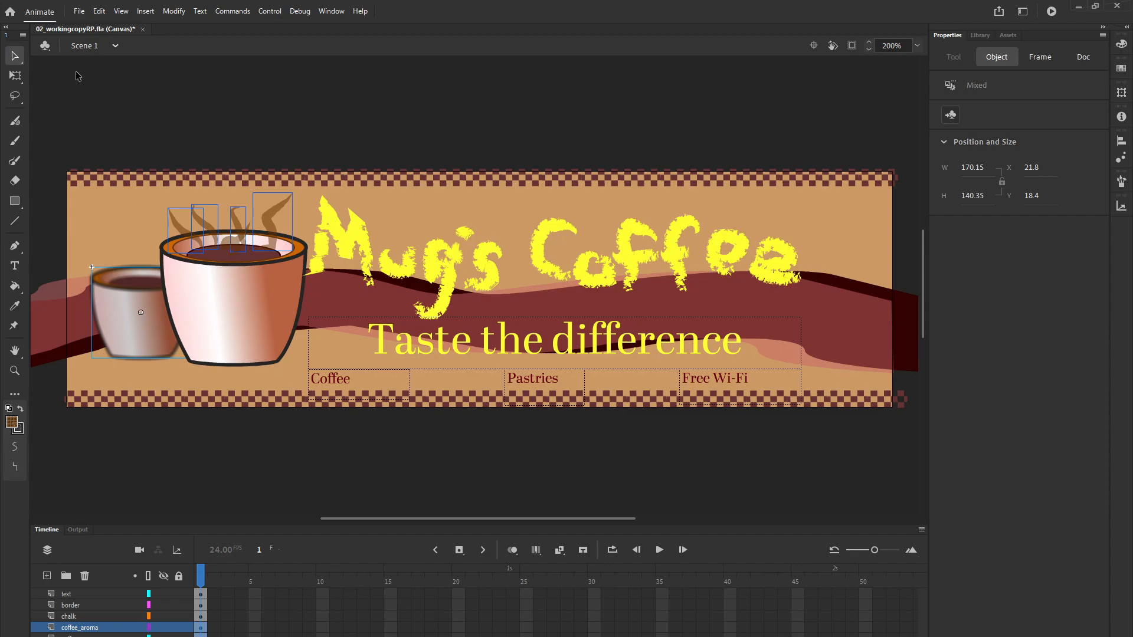
pyautogui.click(78, 11)
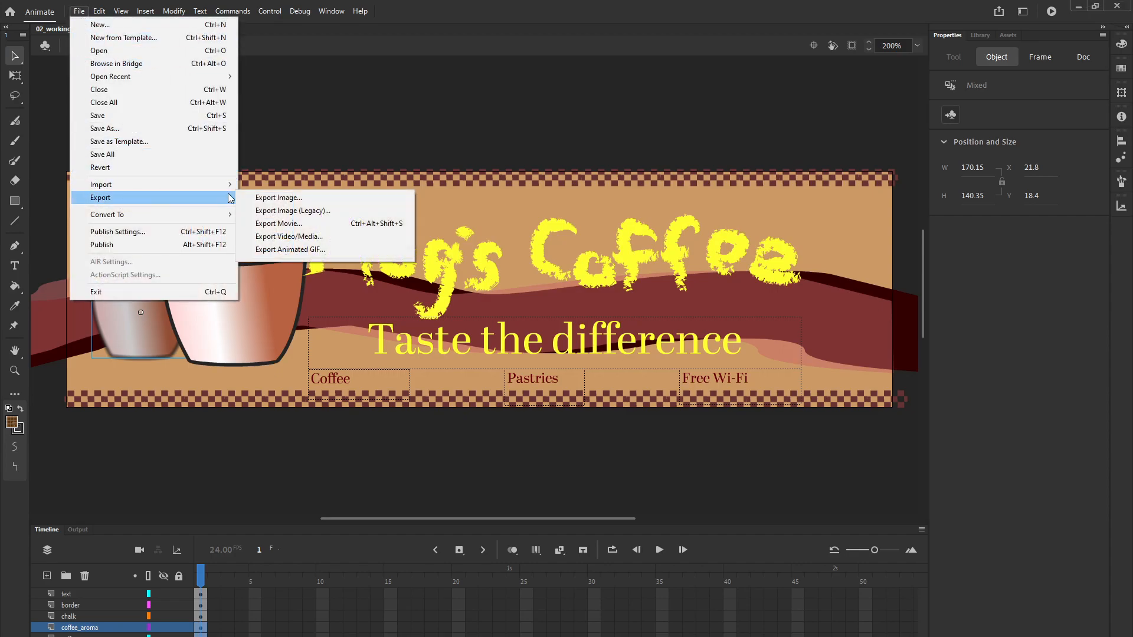
pyautogui.click(292, 210)
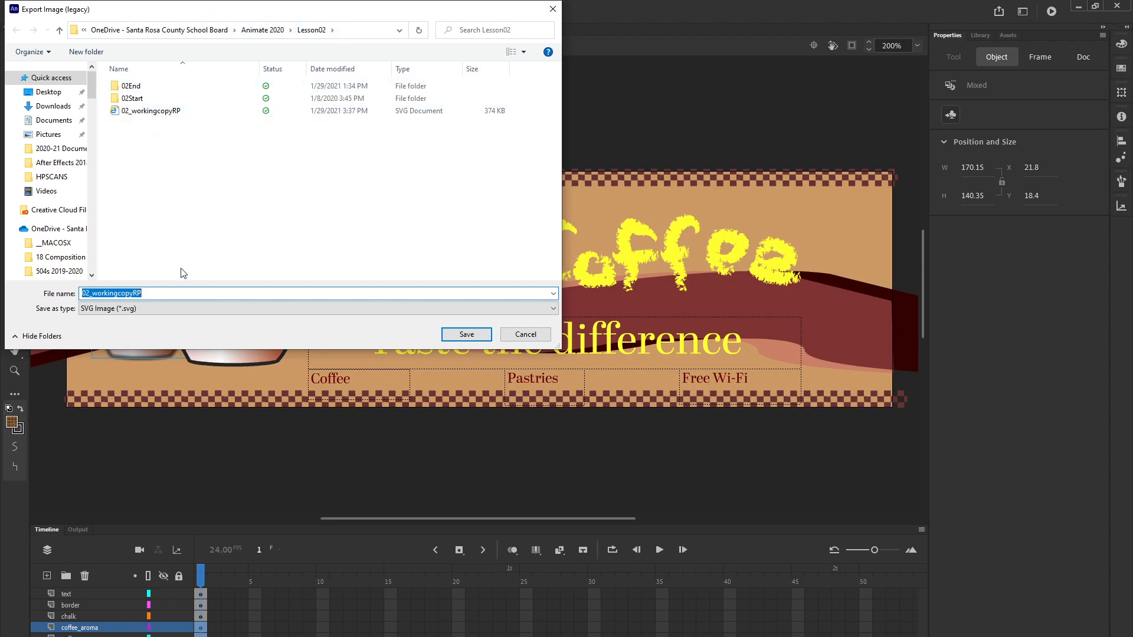
pyautogui.click(151, 111)
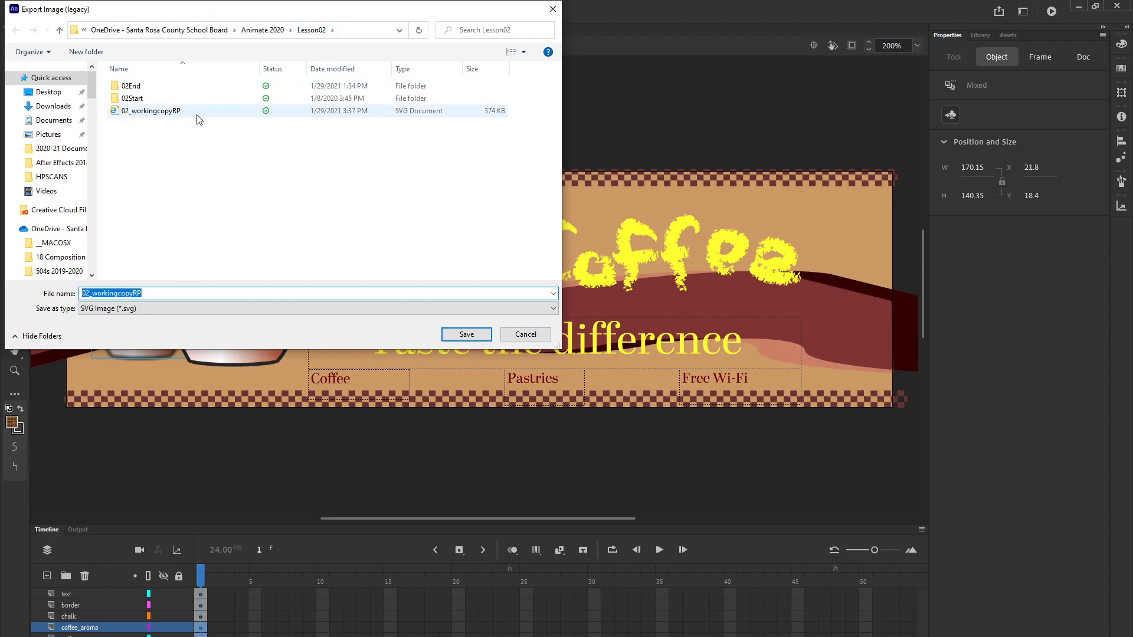
pyautogui.moveTo(179, 120)
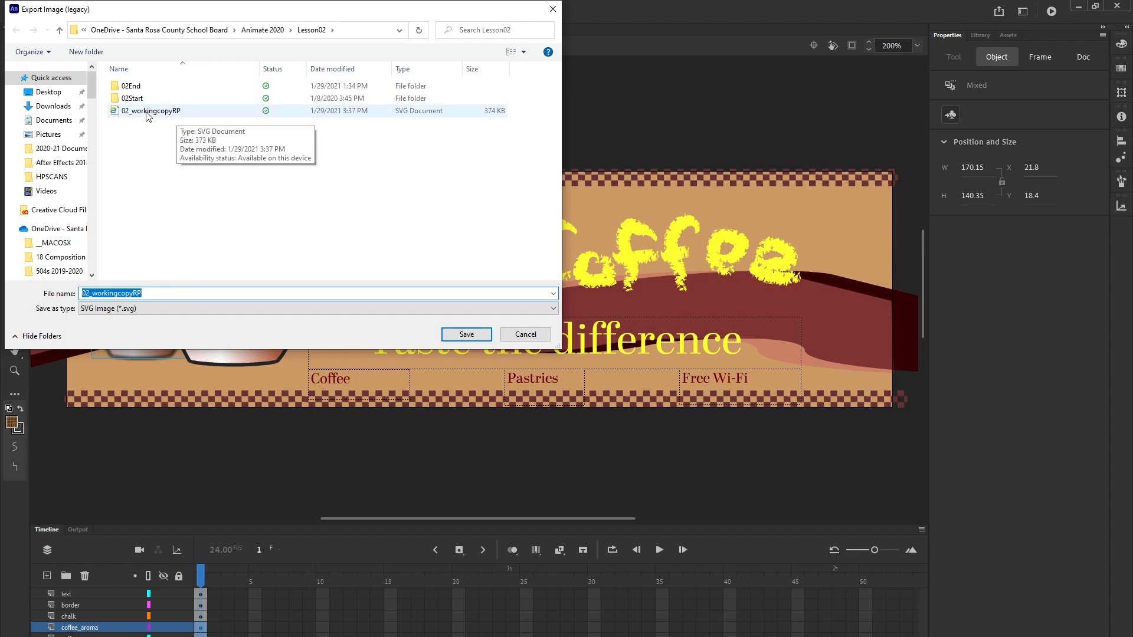
pyautogui.moveTo(276, 121)
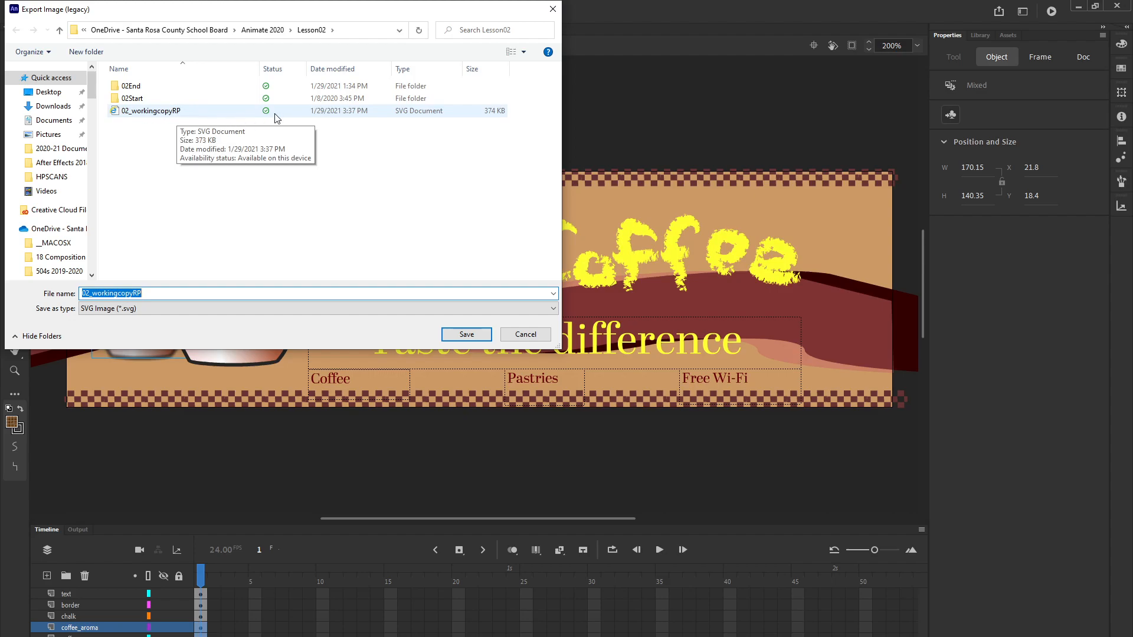
pyautogui.moveTo(497, 380)
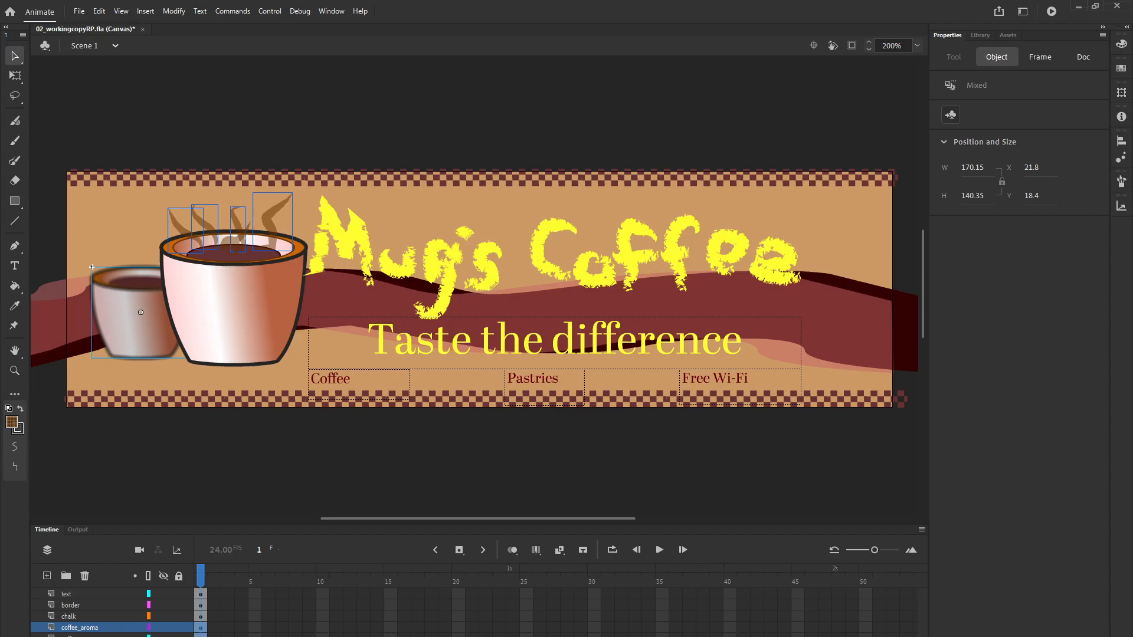
pyautogui.moveTo(361, 37)
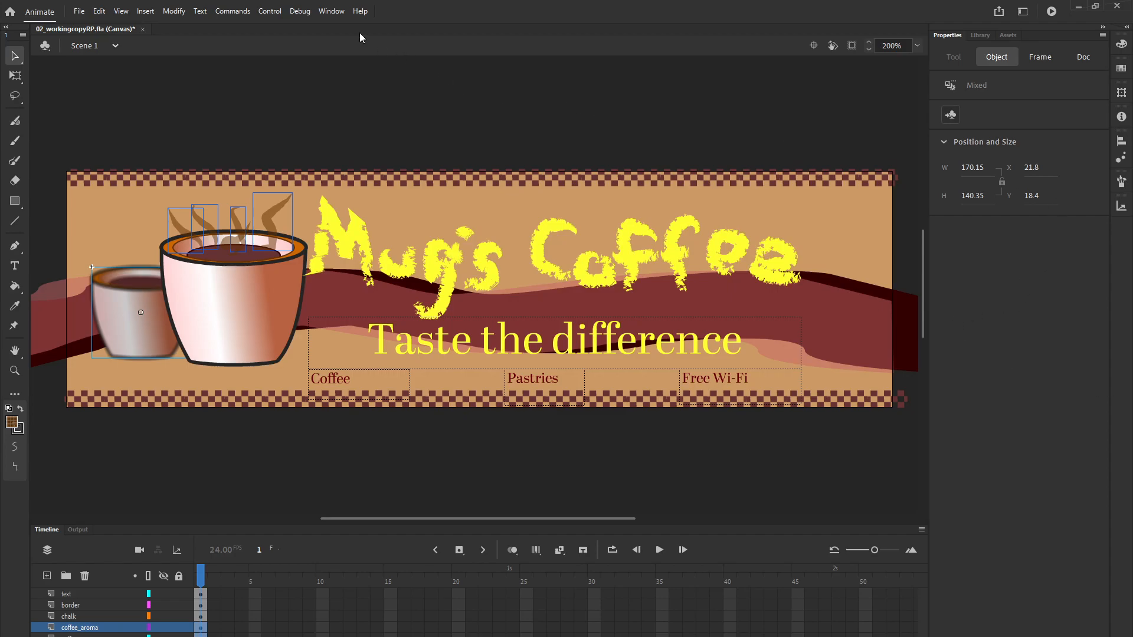
# - Show the CC Libraries panel from the Window menu
pyautogui.click(330, 10)
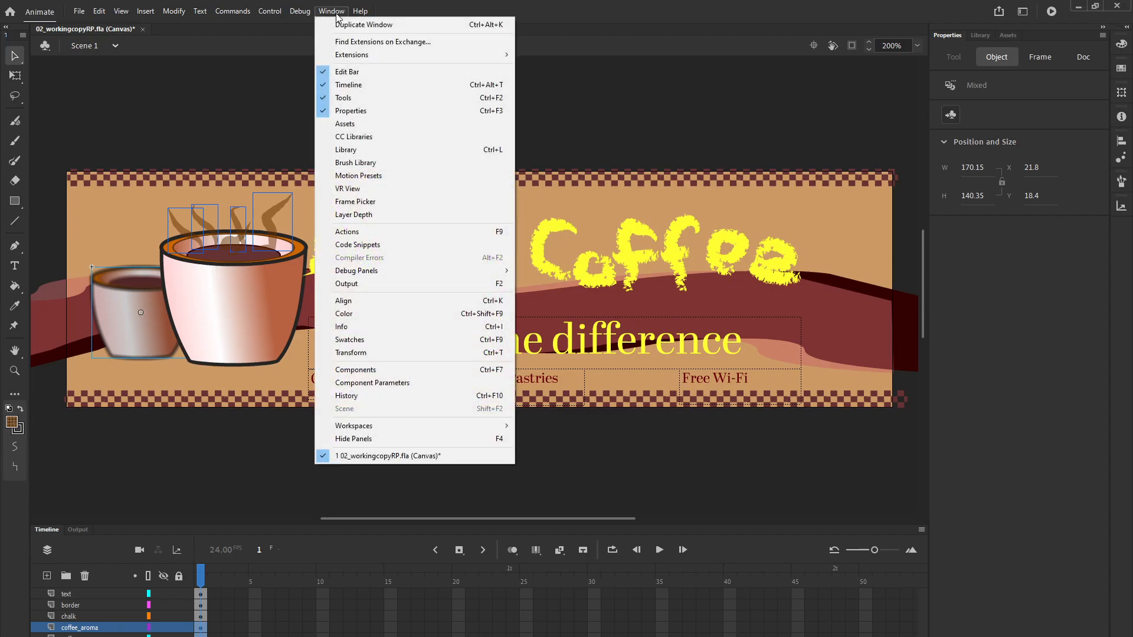
pyautogui.click(354, 137)
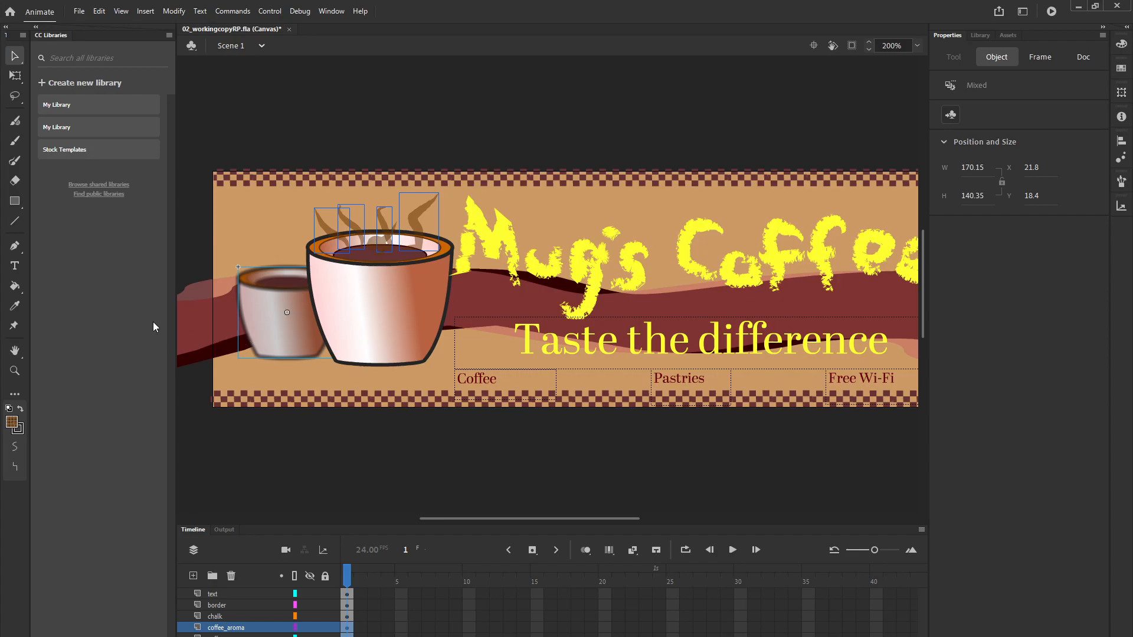
pyautogui.moveTo(1, 308)
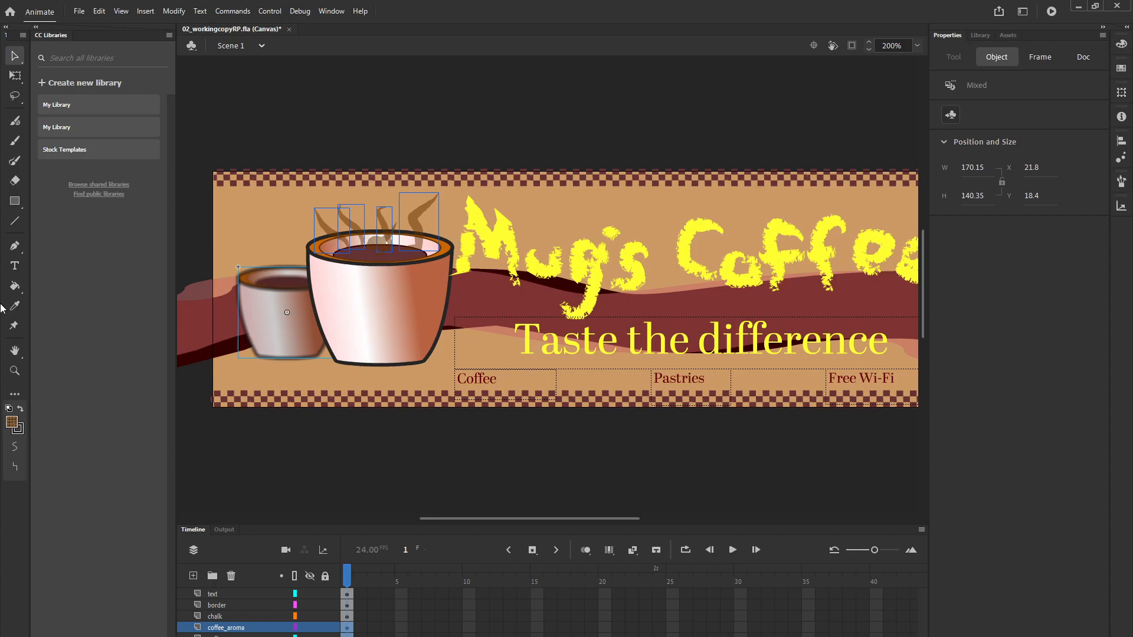
pyautogui.moveTo(80, 88)
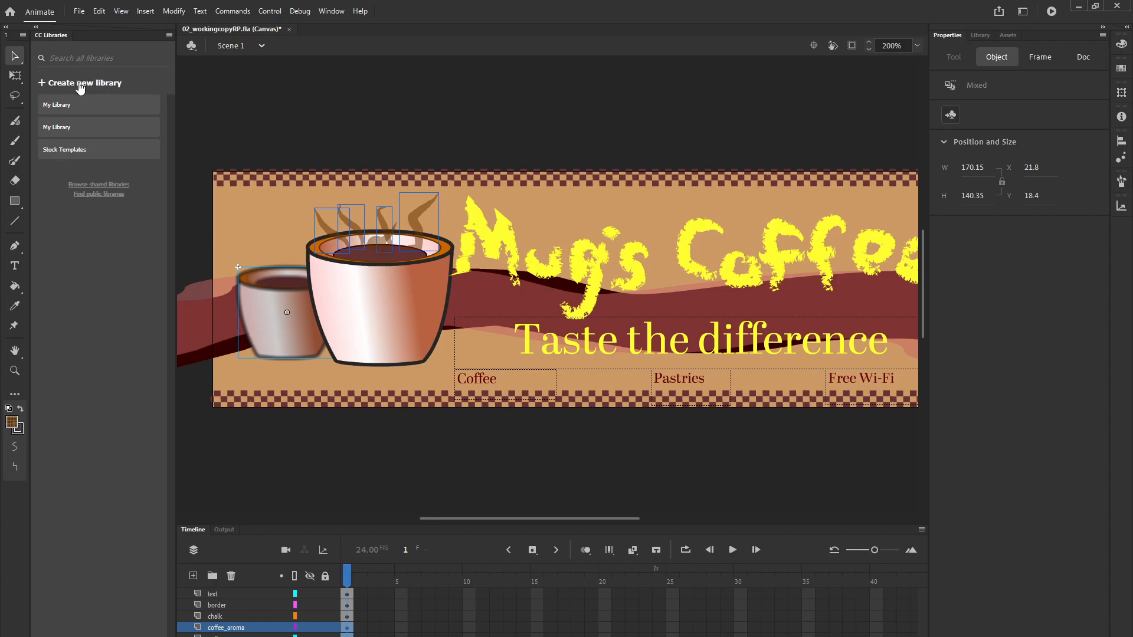
# - Start a new CC library with + Create new library, leaving the name form open
pyautogui.click(85, 82)
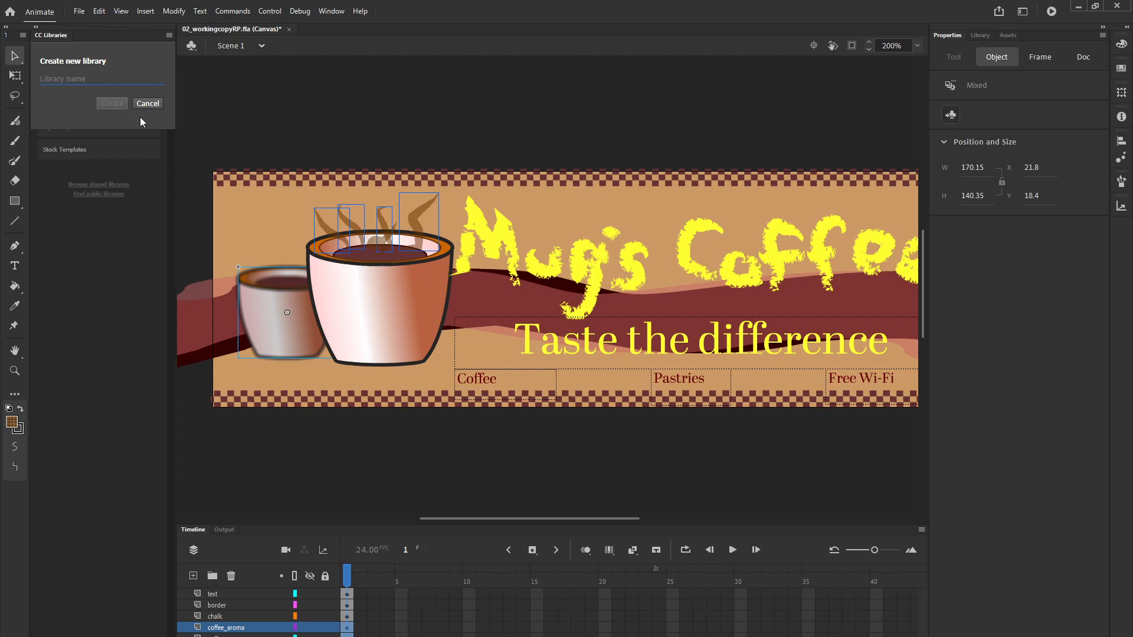
pyautogui.moveTo(109, 128)
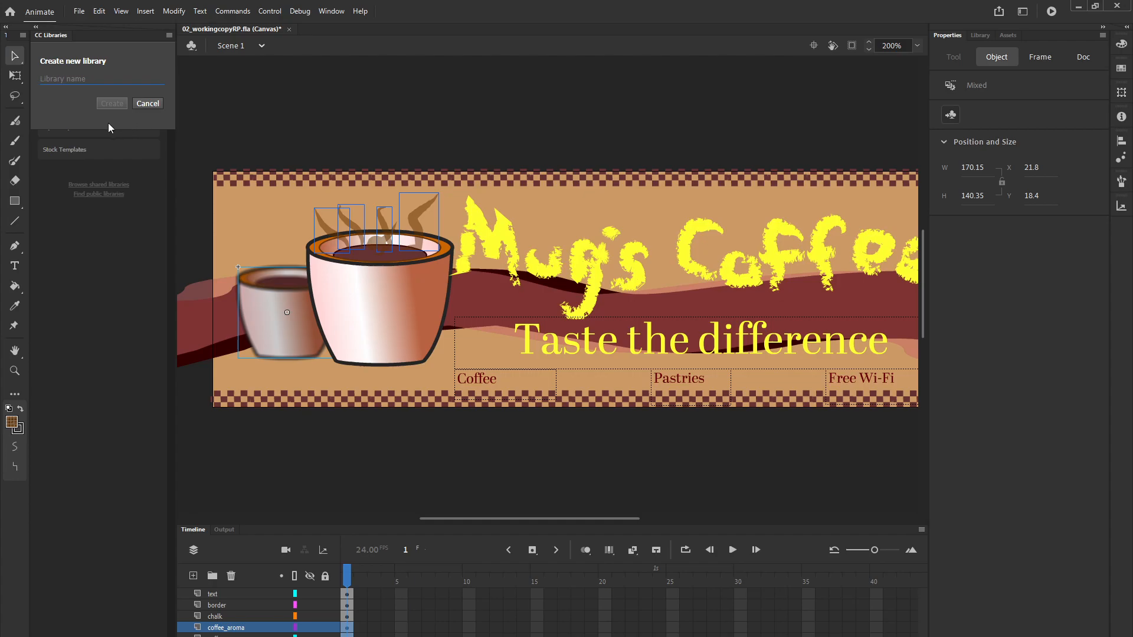
pyautogui.moveTo(113, 139)
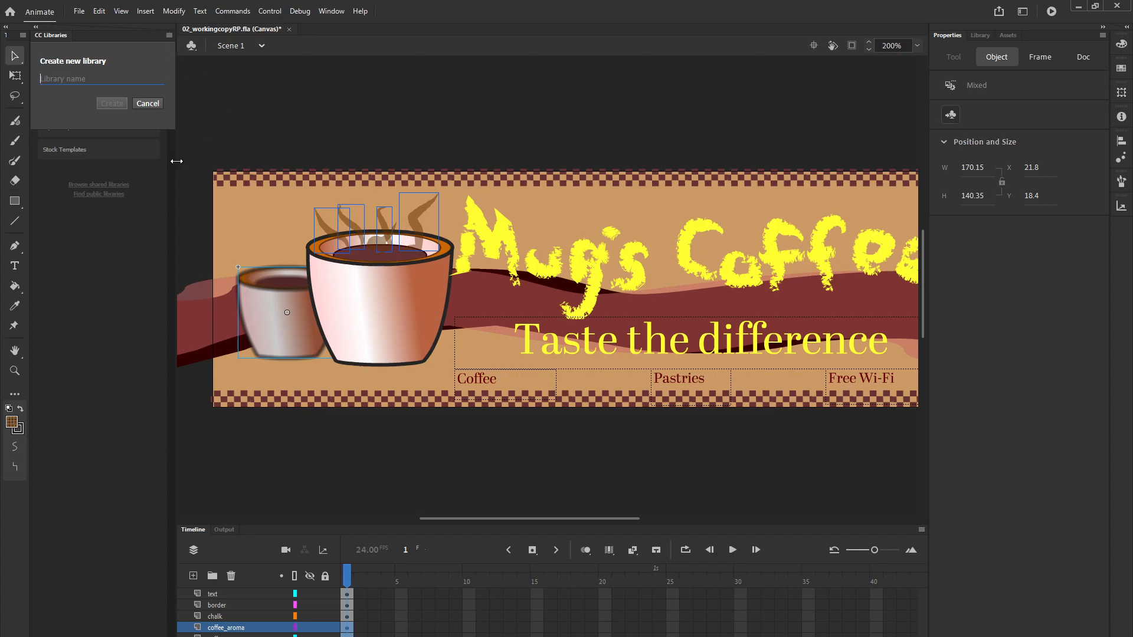
pyautogui.moveTo(121, 407)
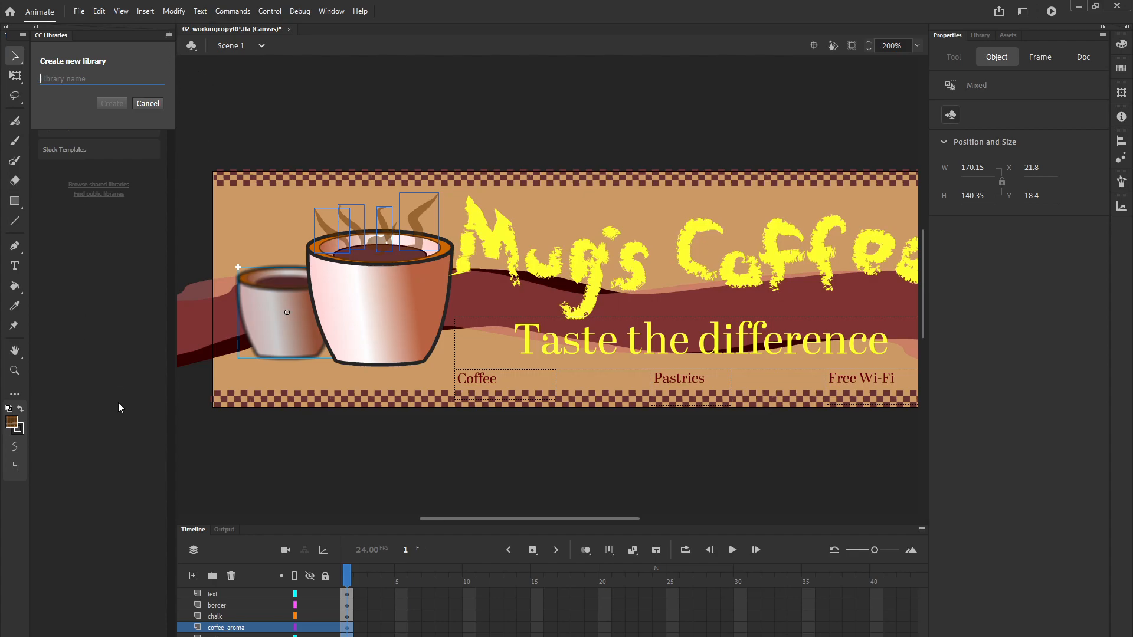